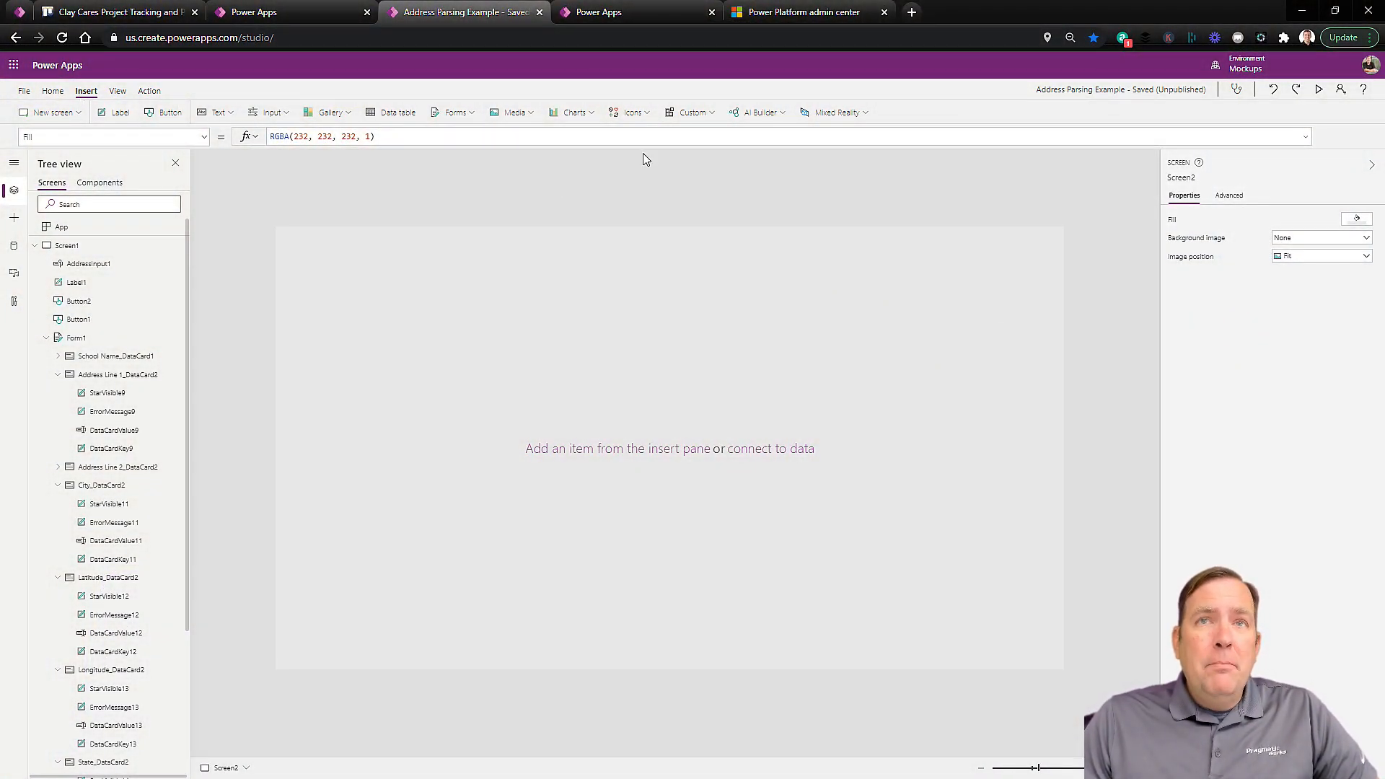
- Show the Insert > Media list scrolled down to the Map entry
{"action": "left_click", "coordinate": [511, 113]}
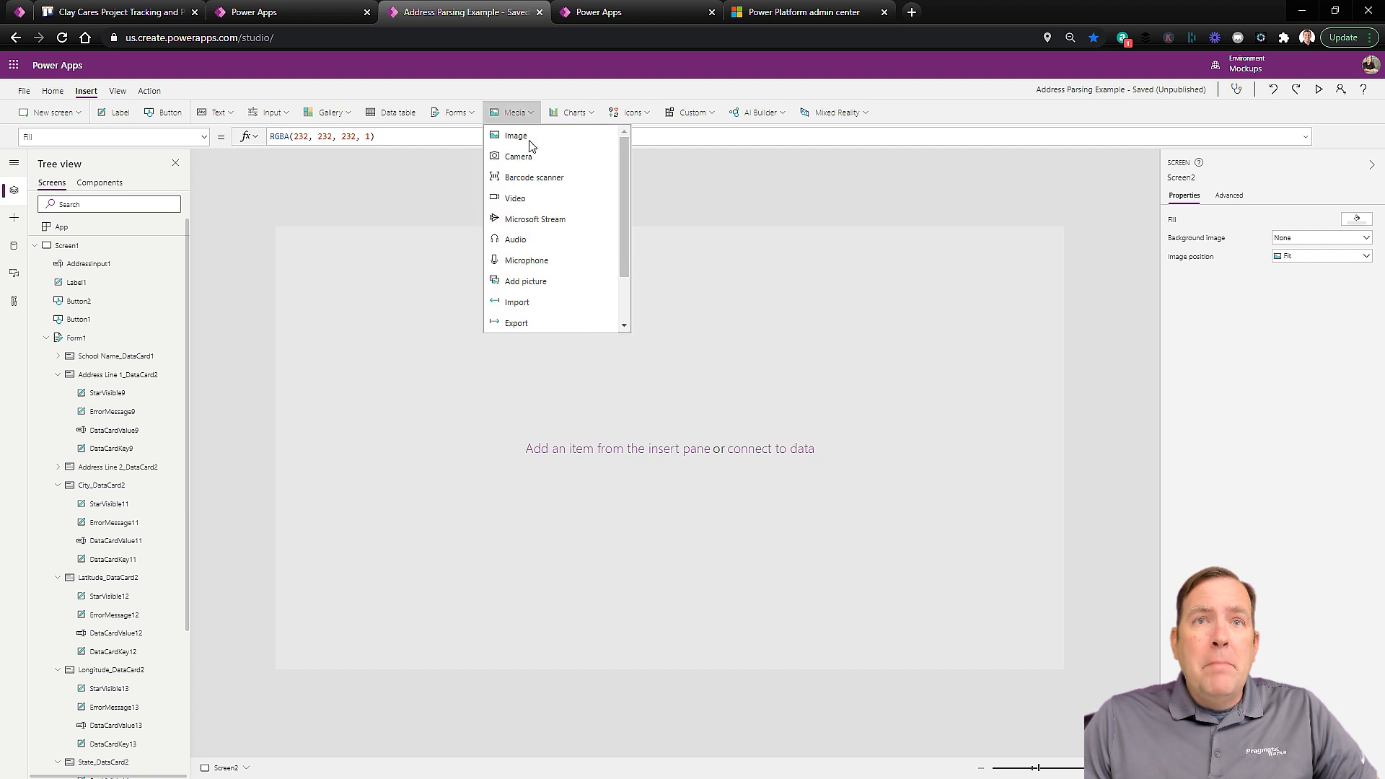
{"action": "scroll", "scroll_direction": "down", "scroll_amount": 3}
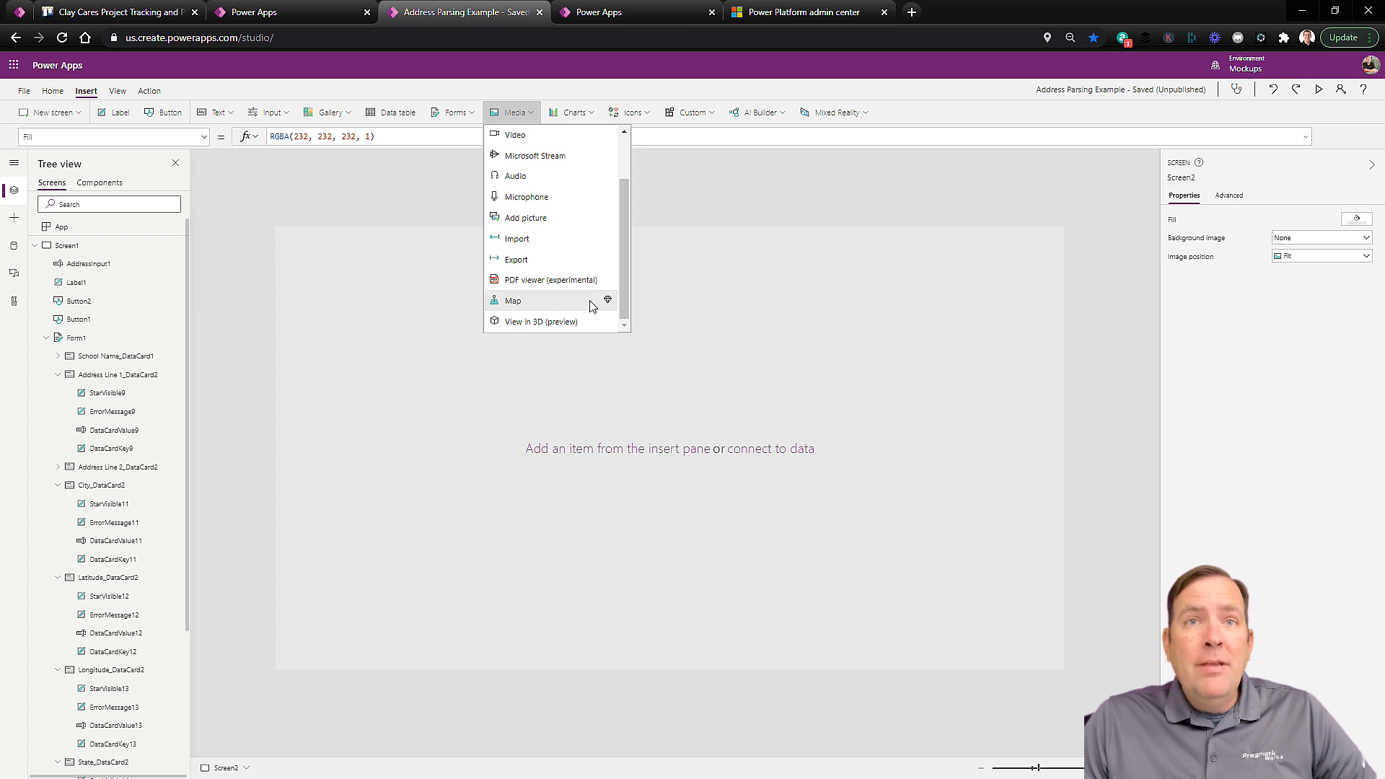
{"action": "mouse_move", "coordinate": [582, 296]}
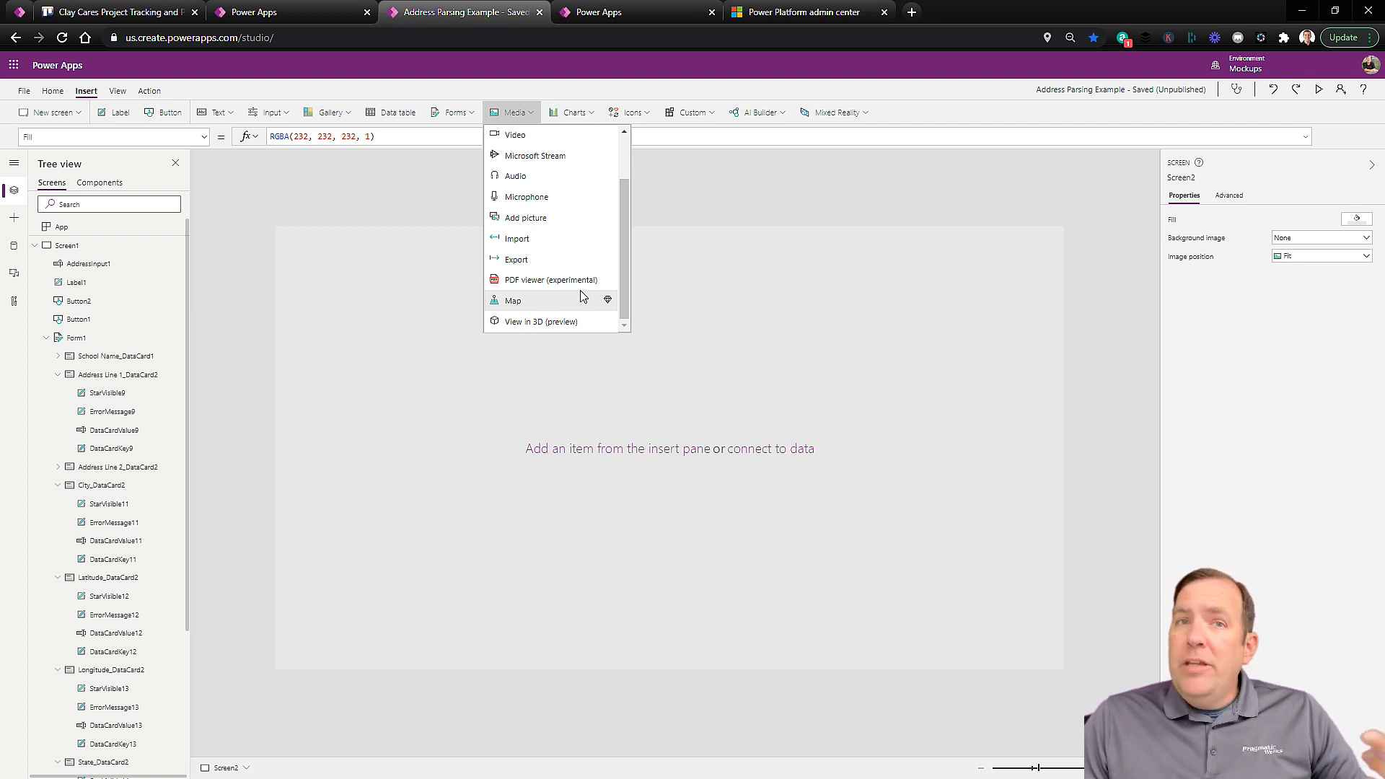
- Insert a map (Map3) on Screen2 using Schools as its locations source
{"action": "left_click", "coordinate": [511, 300]}
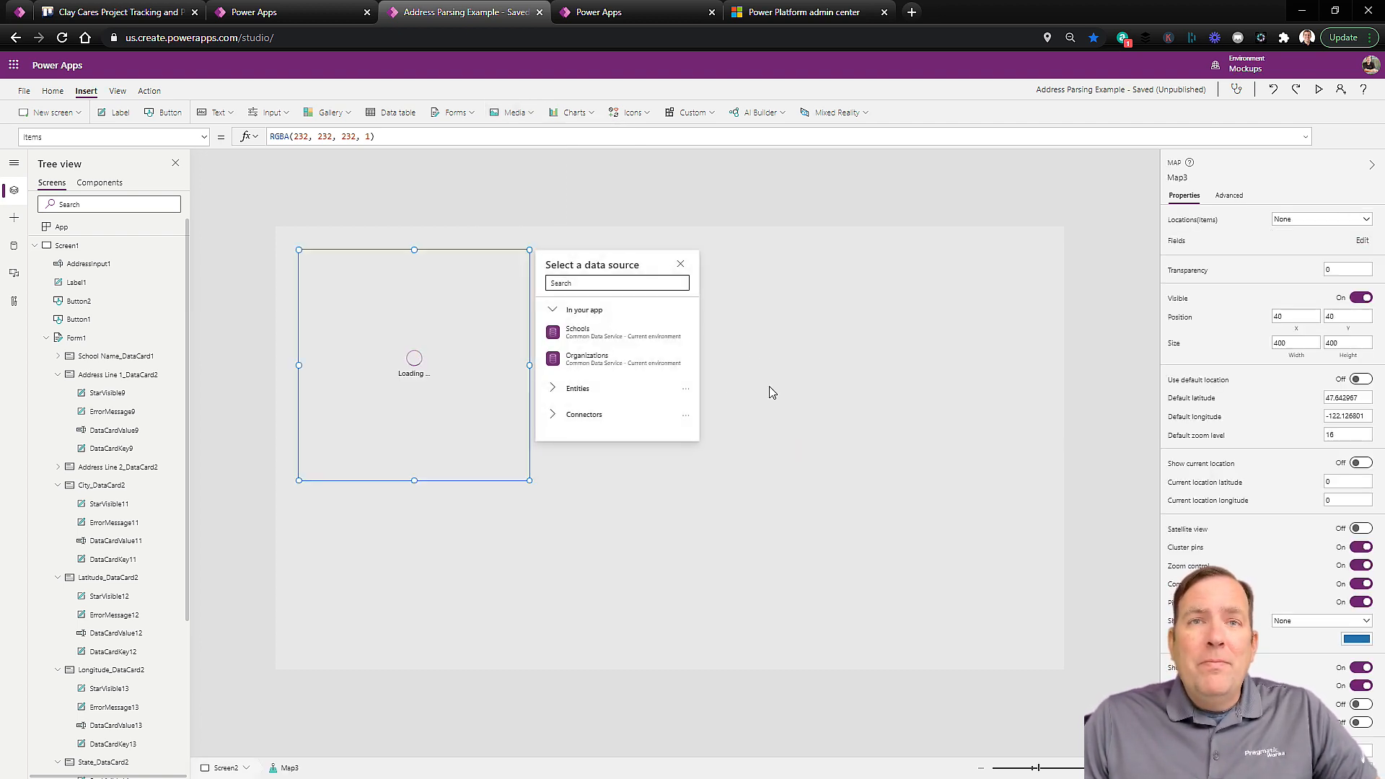
{"action": "left_click", "coordinate": [577, 332]}
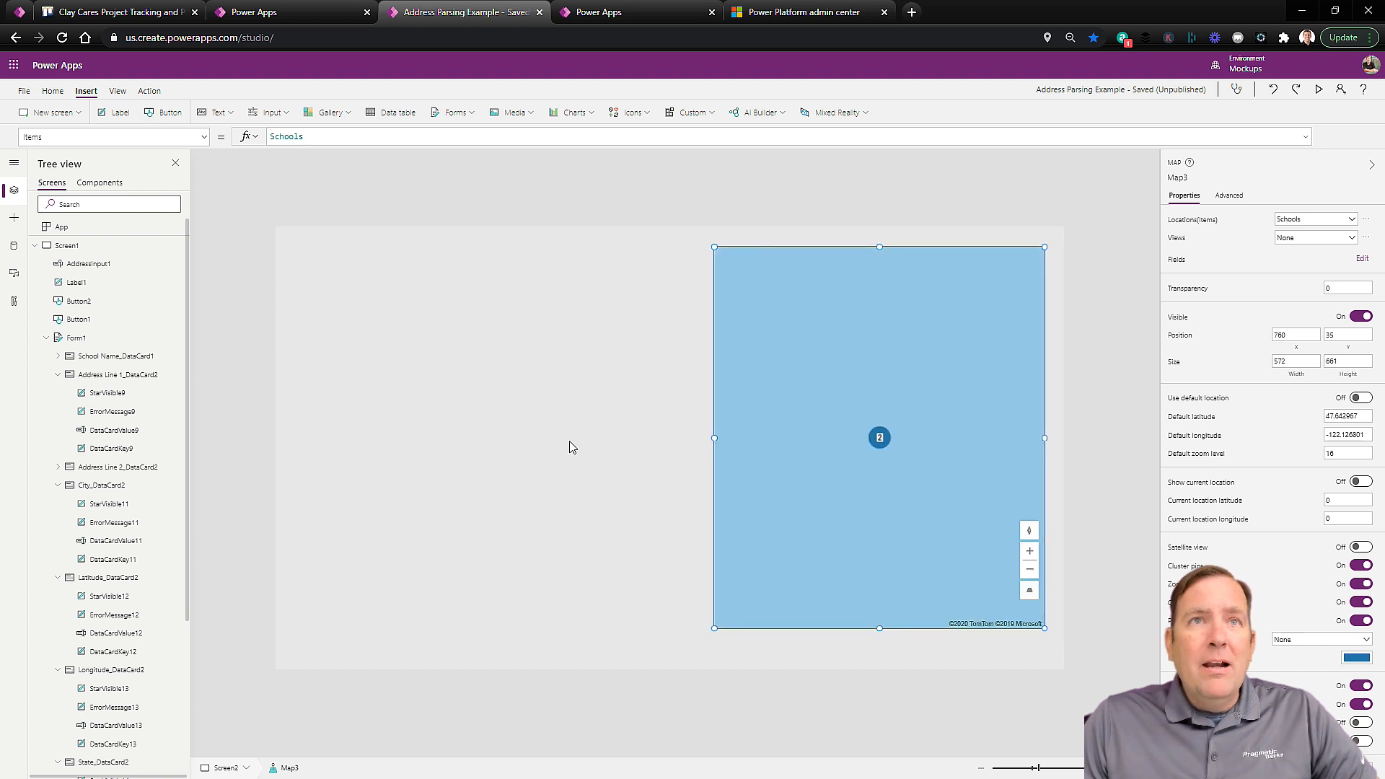
- Insert a vertical Schools gallery with Title and subtitle layout, subtitle set to ThisItem.'Address Line 1'
{"action": "left_click", "coordinate": [331, 112]}
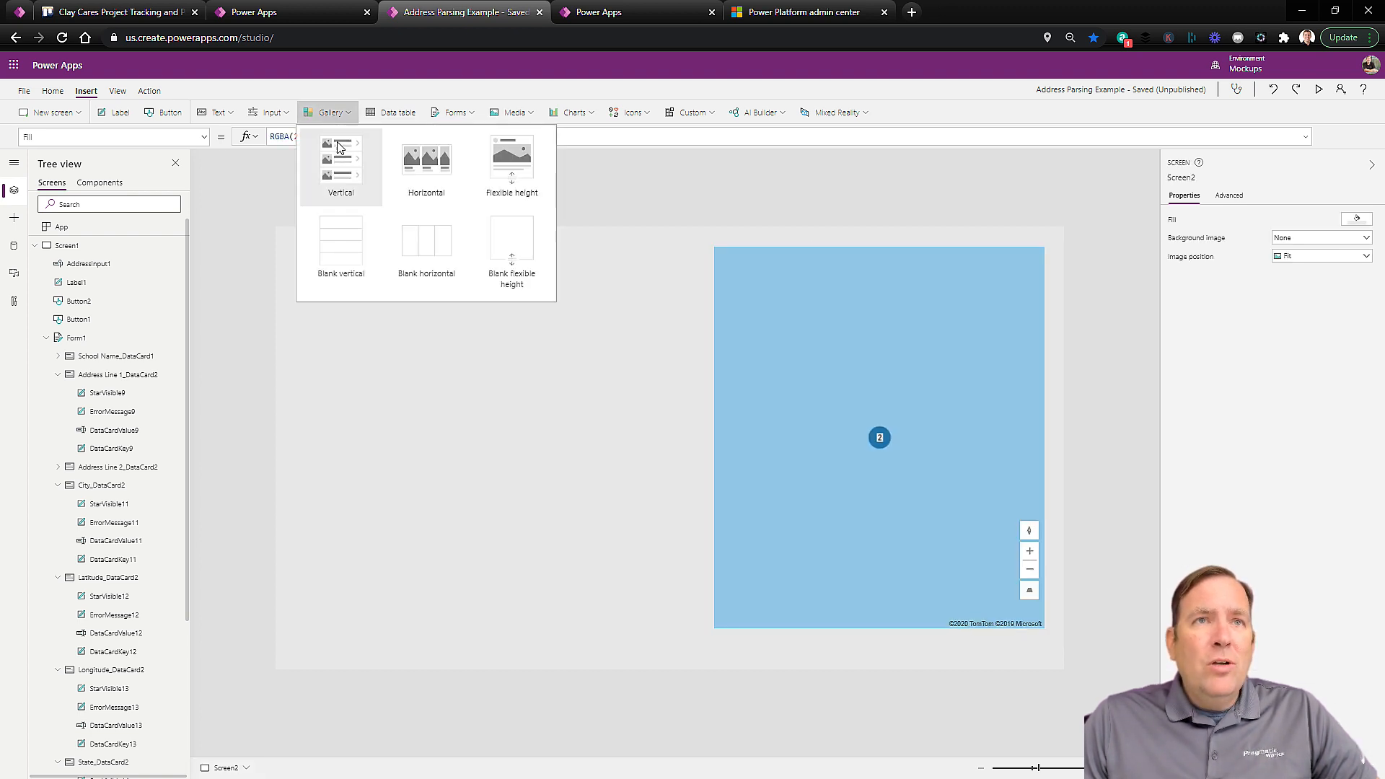
{"action": "left_click", "coordinate": [340, 163]}
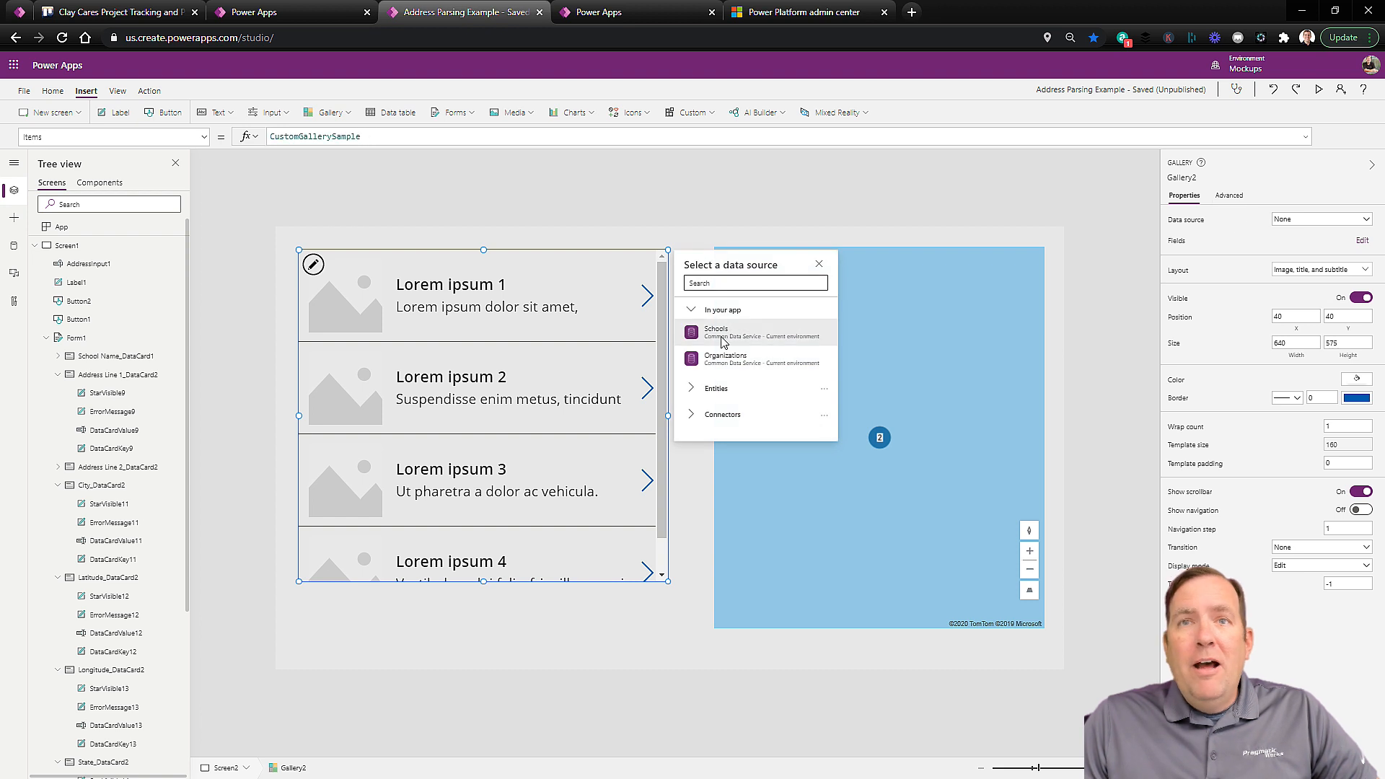
{"action": "left_click", "coordinate": [724, 331]}
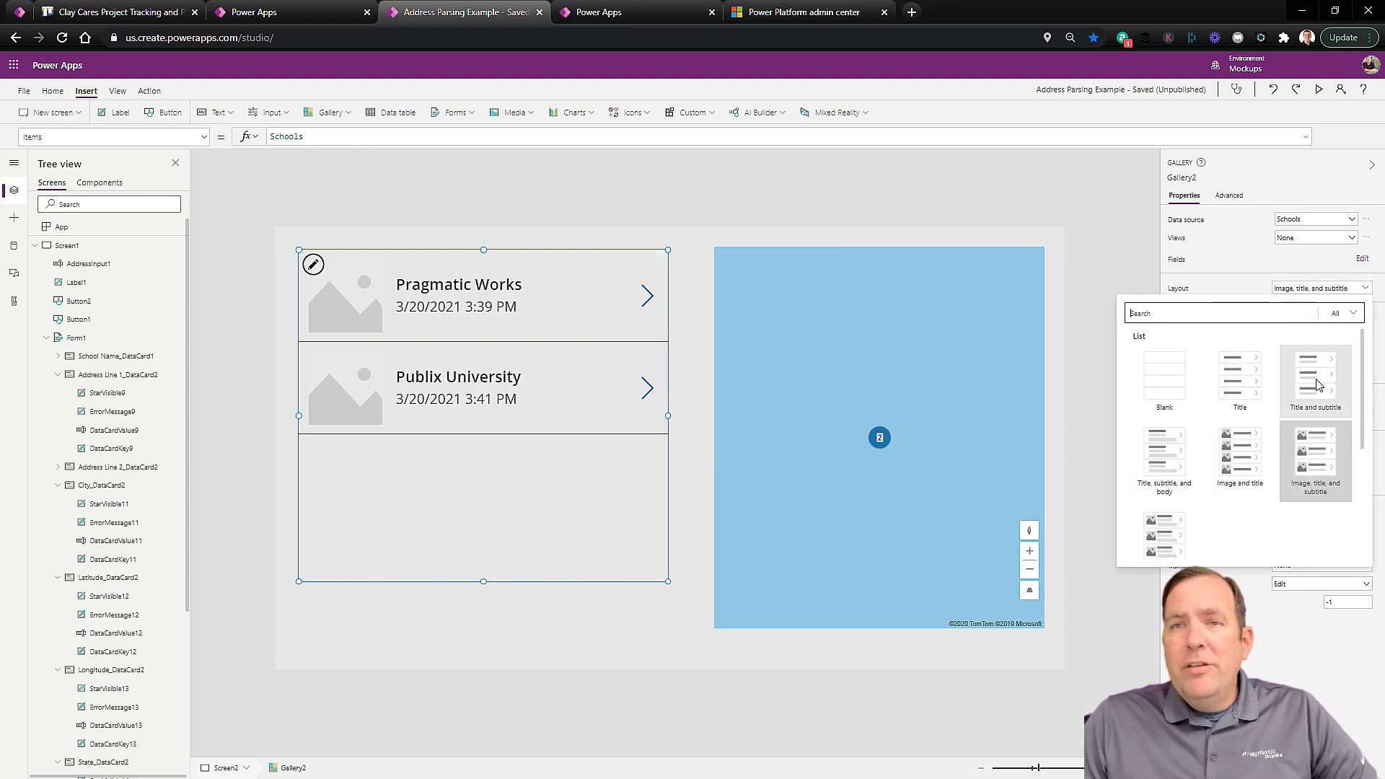
{"action": "left_click", "coordinate": [1314, 375]}
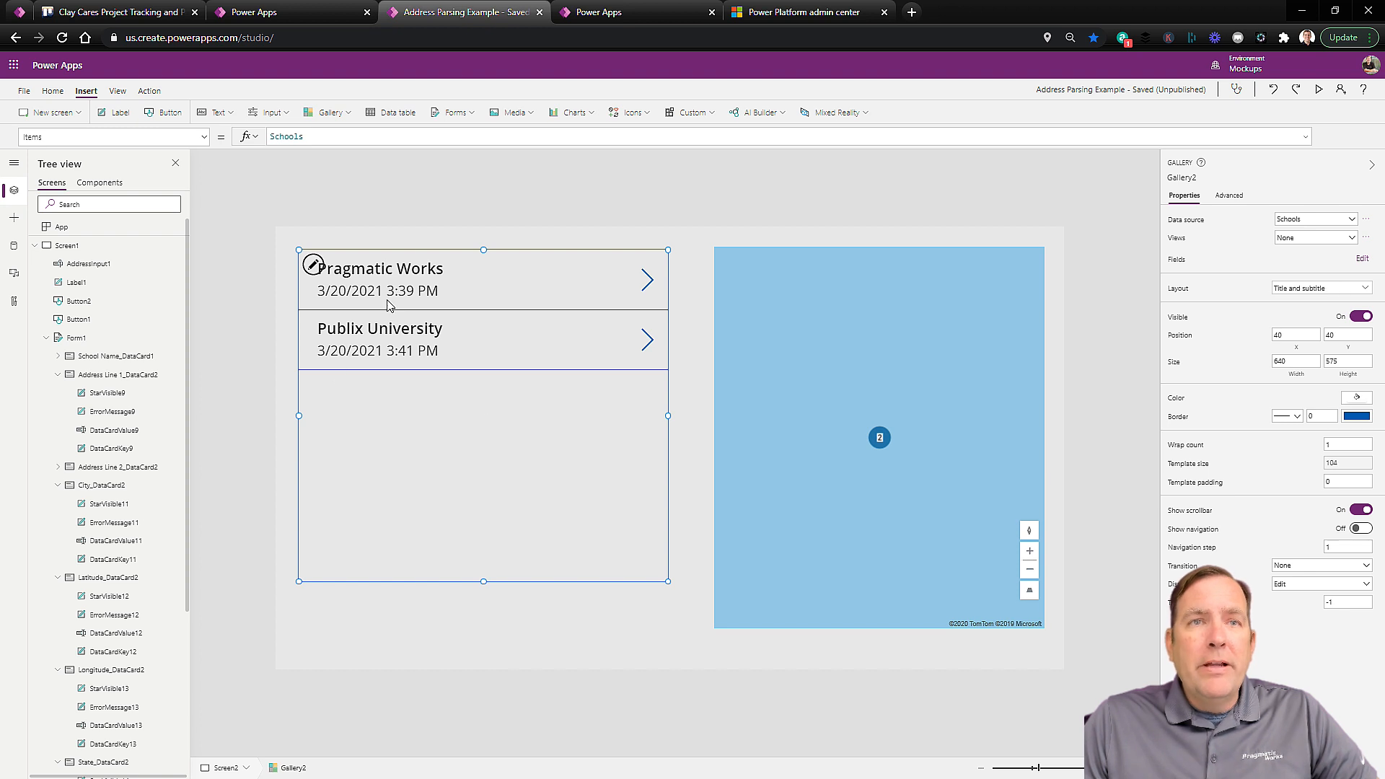
{"action": "left_click", "coordinate": [375, 290]}
{"action": "type", "text": "ThisItem.Add"}
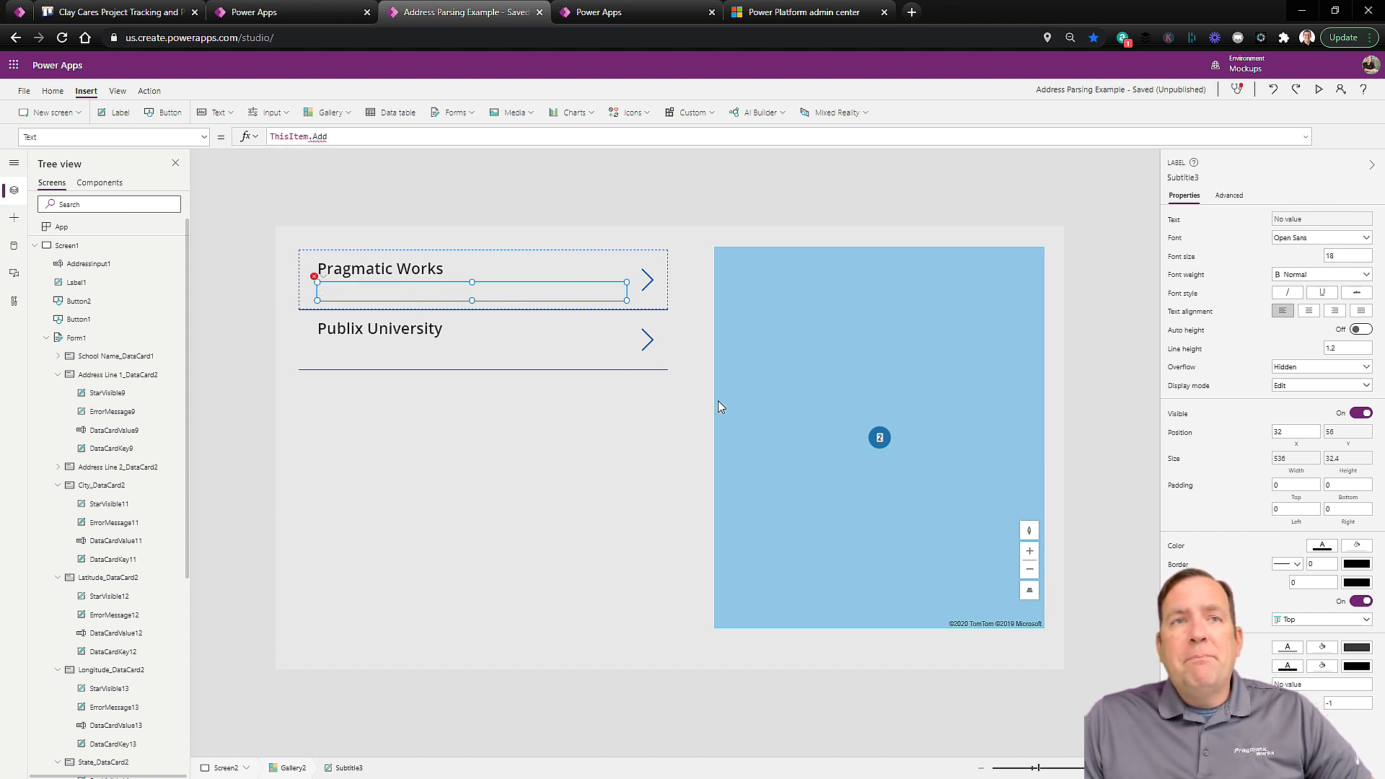
{"action": "left_click", "coordinate": [327, 136]}
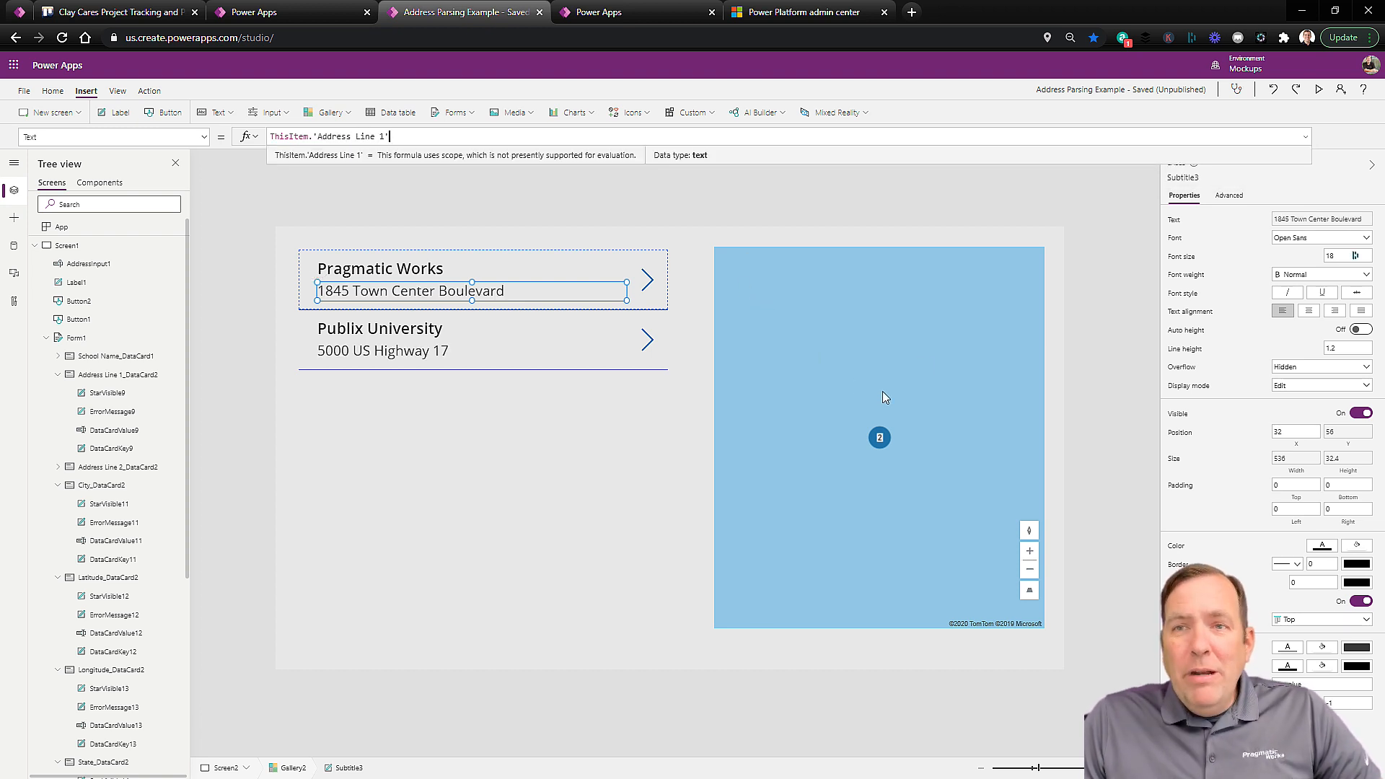
{"action": "mouse_move", "coordinate": [937, 473]}
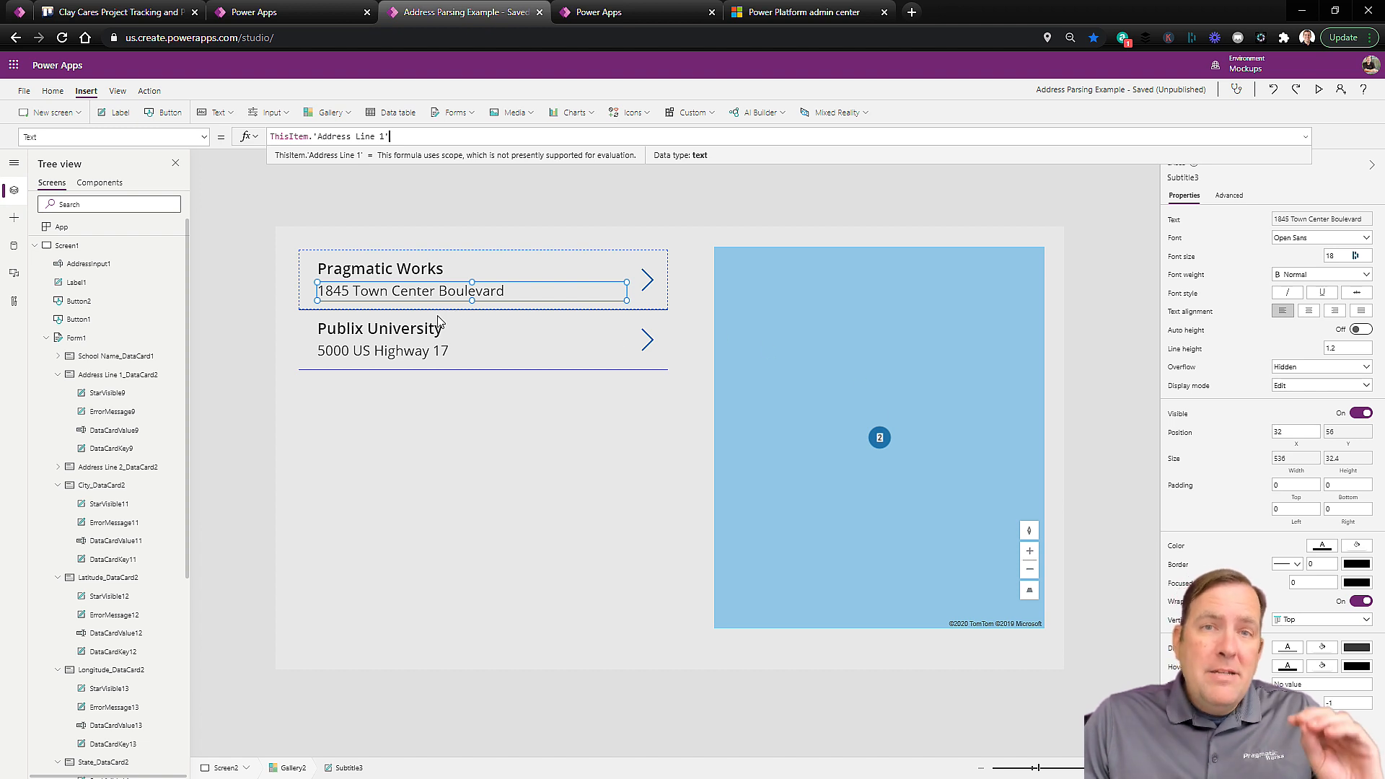
{"action": "mouse_move", "coordinate": [322, 338]}
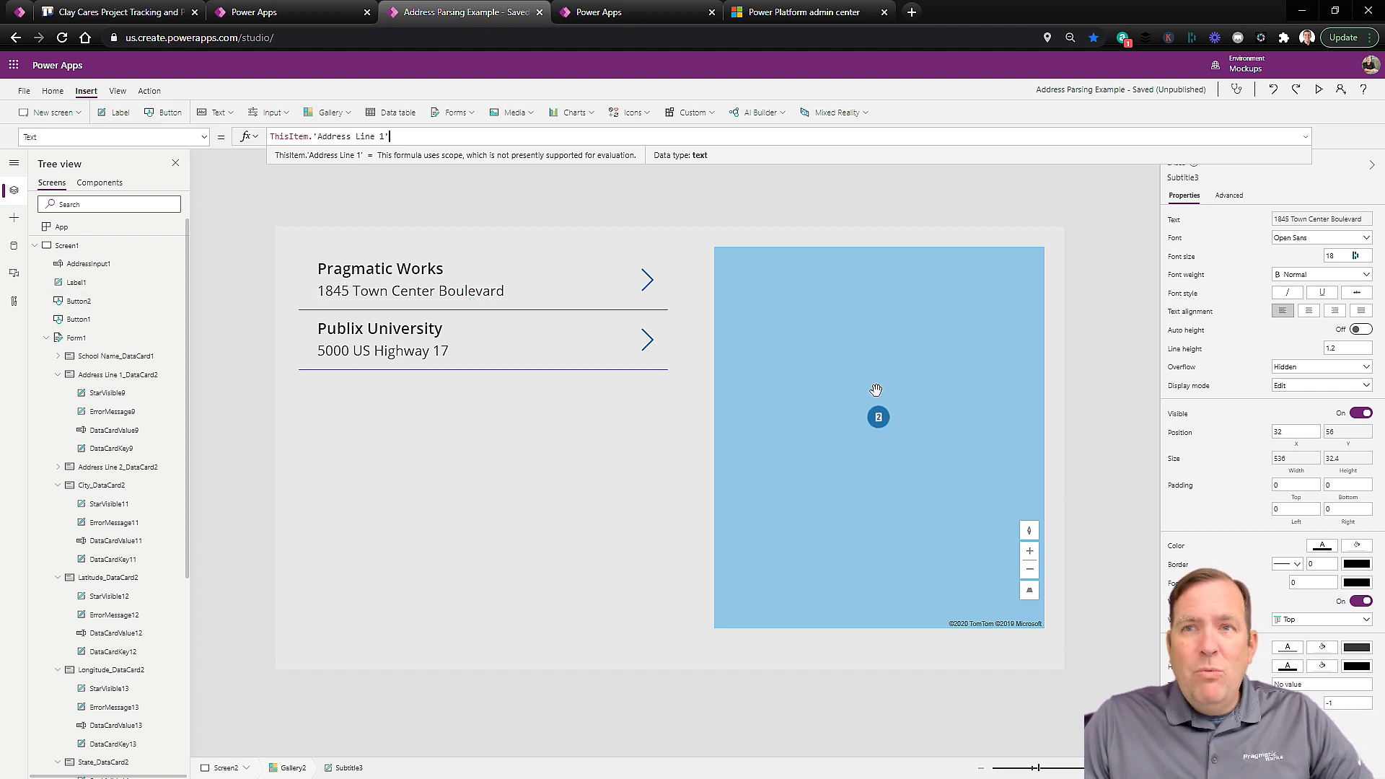
- Turn on Map3's default location with latitude 30.09346 and select the longitude to replace
{"action": "left_click", "coordinate": [409, 290]}
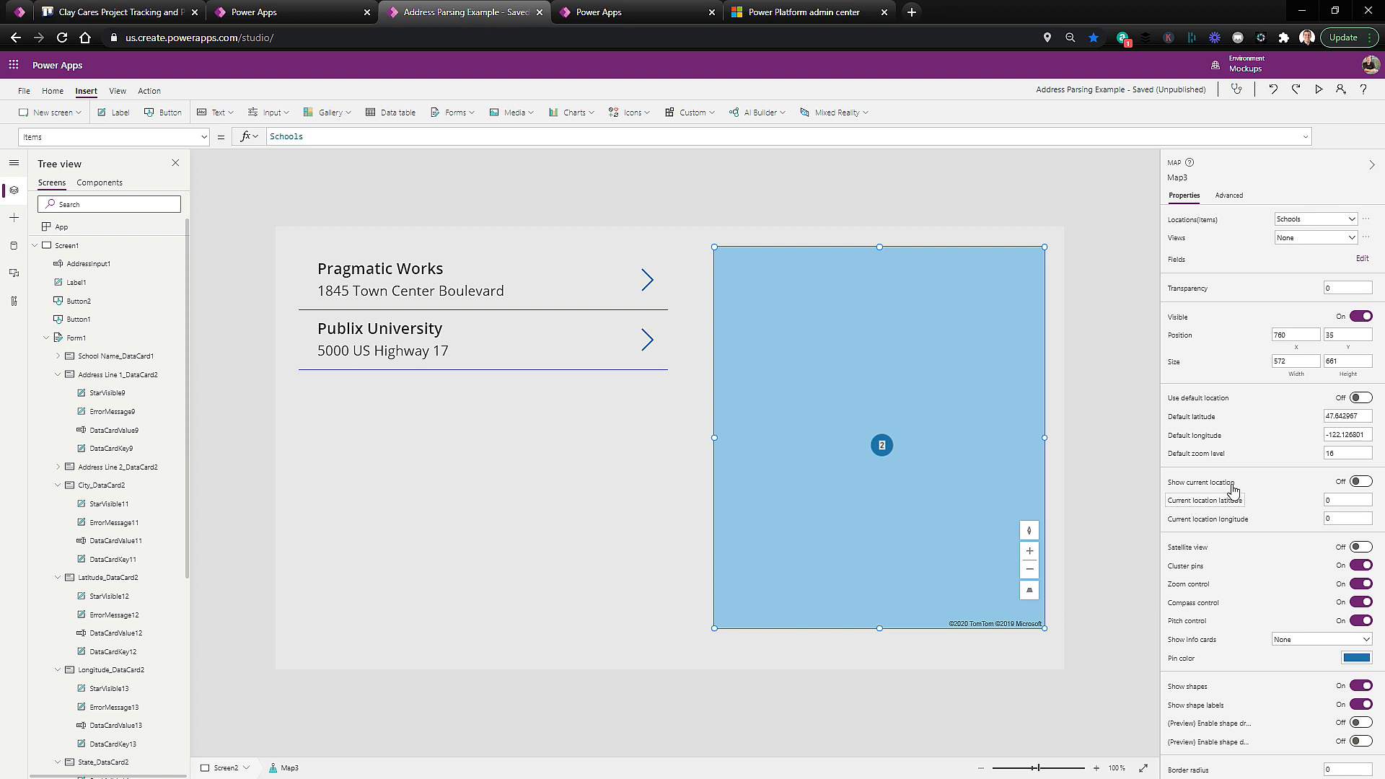
{"action": "mouse_move", "coordinate": [1320, 426]}
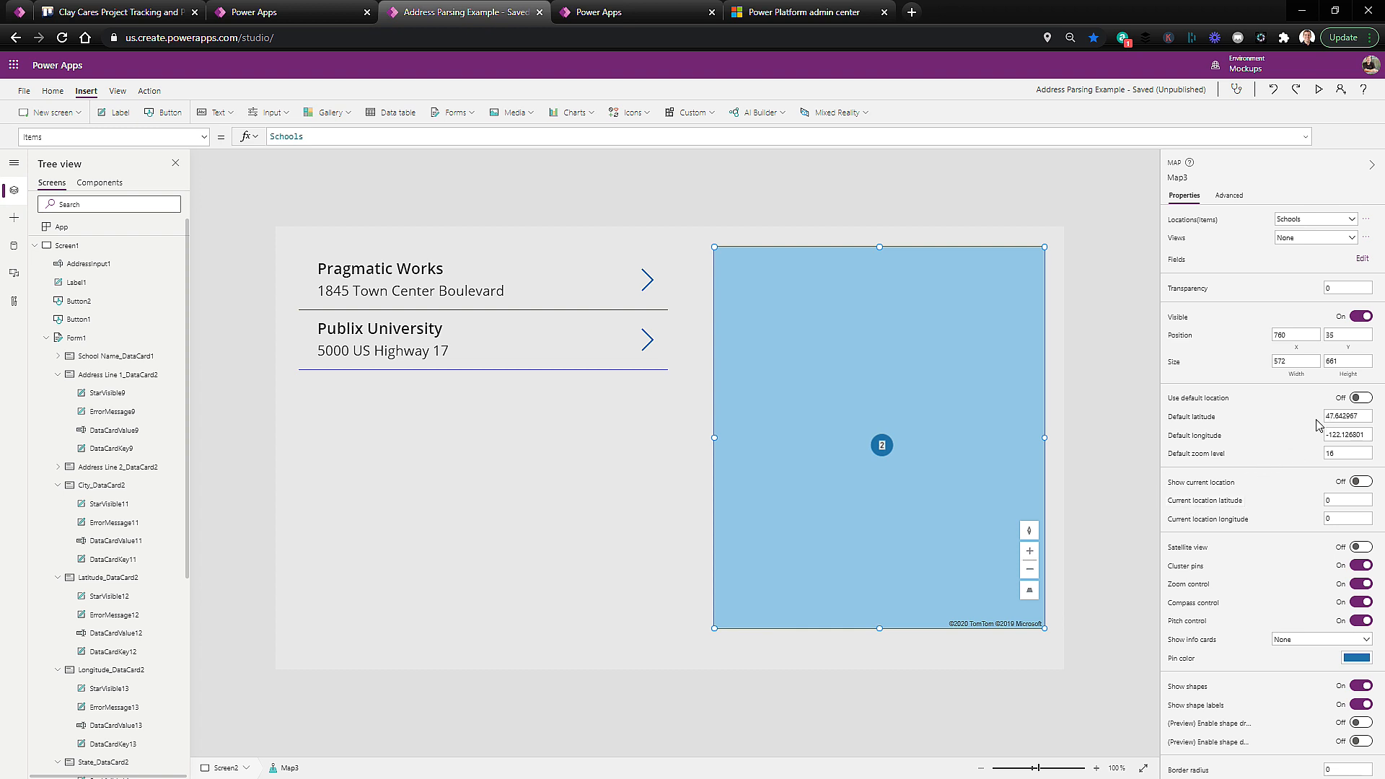
{"action": "left_click", "coordinate": [1357, 398]}
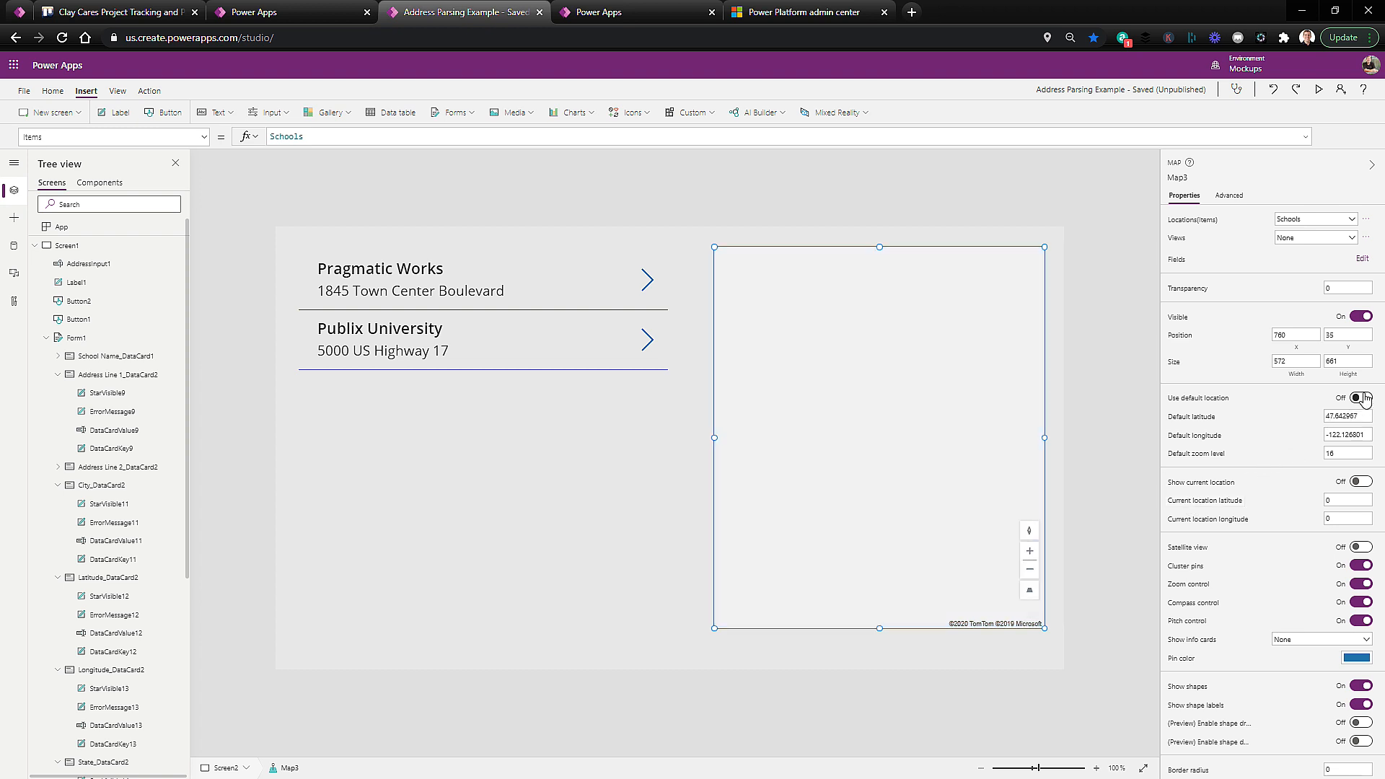
{"action": "left_click", "coordinate": [1359, 398]}
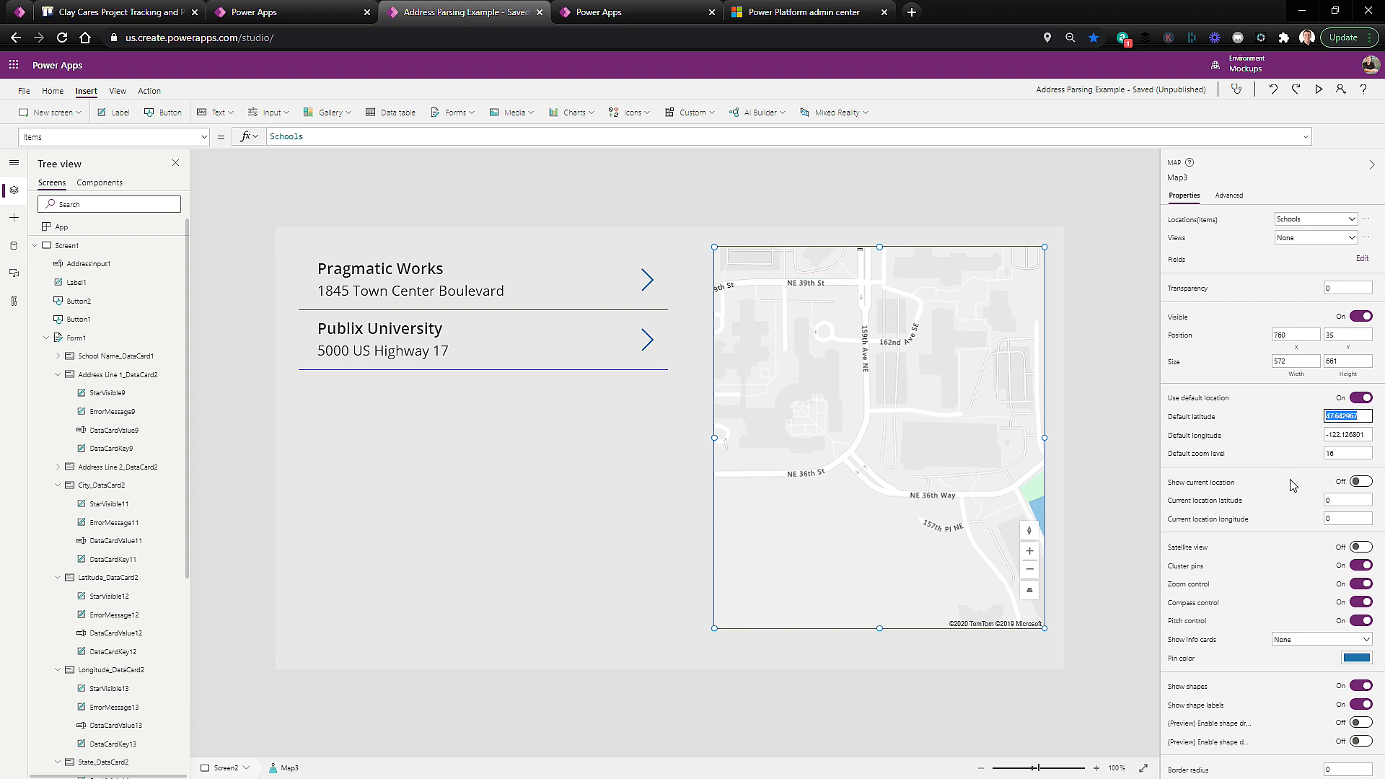
{"action": "type", "text": "30.09346"}
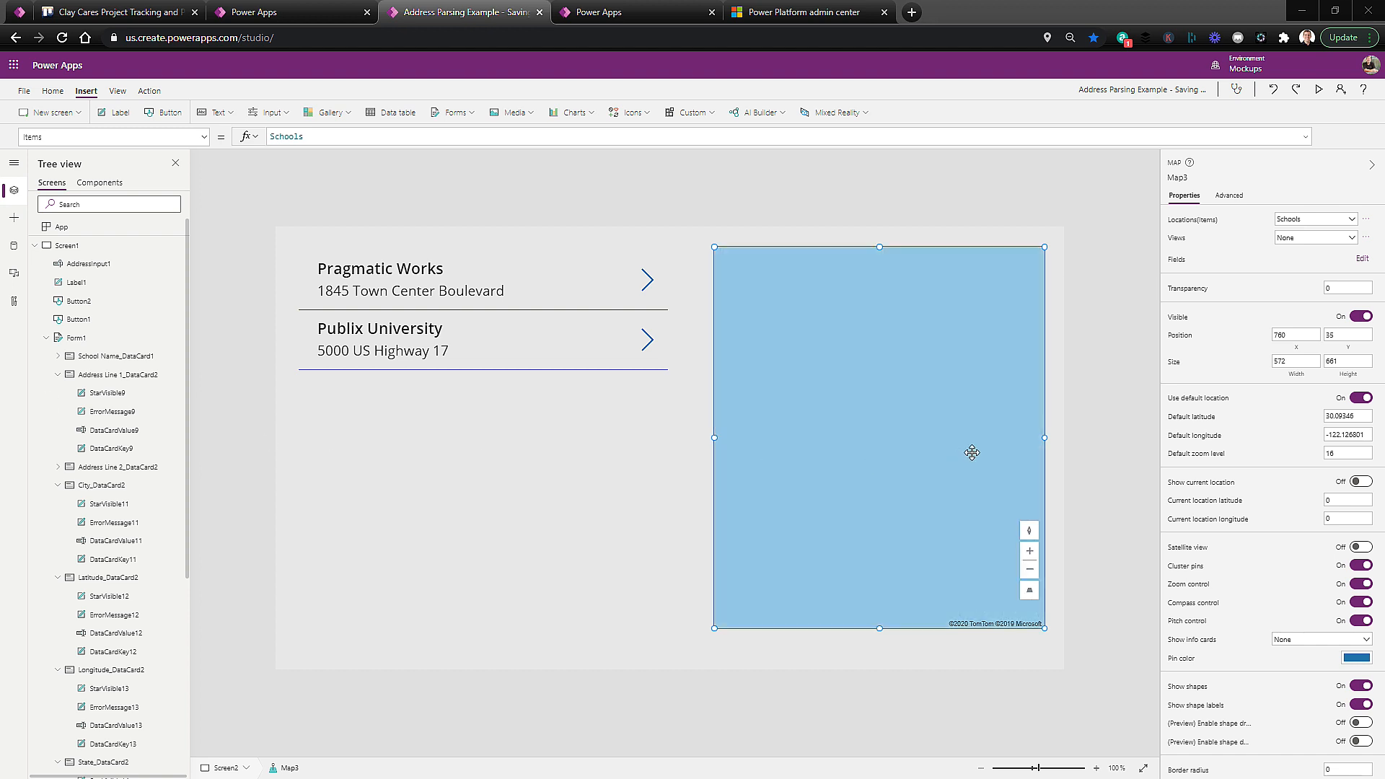
{"action": "triple_click", "coordinate": [1345, 434]}
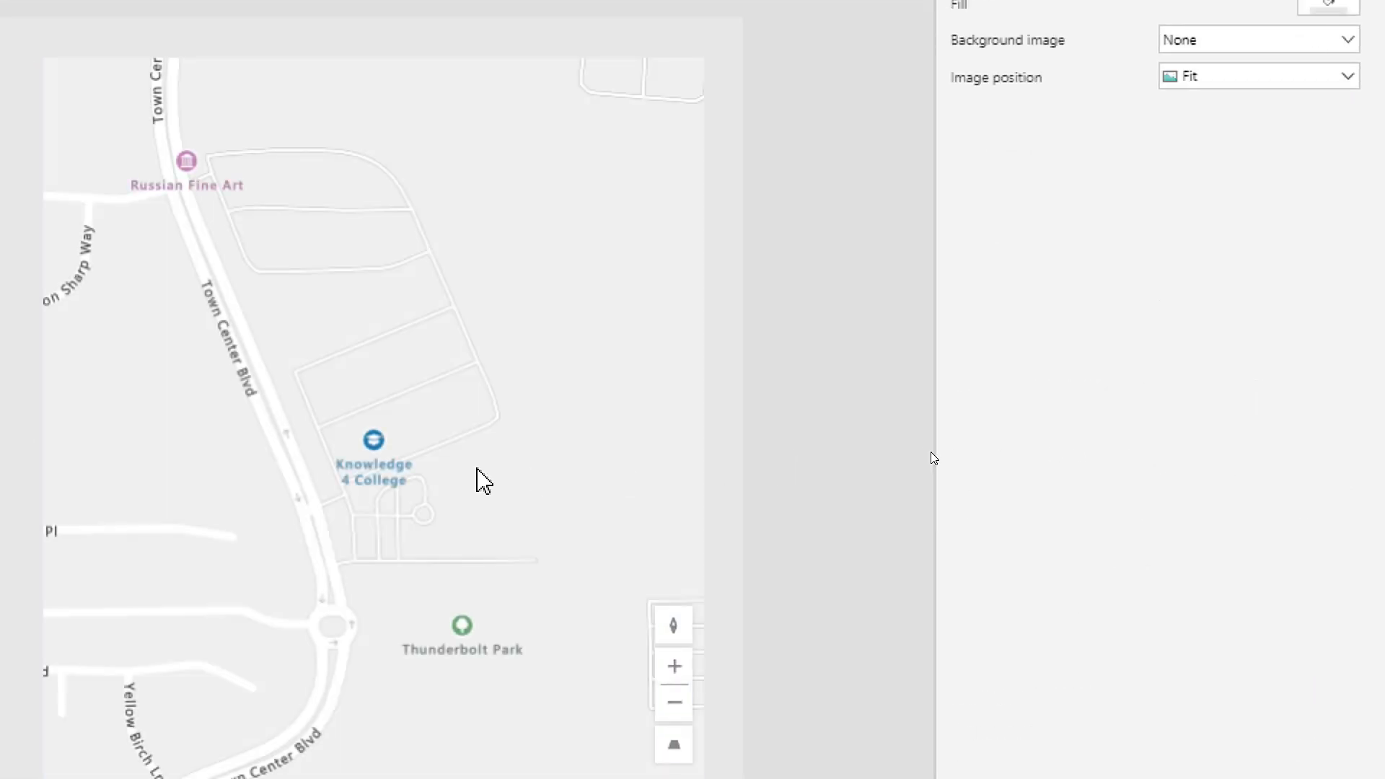
- Change the map's default zoom level to 20, then to 10, and apply it
{"action": "left_click", "coordinate": [482, 479]}
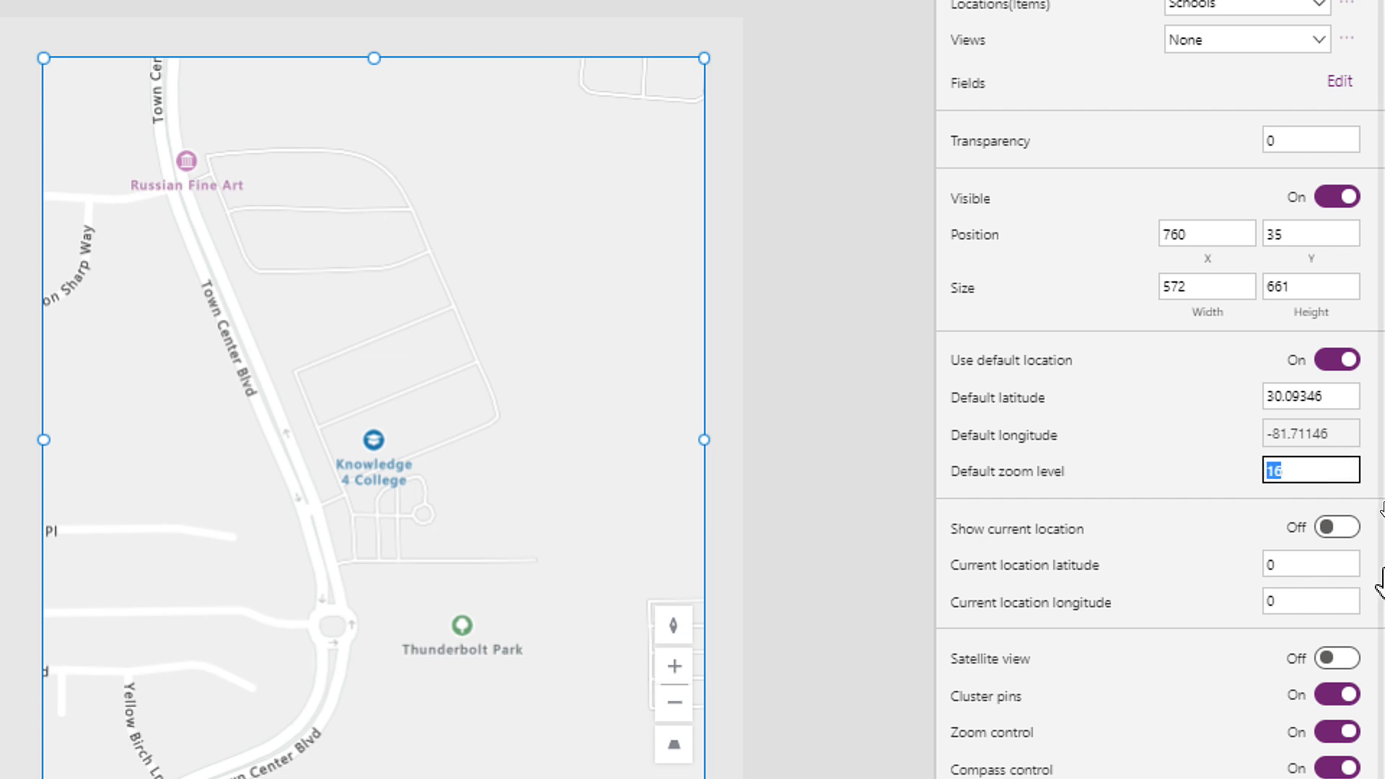
{"action": "type", "text": "20"}
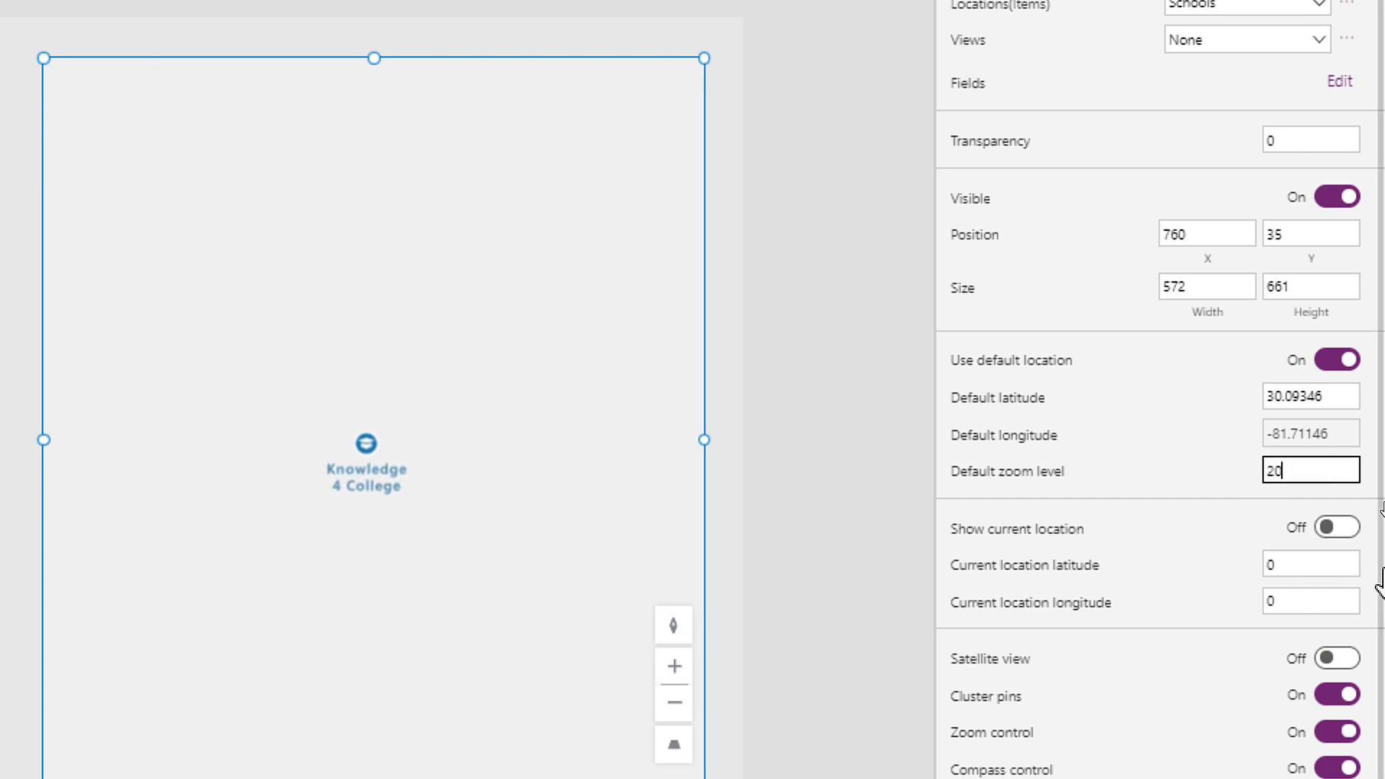
{"action": "mouse_move", "coordinate": [1316, 466]}
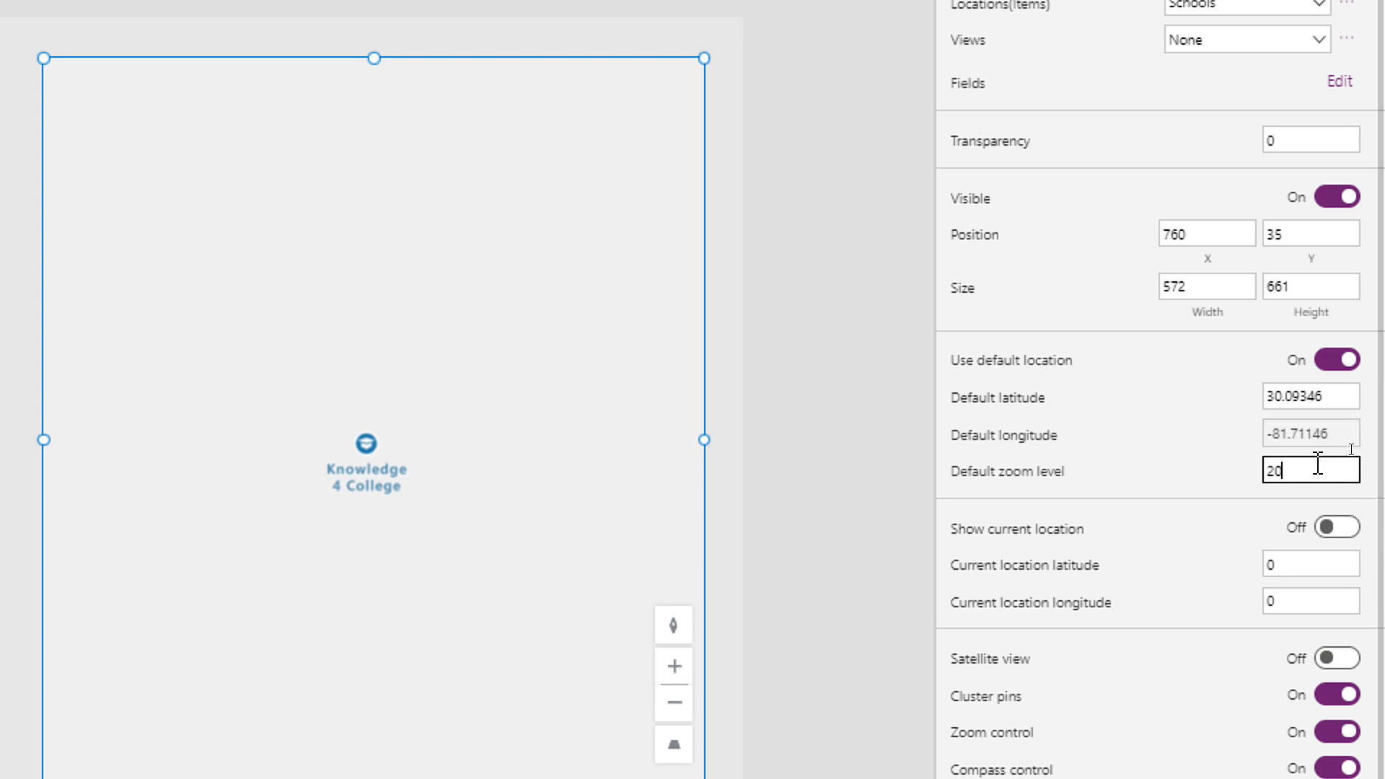
{"action": "type", "text": "10"}
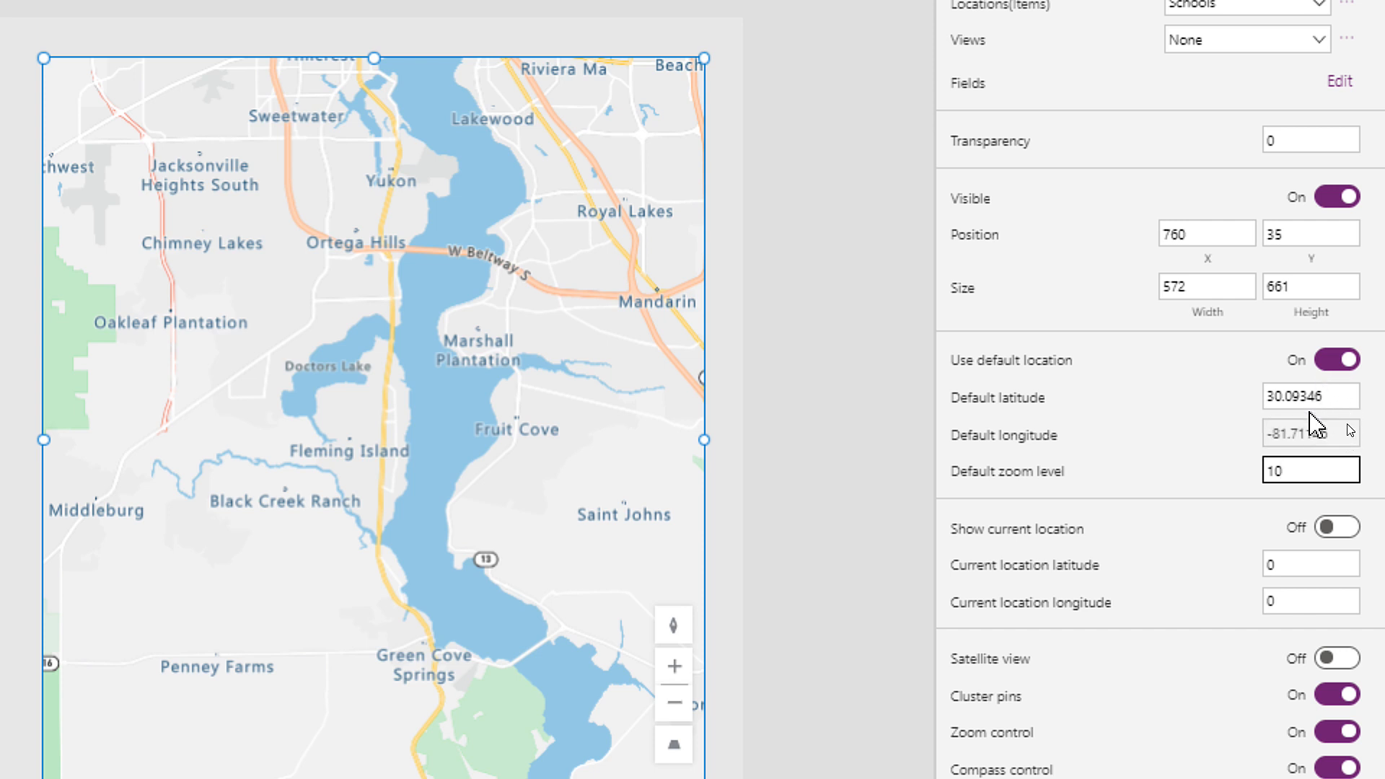
{"action": "left_click", "coordinate": [1311, 396]}
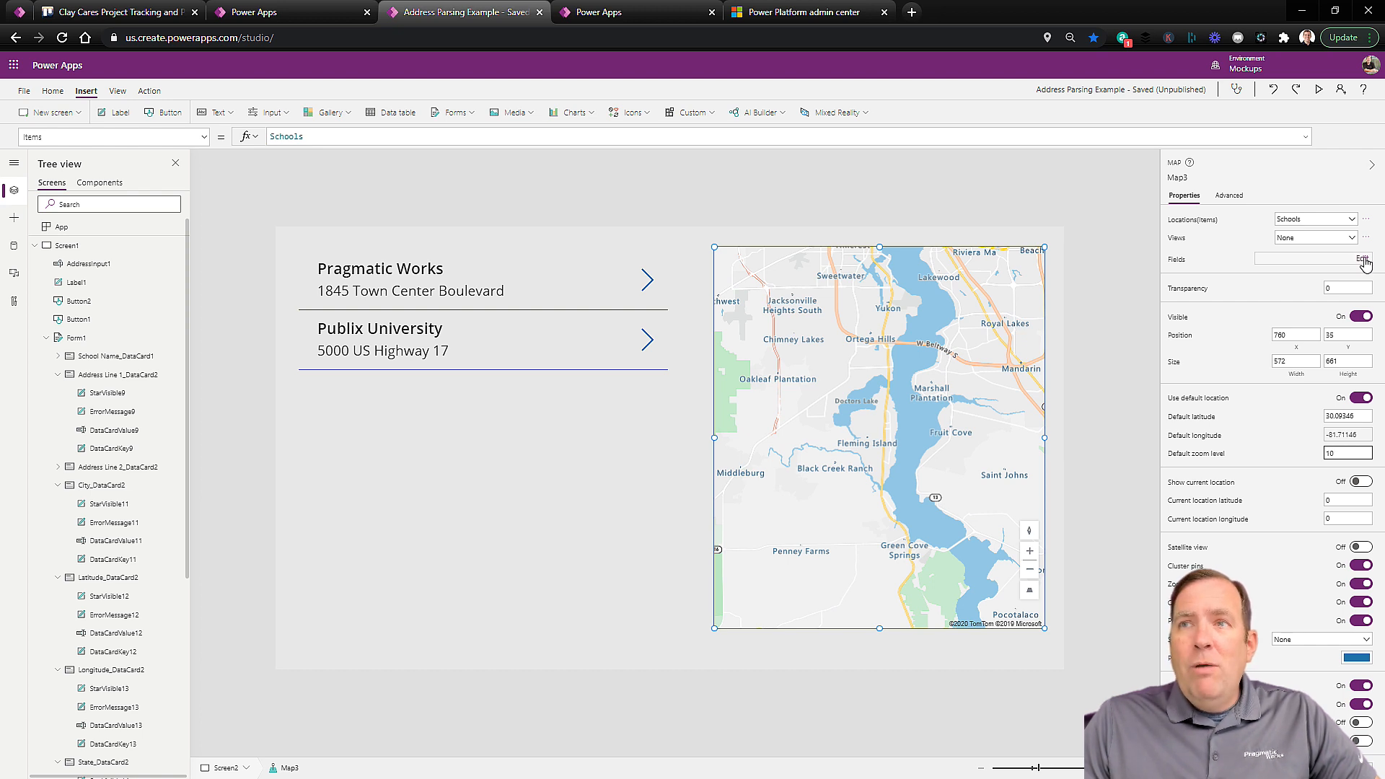
- Replace the map's School Name and Created On fields with Latitude and Longitude
{"action": "left_click", "coordinate": [1362, 258]}
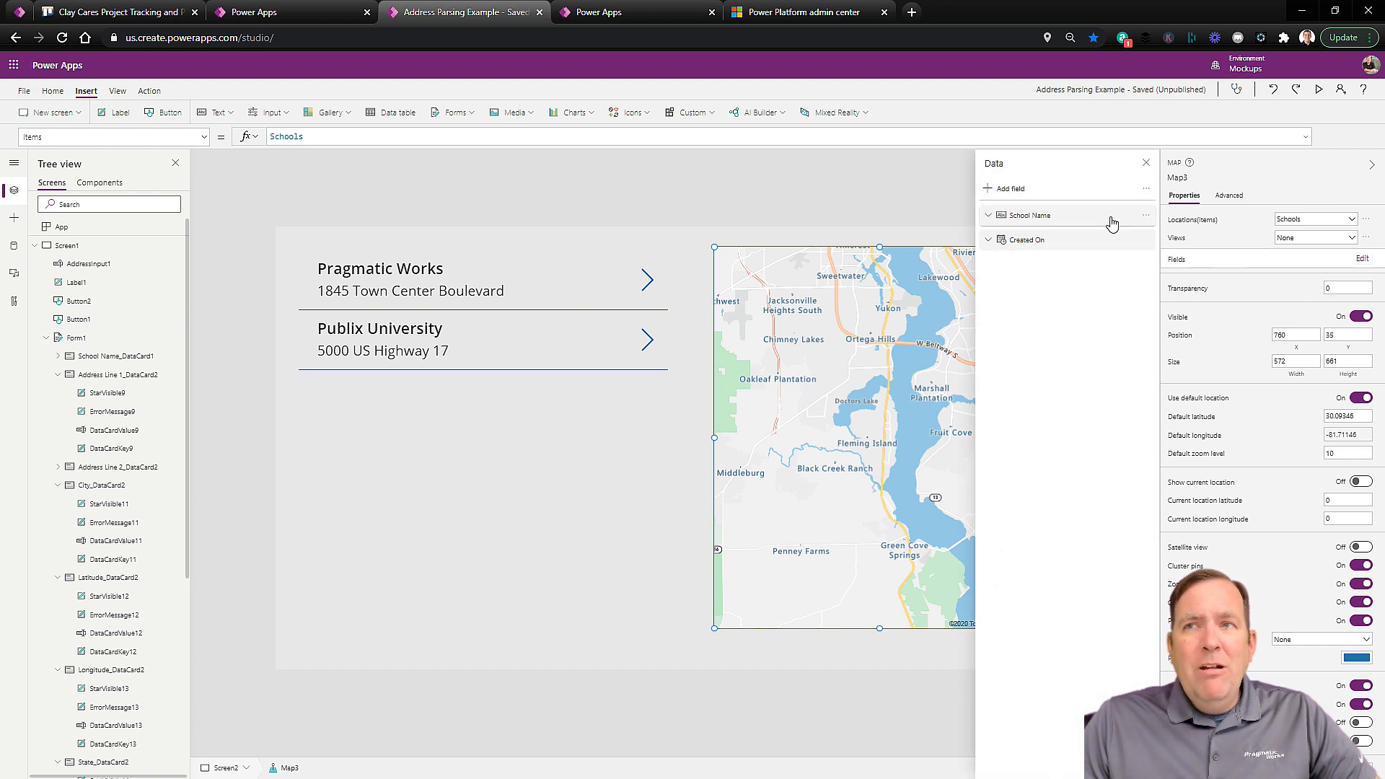
{"action": "mouse_move", "coordinate": [1154, 230]}
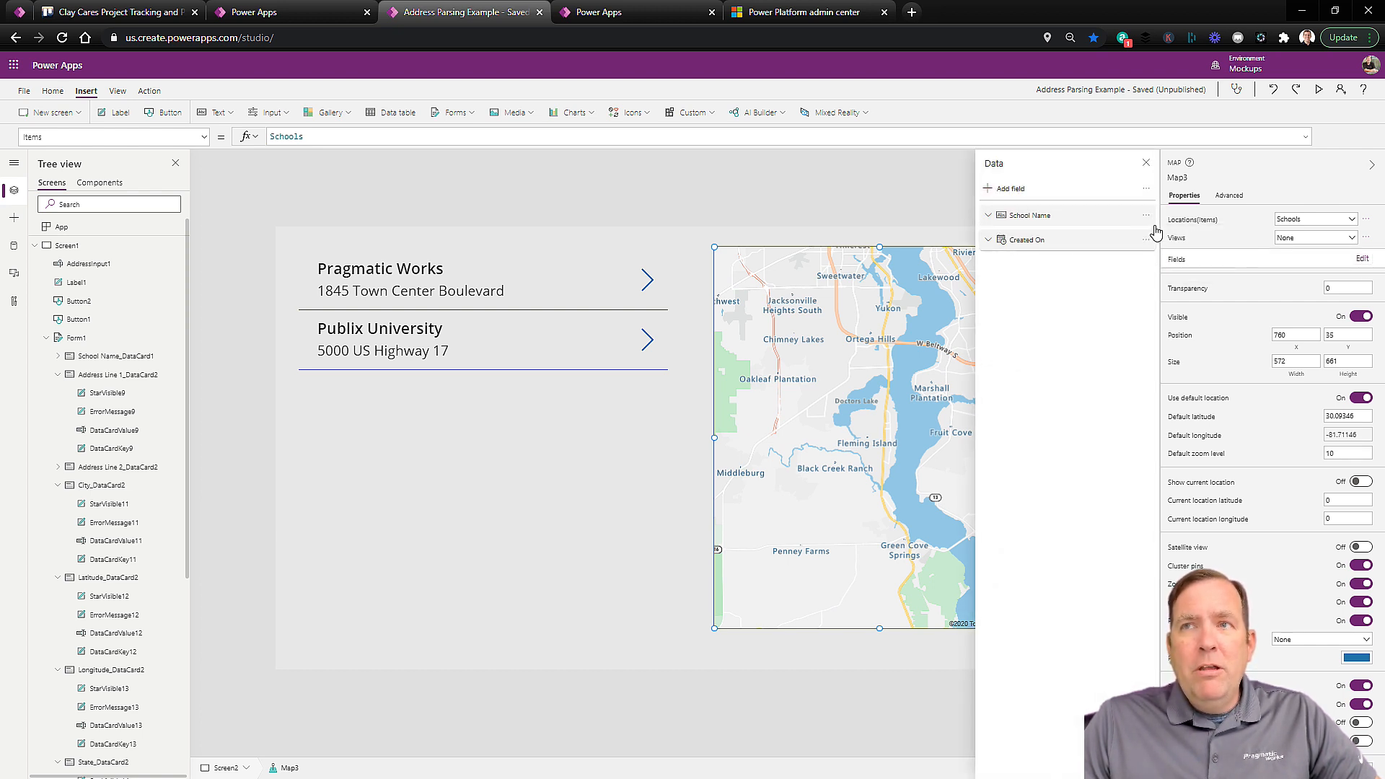
{"action": "left_click", "coordinate": [1027, 214]}
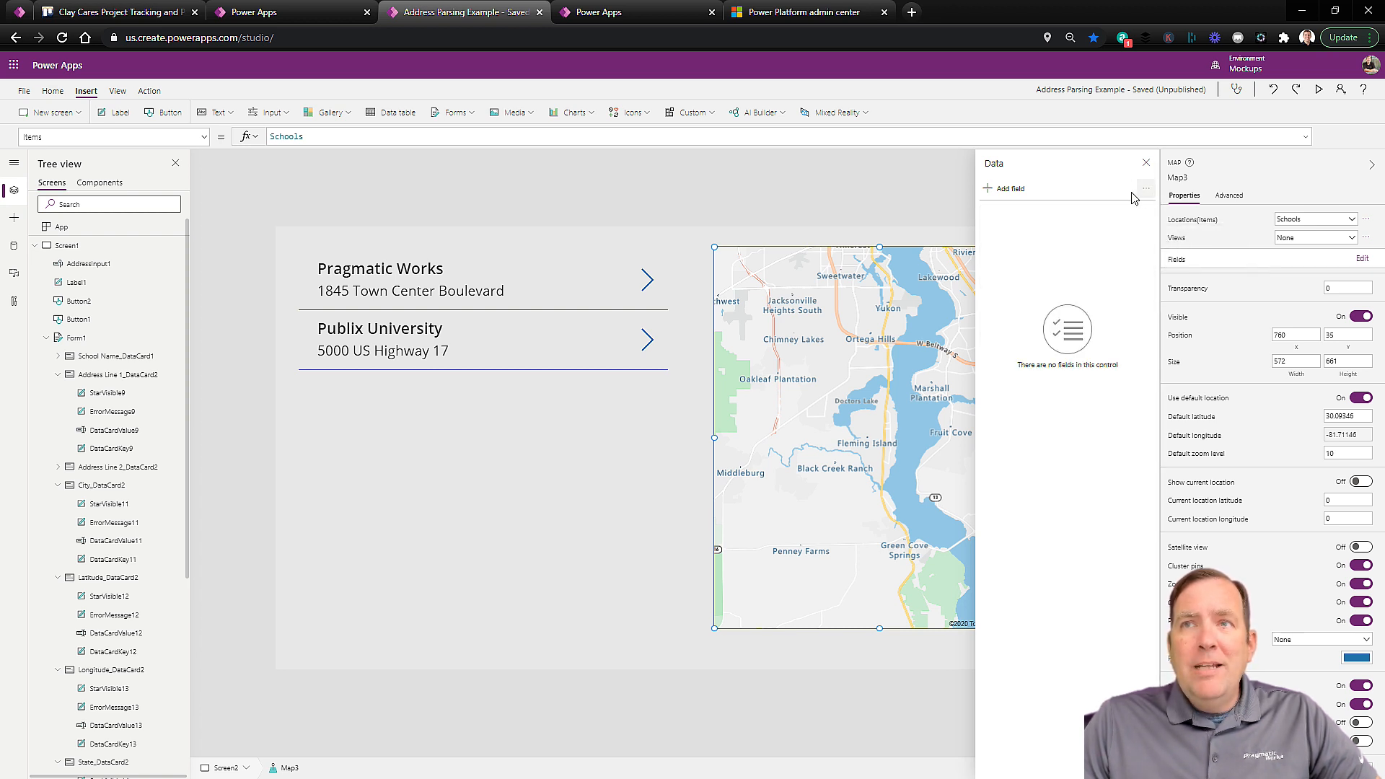
{"action": "left_click", "coordinate": [1004, 188]}
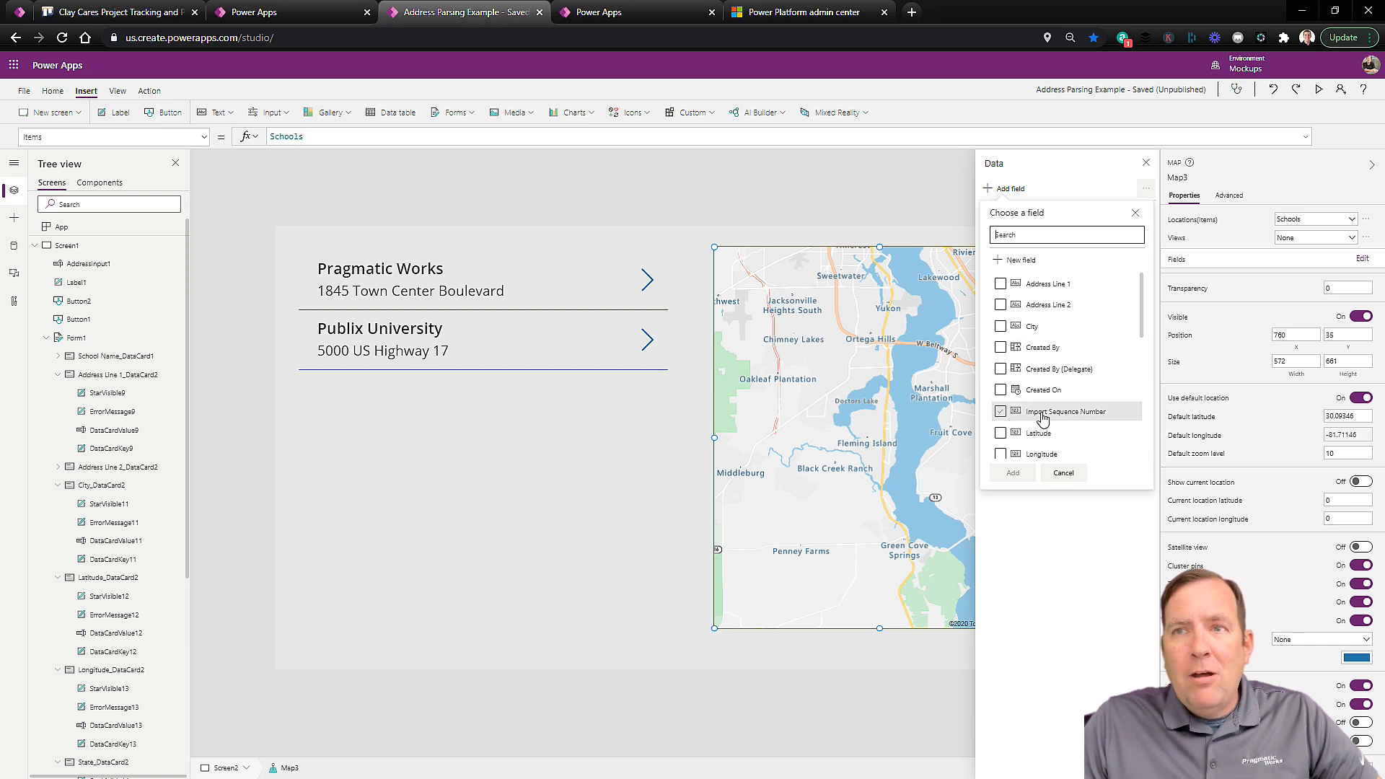
{"action": "scroll", "scroll_direction": "down", "scroll_amount": 3}
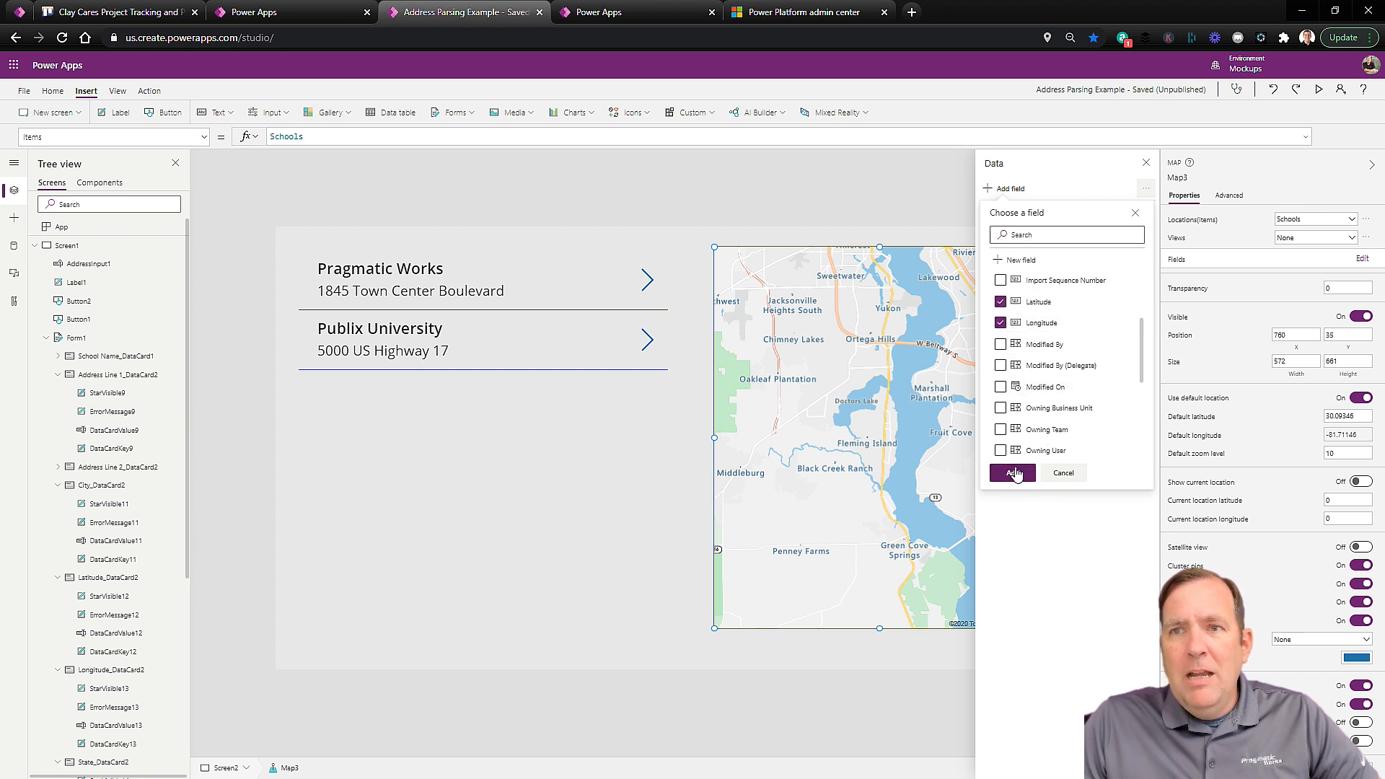
{"action": "left_click", "coordinate": [1013, 473]}
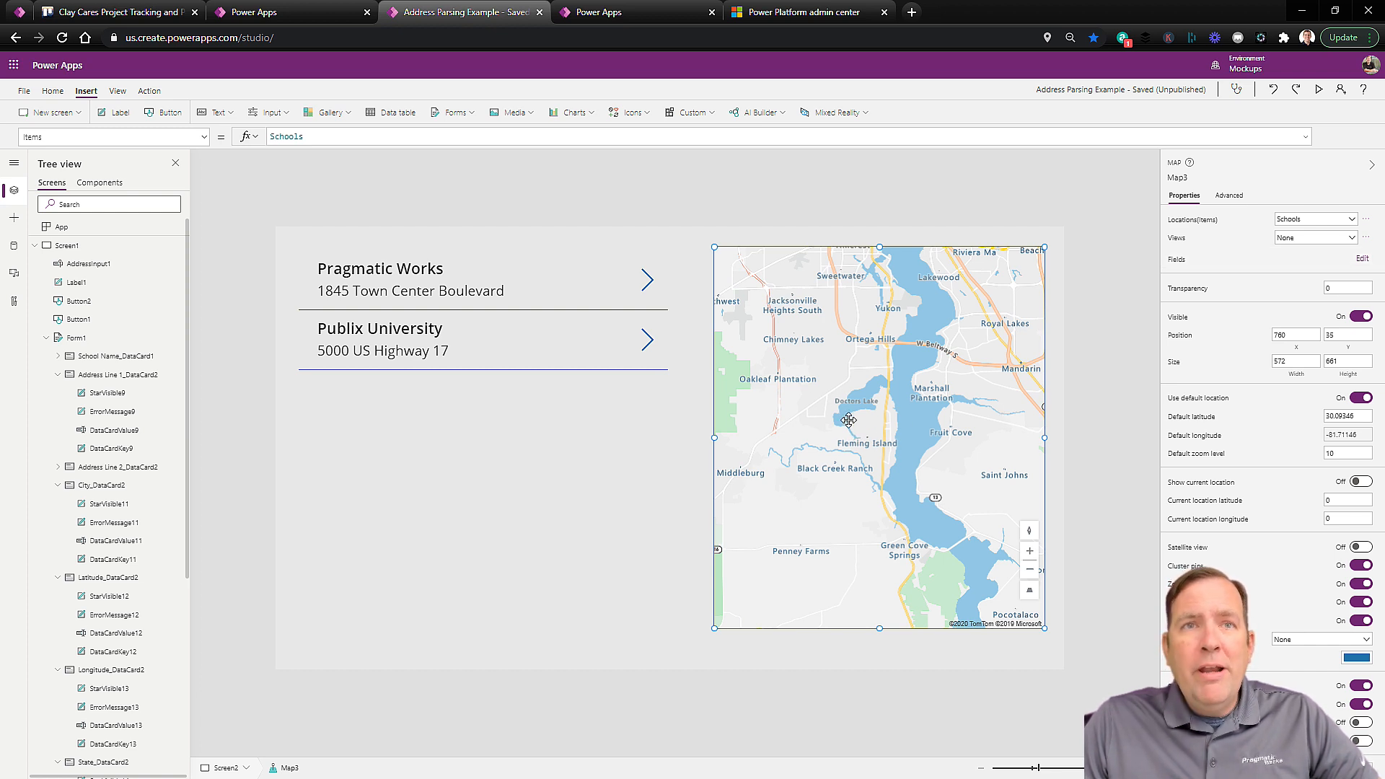
{"action": "mouse_move", "coordinate": [100, 263]}
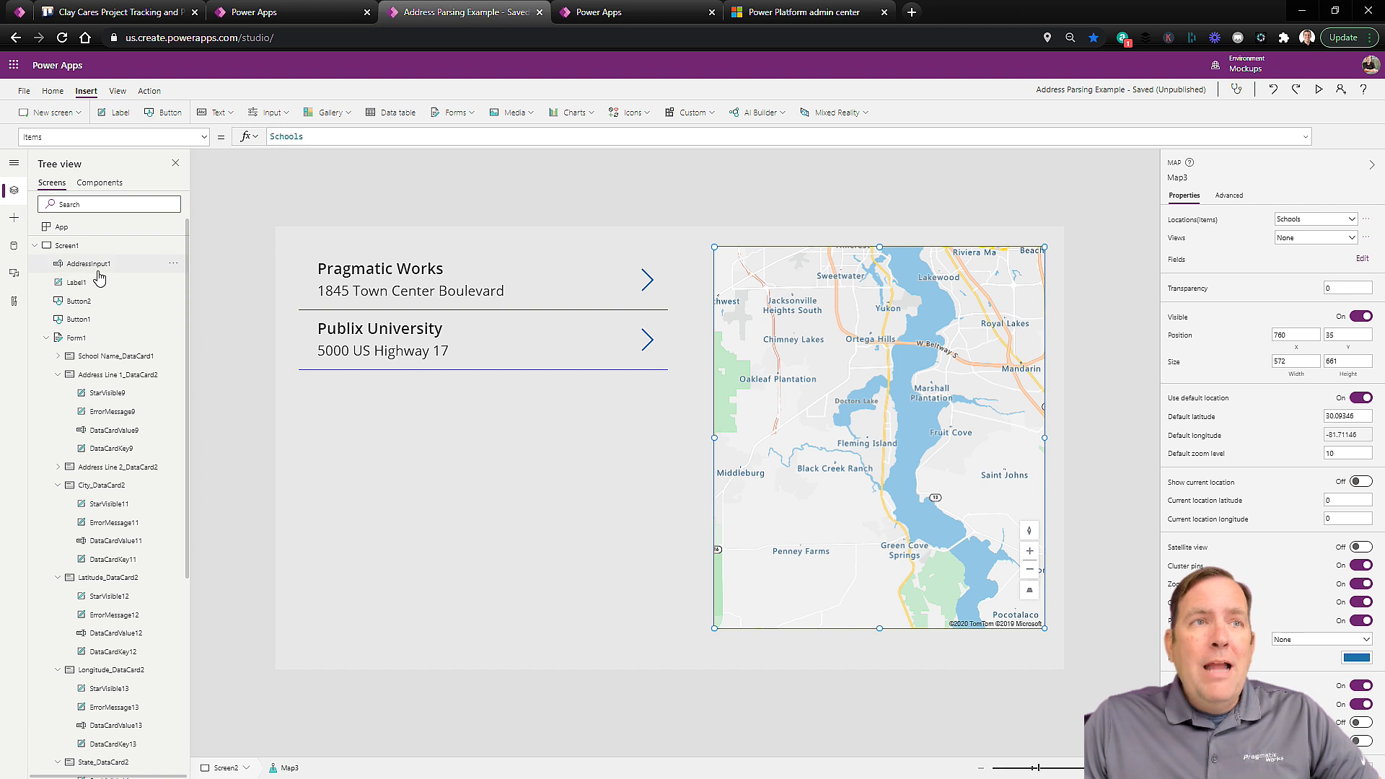
{"action": "left_click", "coordinate": [67, 245]}
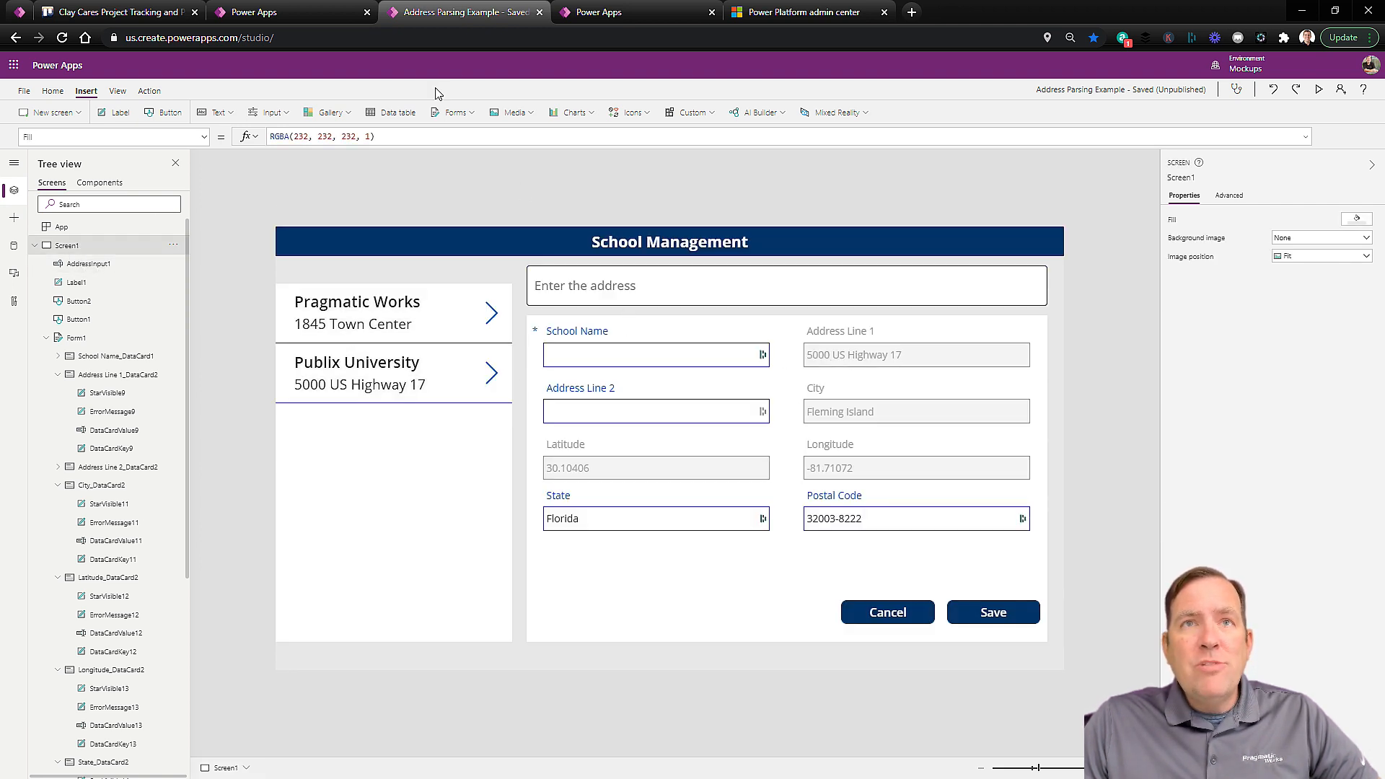
{"action": "left_click", "coordinate": [268, 112]}
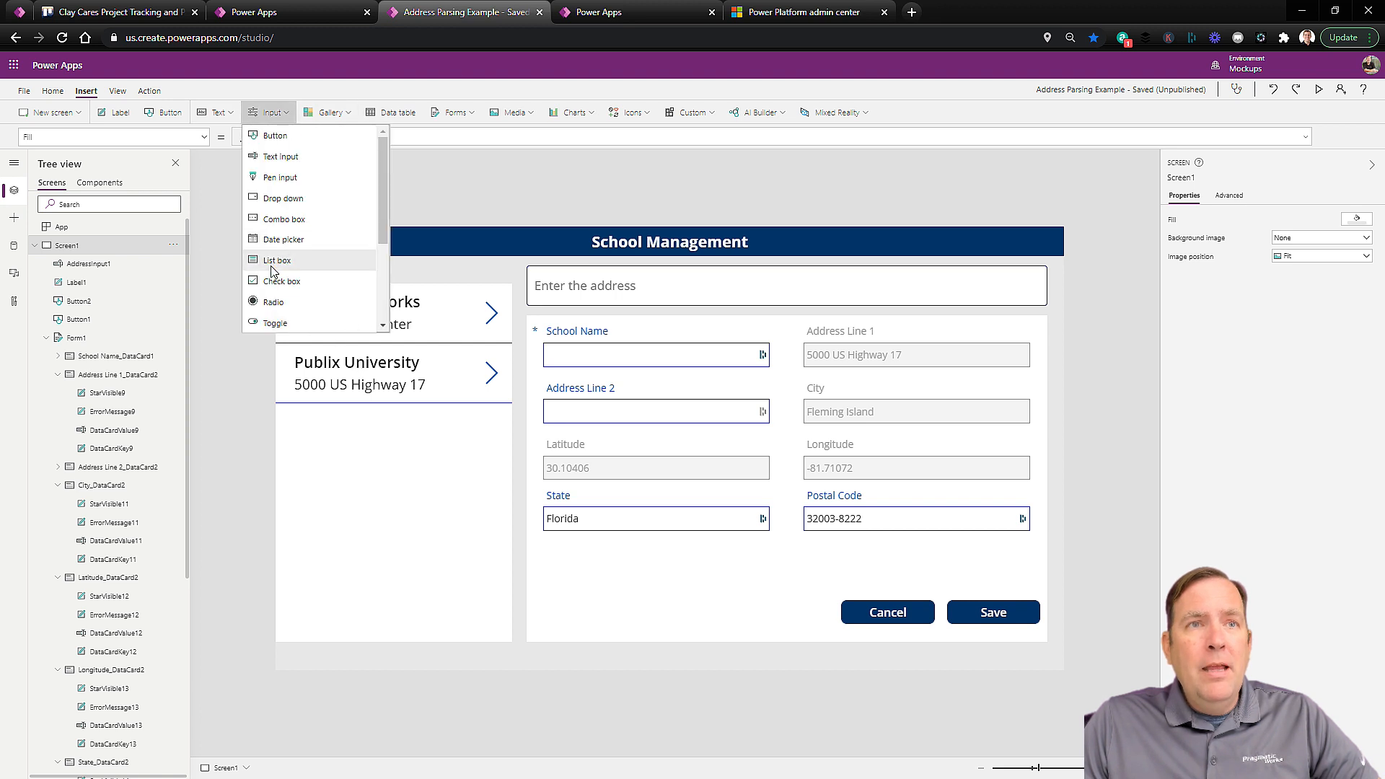
{"action": "scroll", "scroll_direction": "down", "scroll_amount": 3}
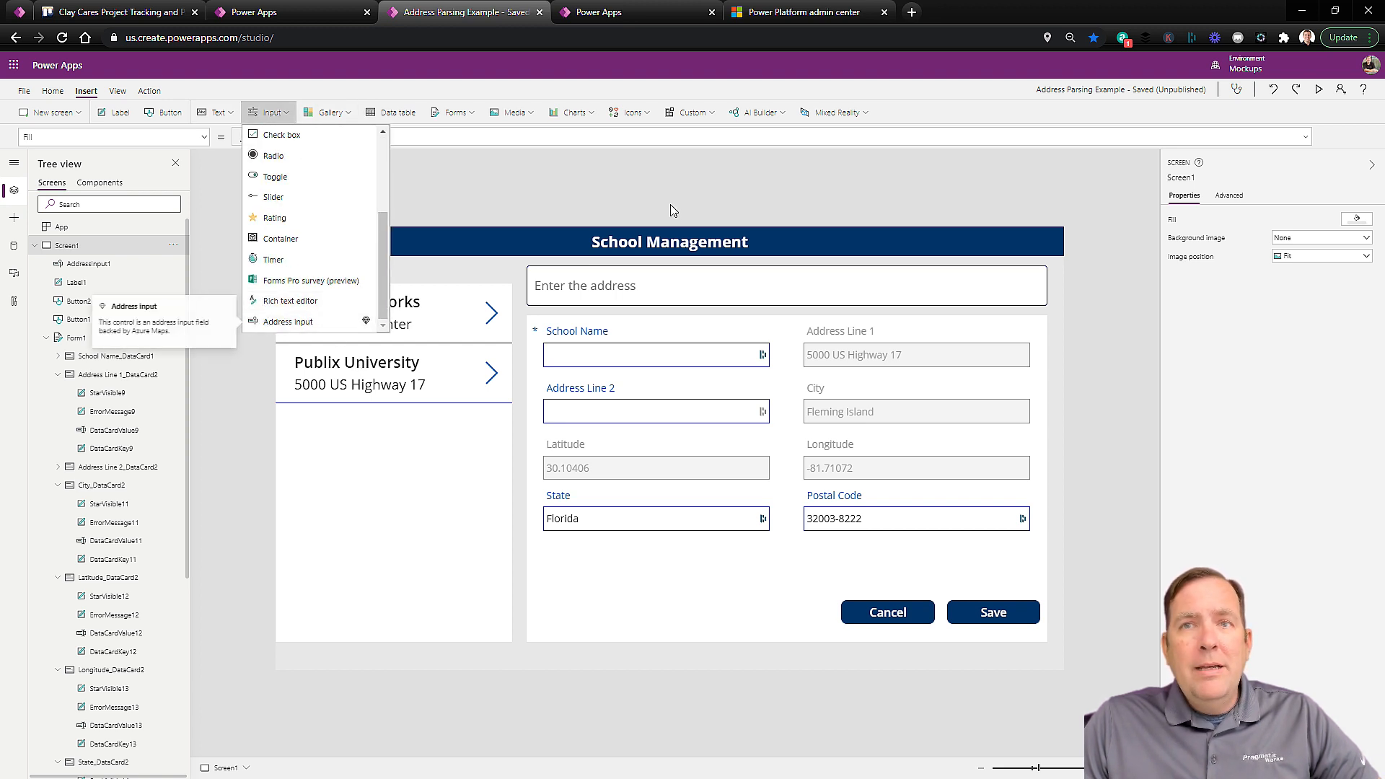
{"action": "left_click", "coordinate": [399, 221]}
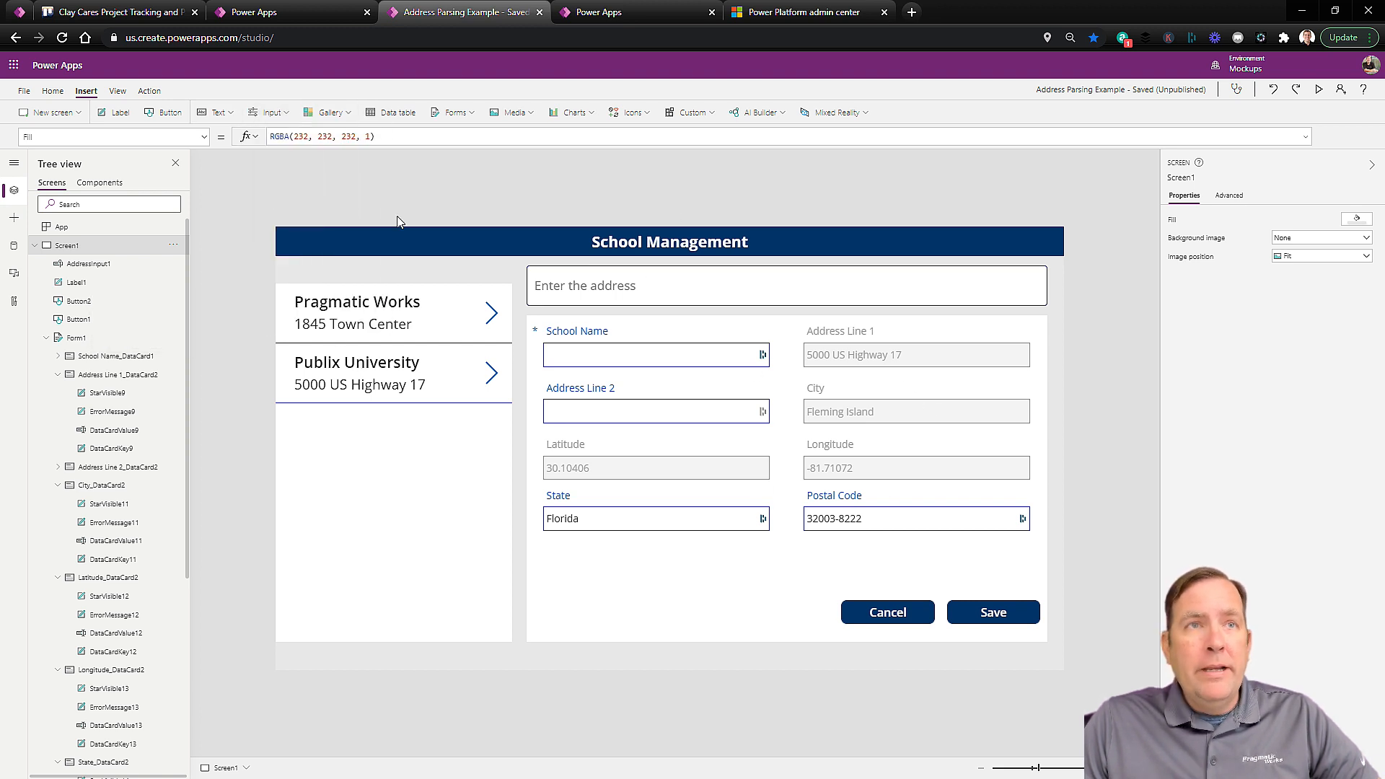
{"action": "scroll", "scroll_direction": "down", "scroll_amount": 3}
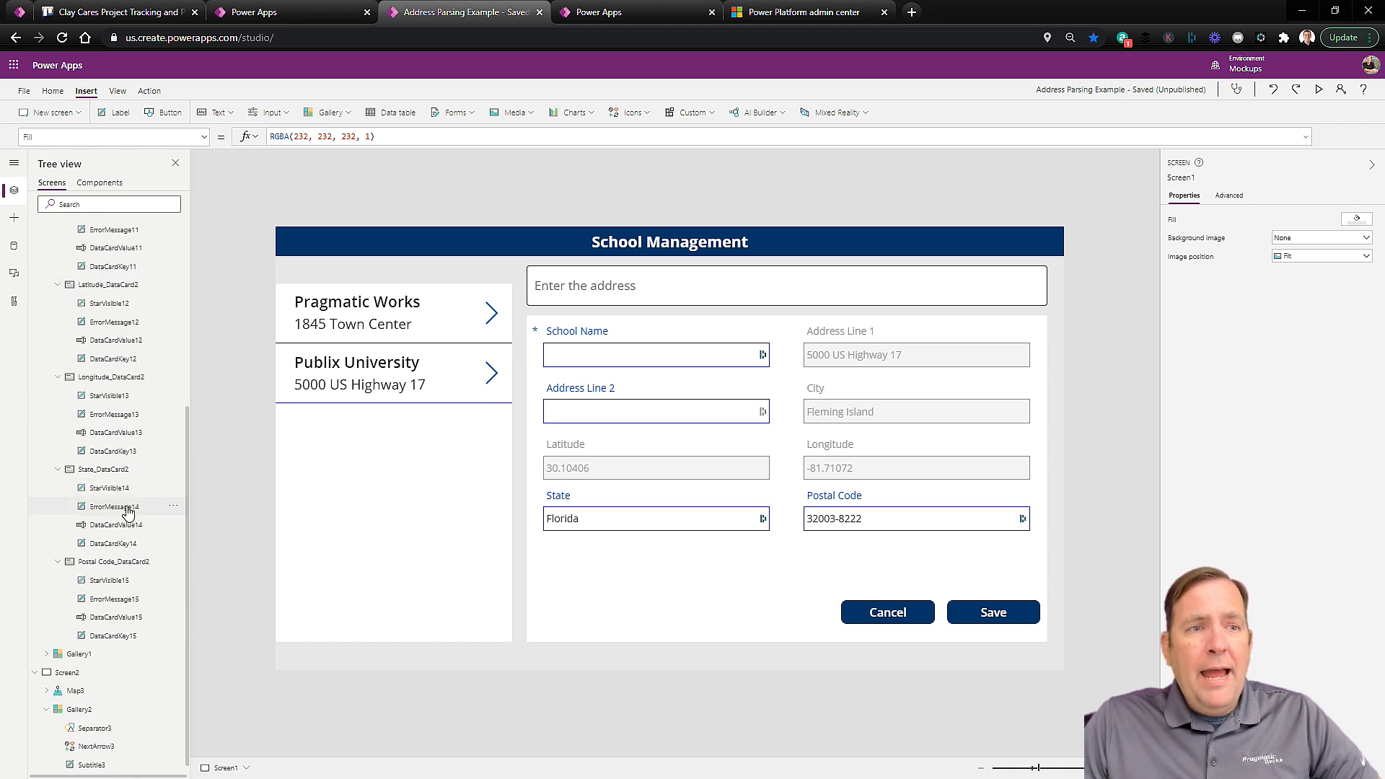
{"action": "left_click", "coordinate": [66, 652]}
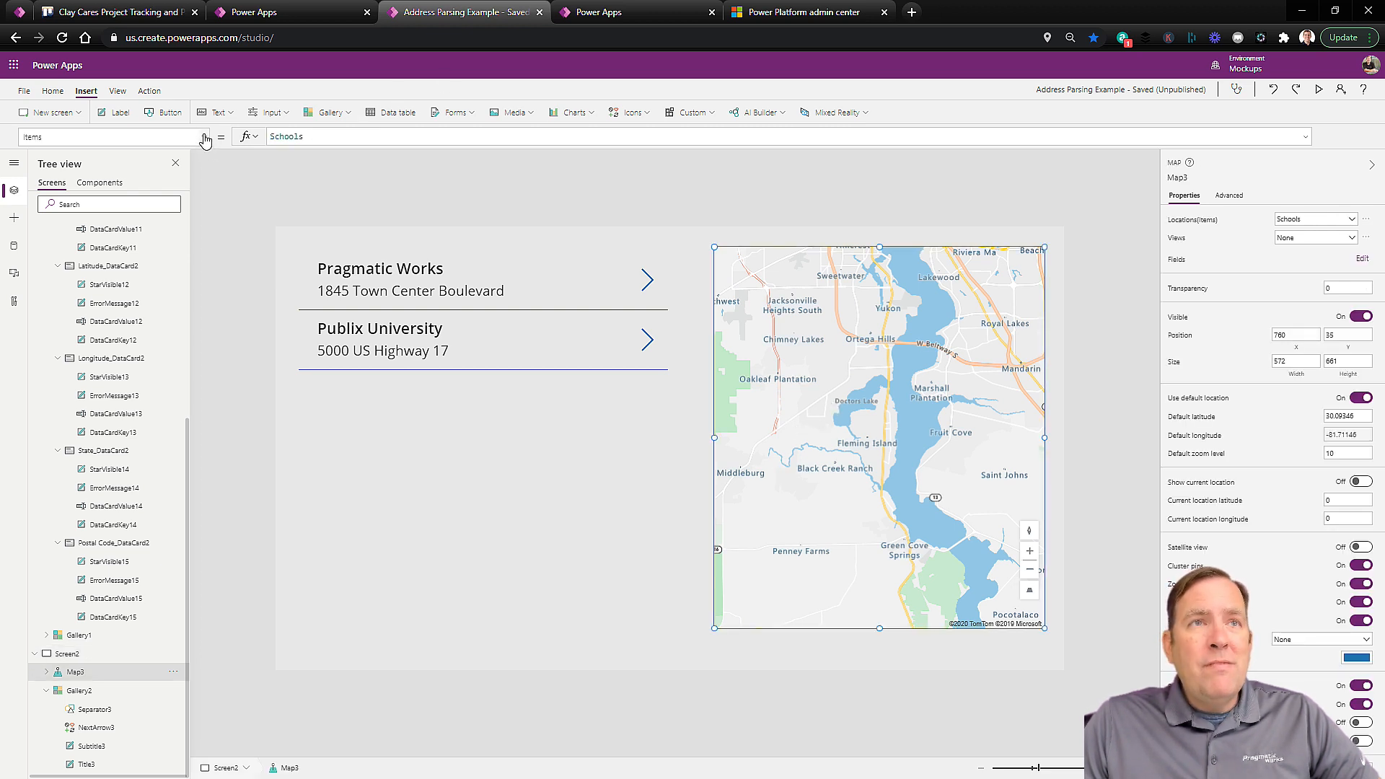
- Set Map3's ItemsLatitudes to Schools.Latitude and ItemsLongitudes to Schools.Longitude
{"action": "left_click", "coordinate": [113, 137]}
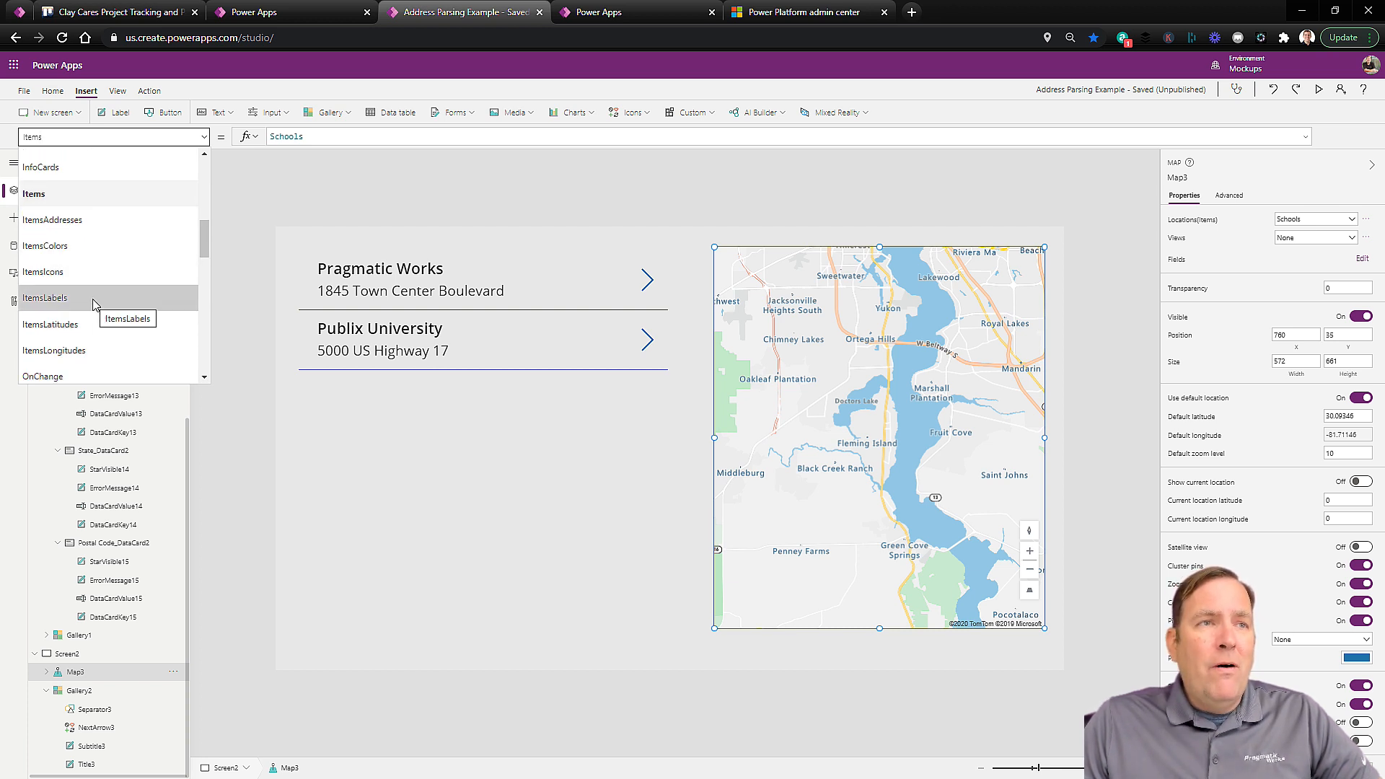
{"action": "mouse_move", "coordinate": [71, 324]}
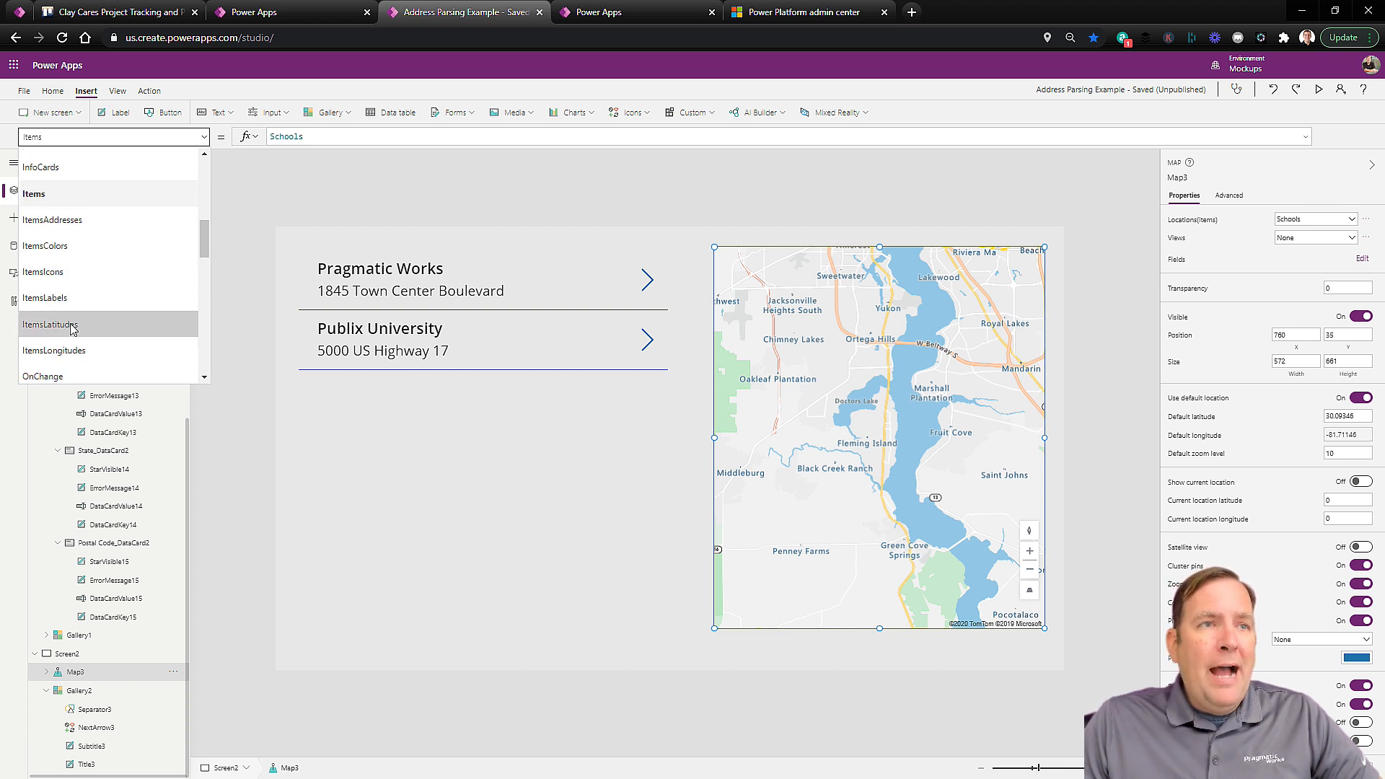
{"action": "left_click", "coordinate": [49, 325]}
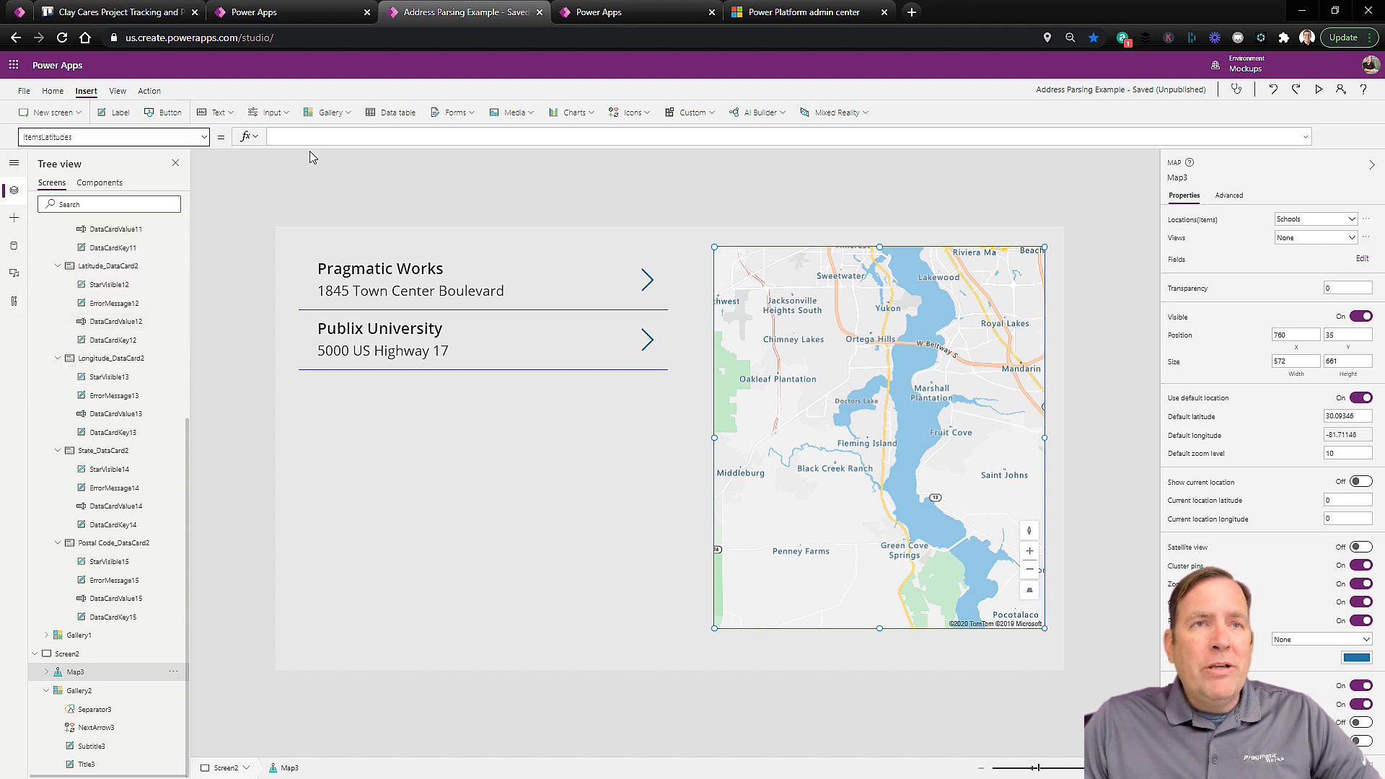
{"action": "type", "text": "Schools."}
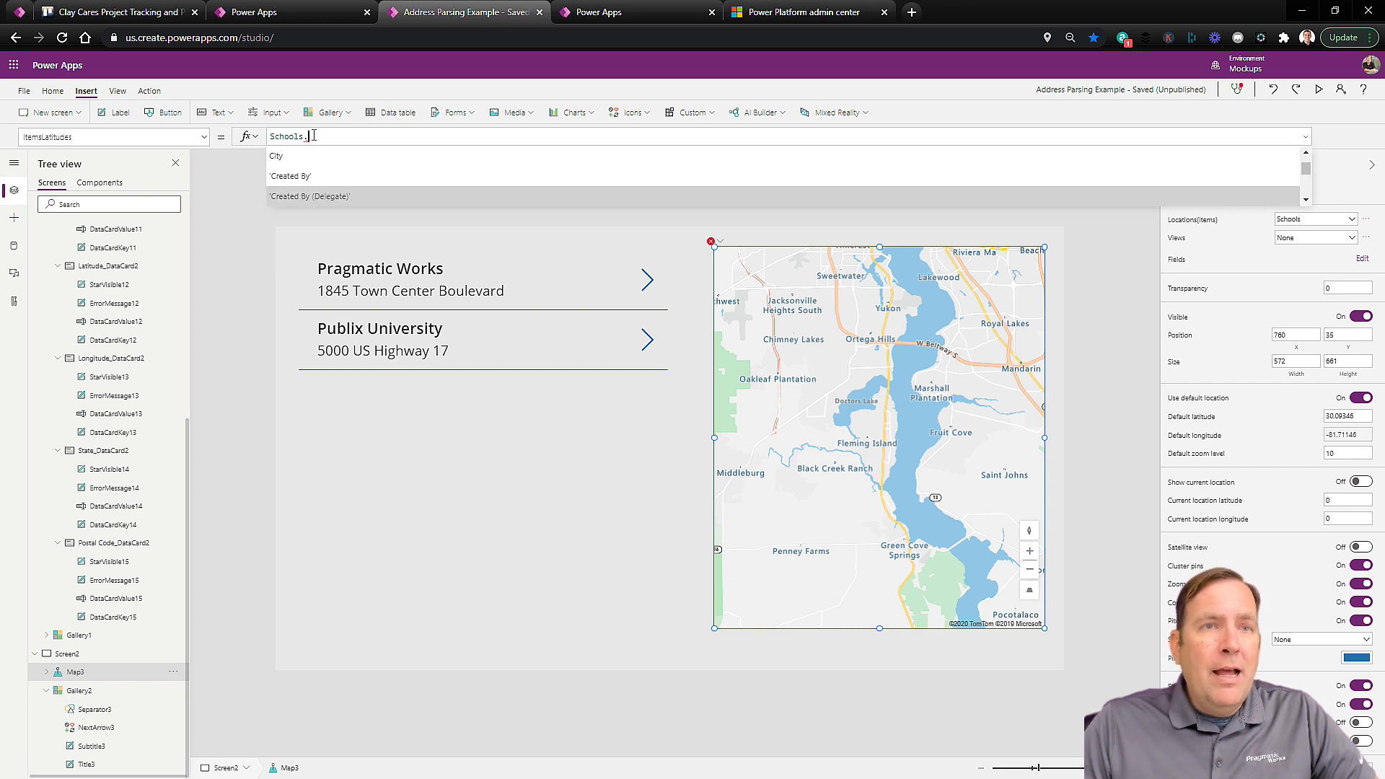
{"action": "type", "text": "Latitude"}
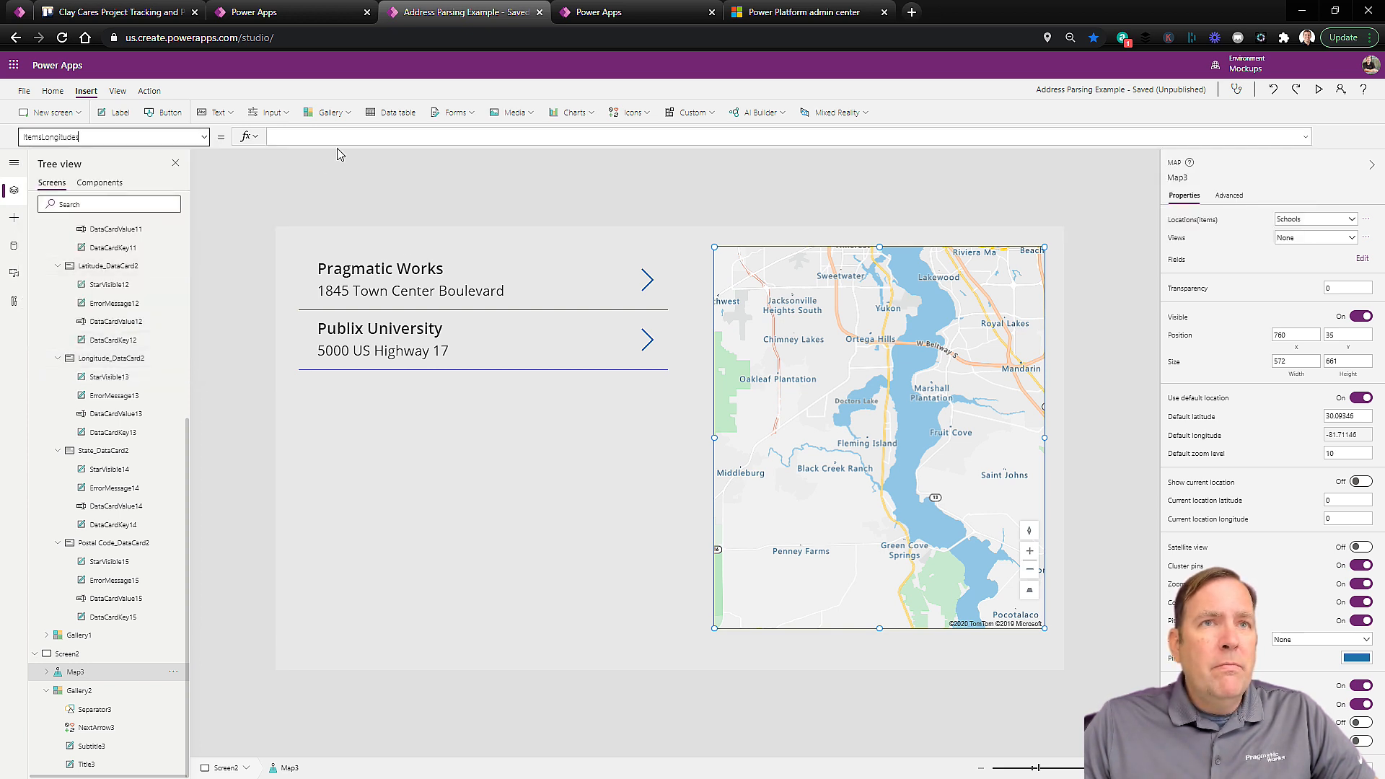
{"action": "type", "text": "Scho"}
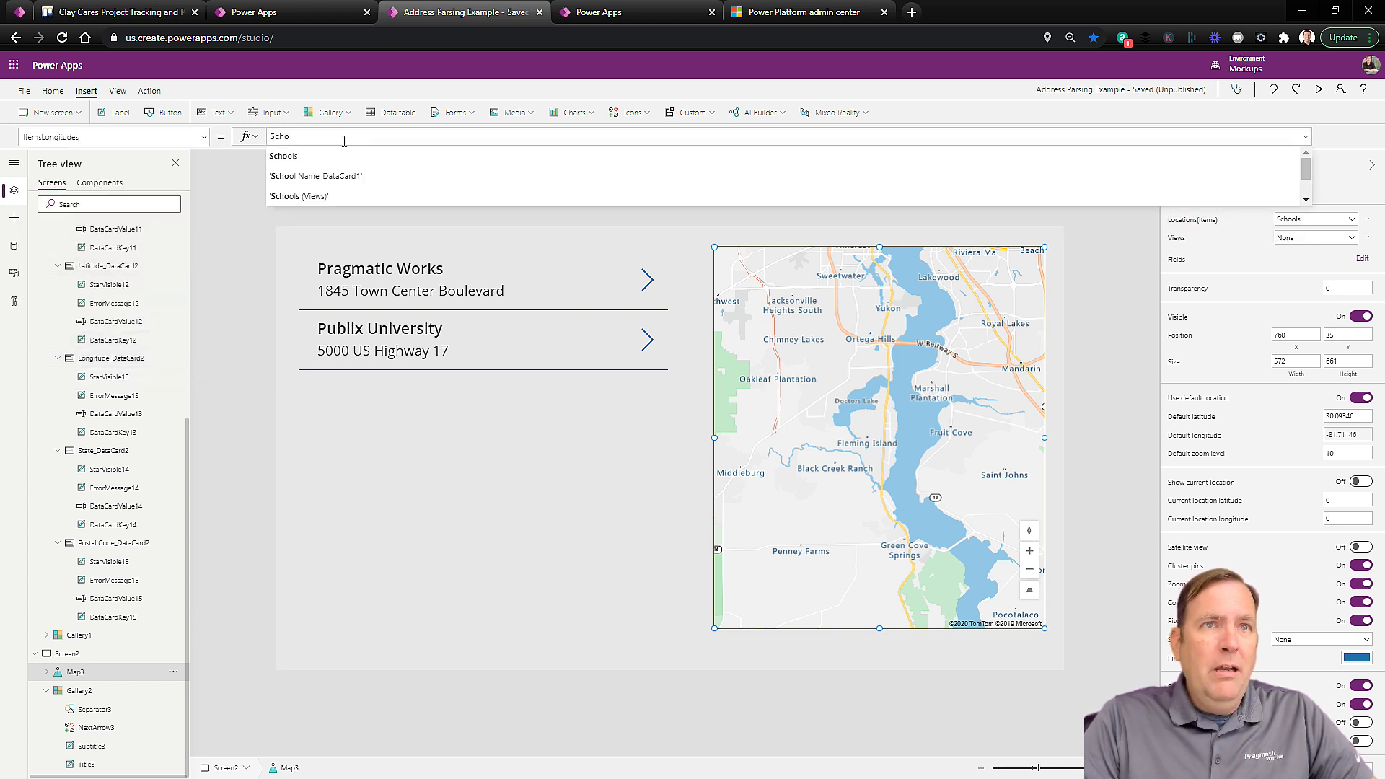
{"action": "type", "text": "Schools.L"}
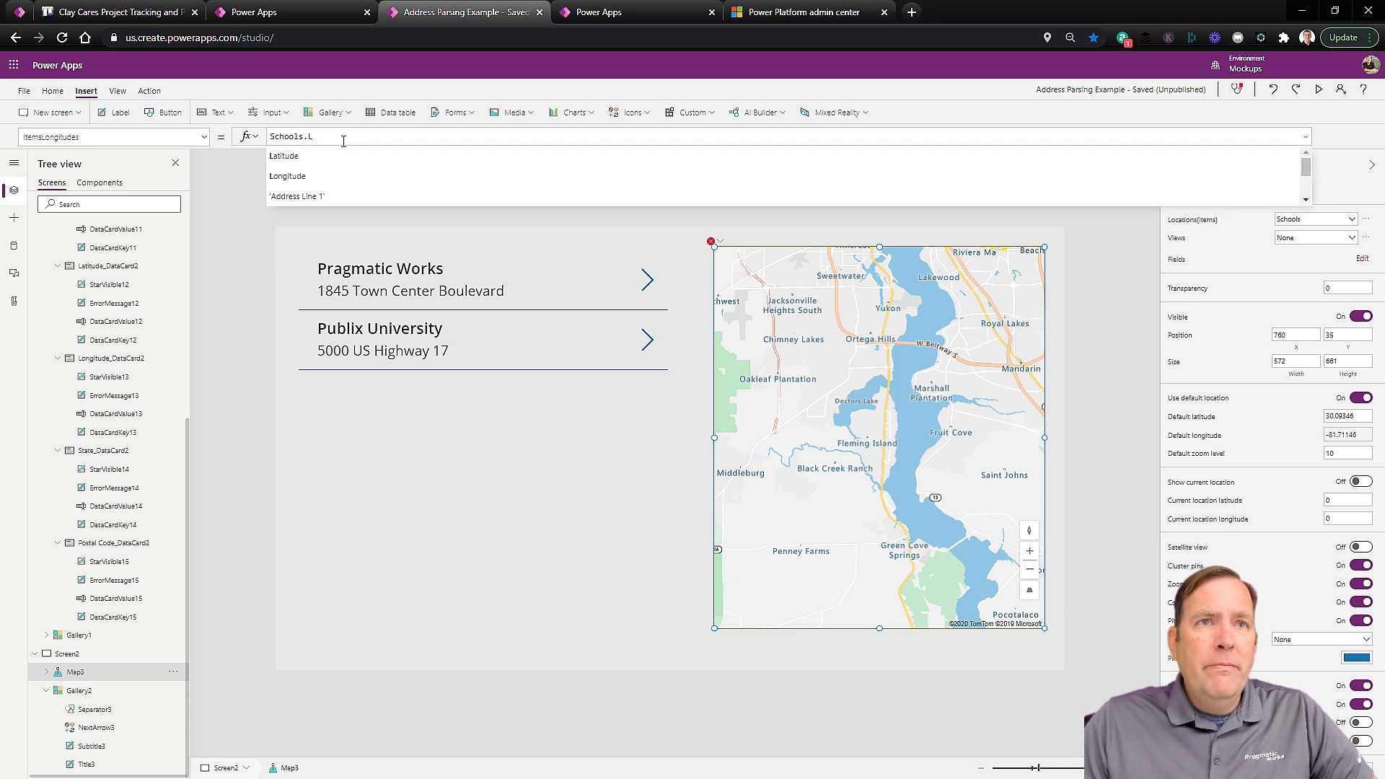
{"action": "left_click", "coordinate": [287, 176]}
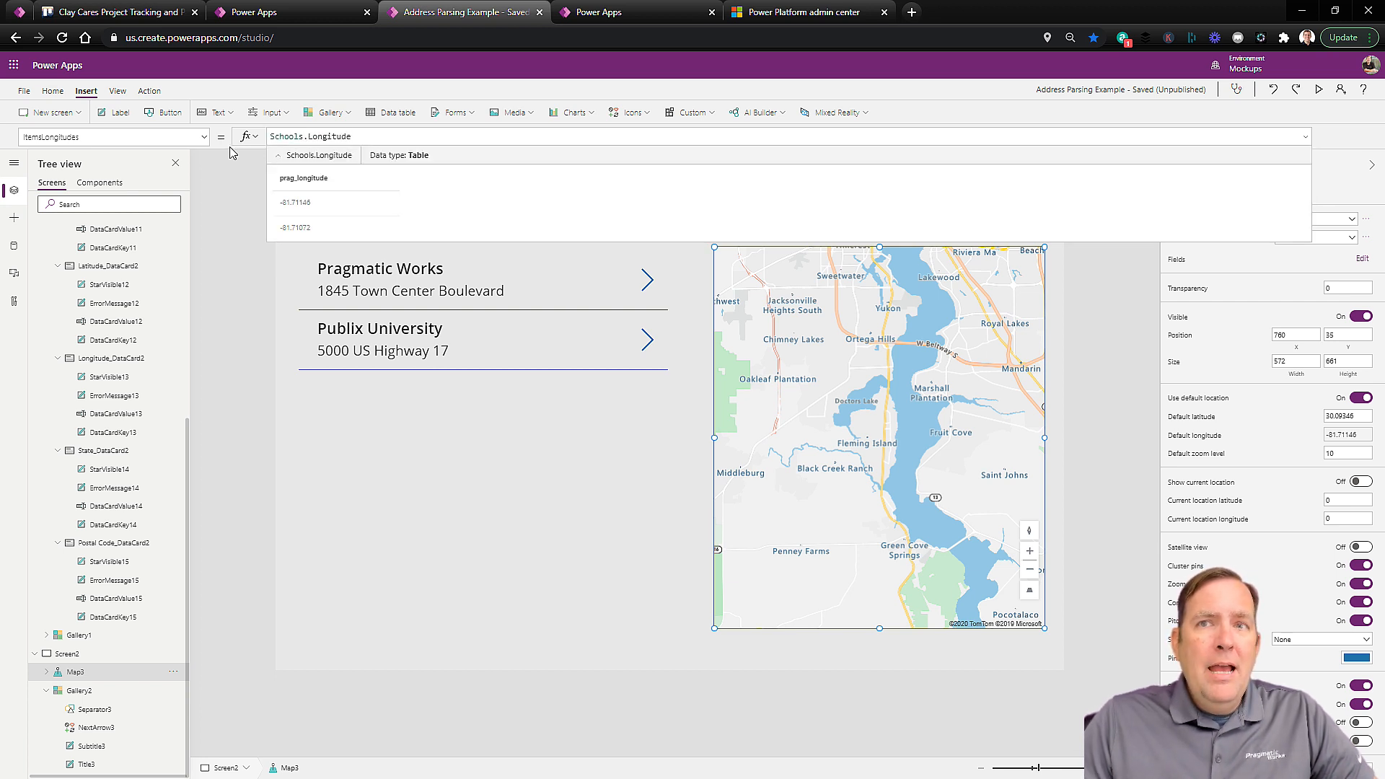
{"action": "left_click", "coordinate": [307, 136]}
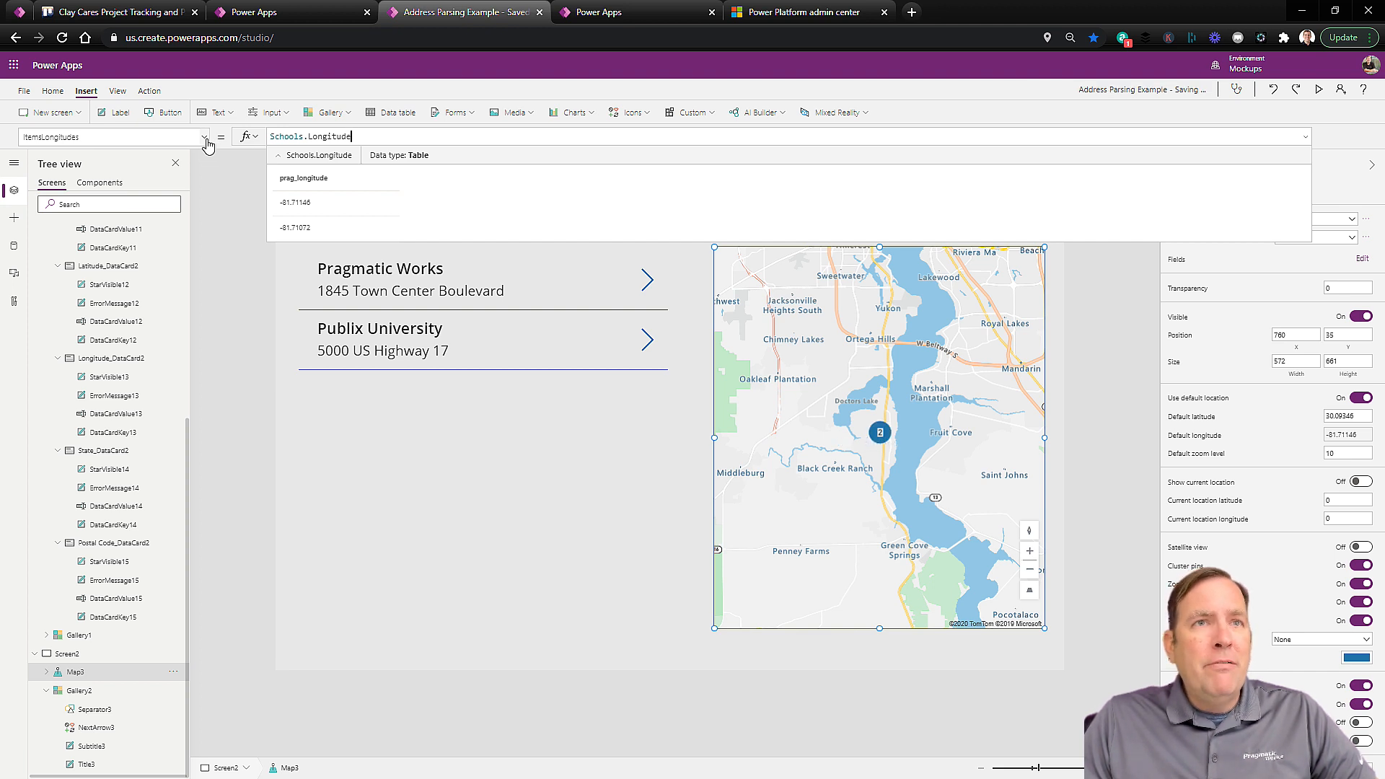
{"action": "left_click", "coordinate": [203, 136]}
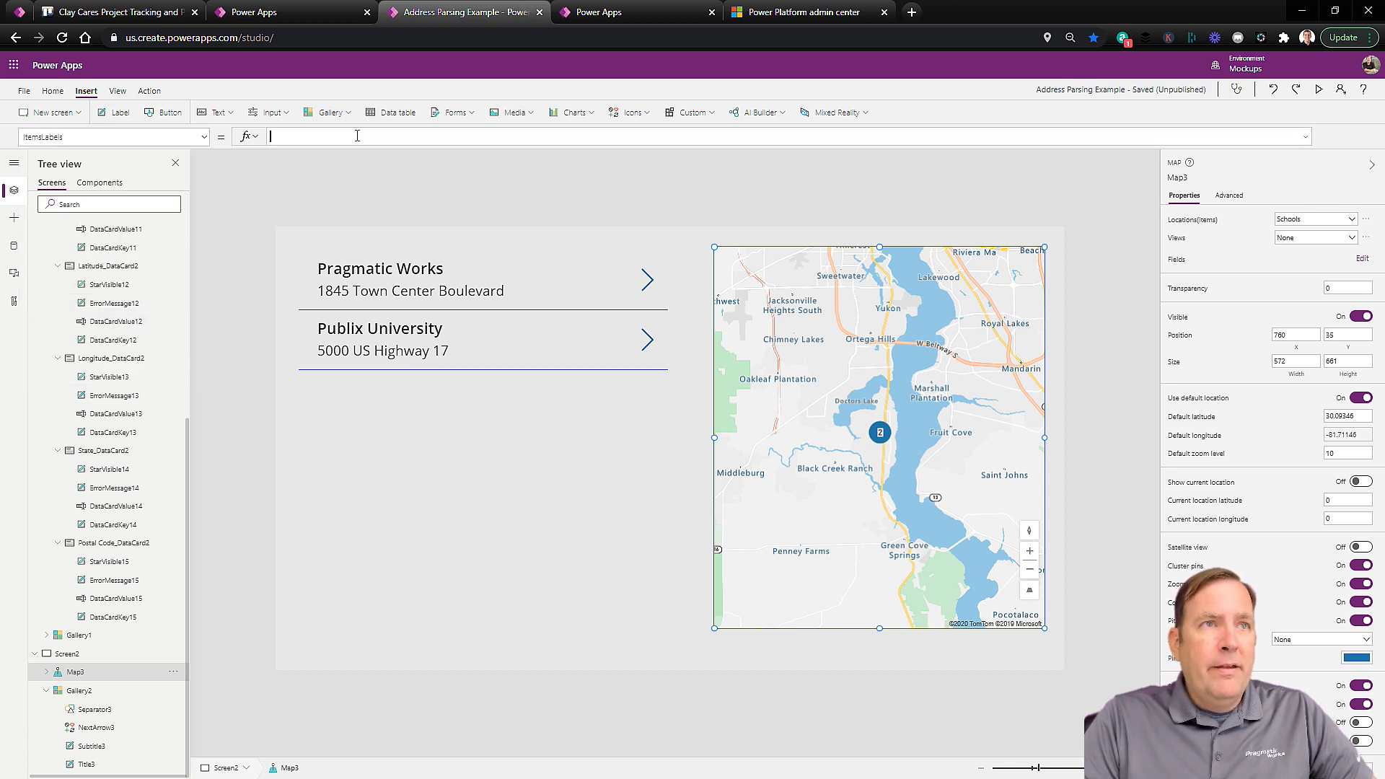
- Set ItemsLabels to Schools.'School Name' and begin ItemsAddresses with Schools.'Address Line 1'
{"action": "type", "text": "Schools."}
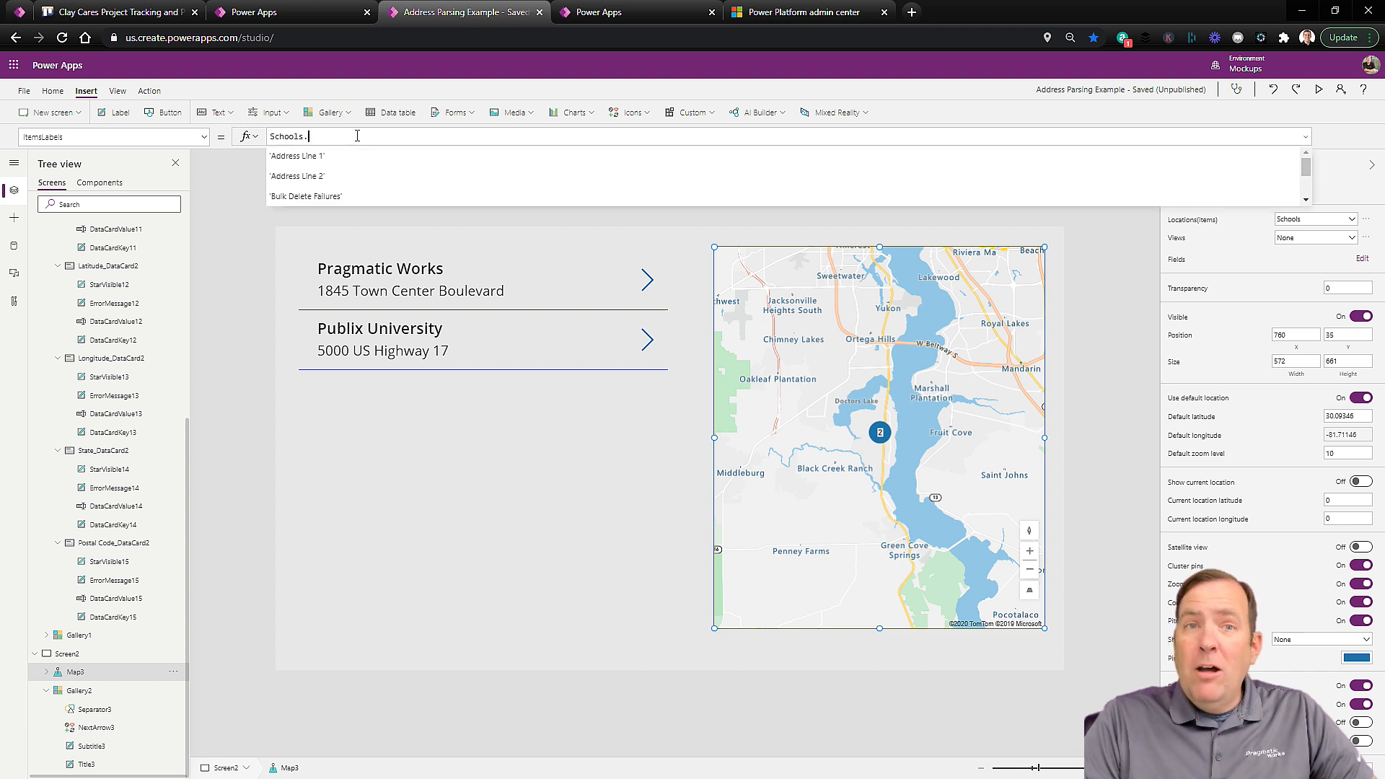
{"action": "type", "text": "School Name'"}
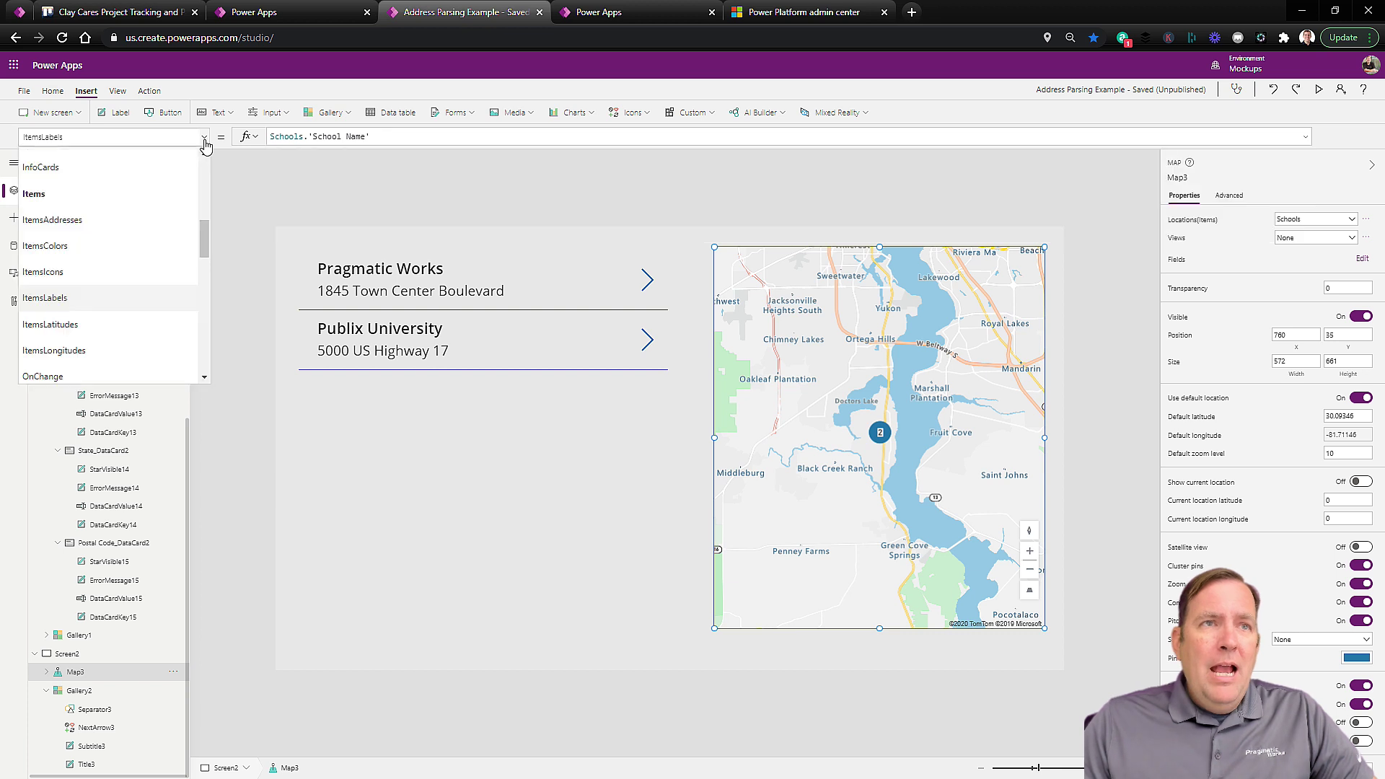
{"action": "mouse_move", "coordinate": [62, 245]}
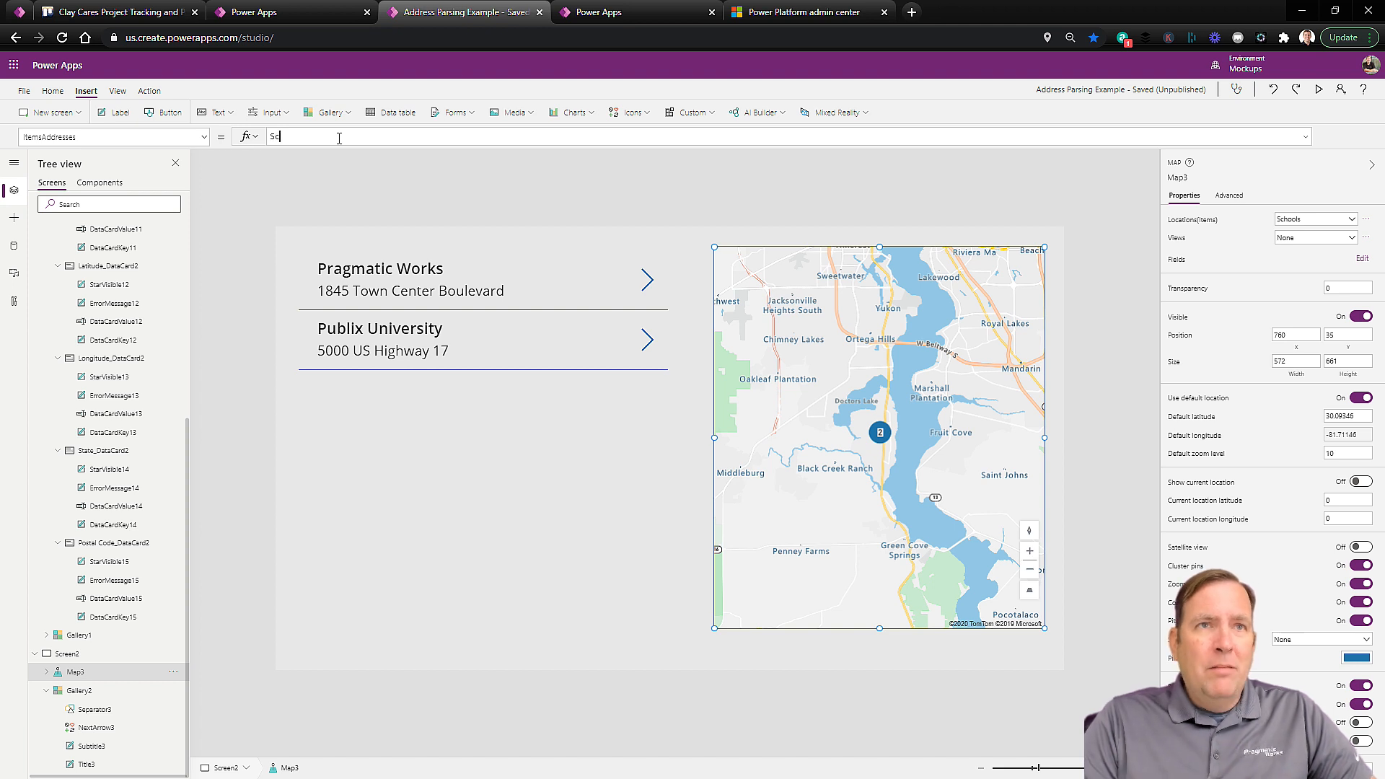
{"action": "type", "text": "Schools.Ad"}
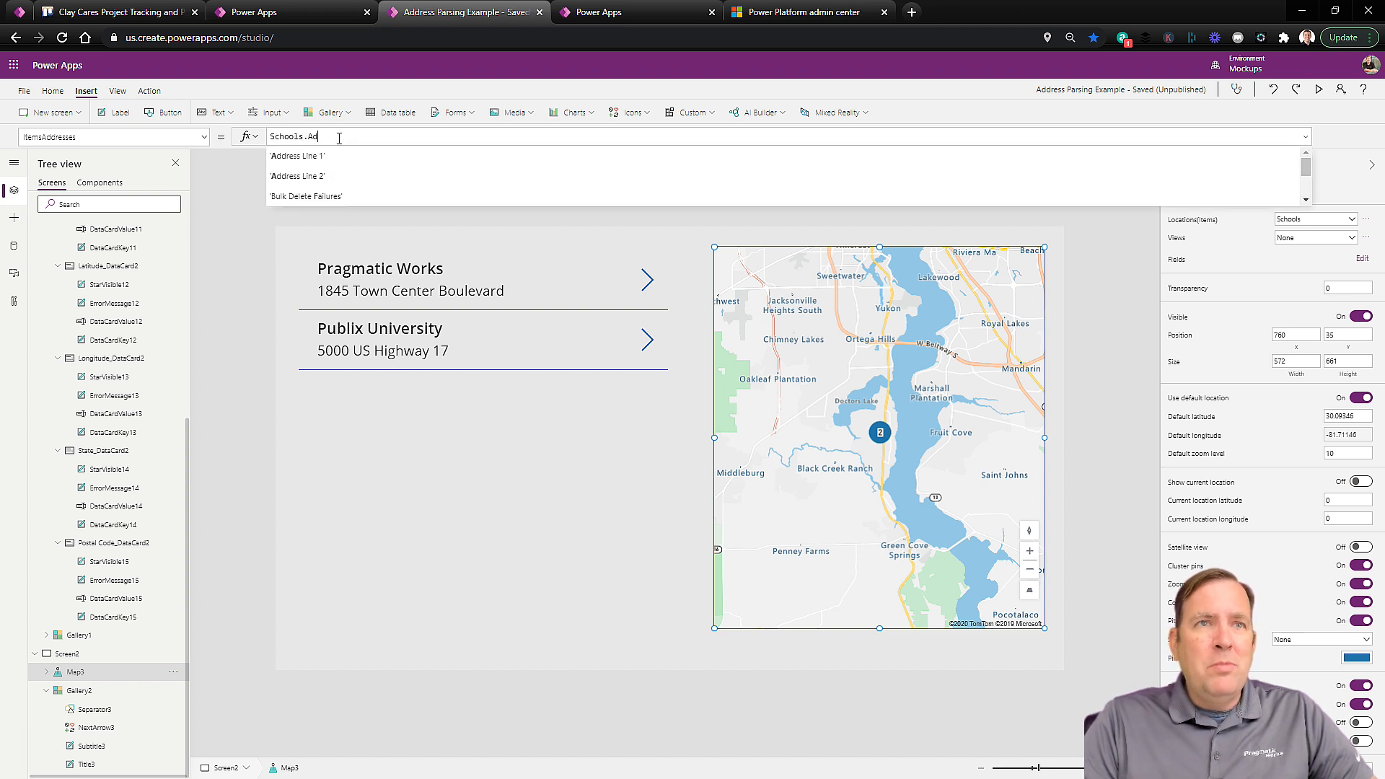
{"action": "left_click", "coordinate": [296, 156]}
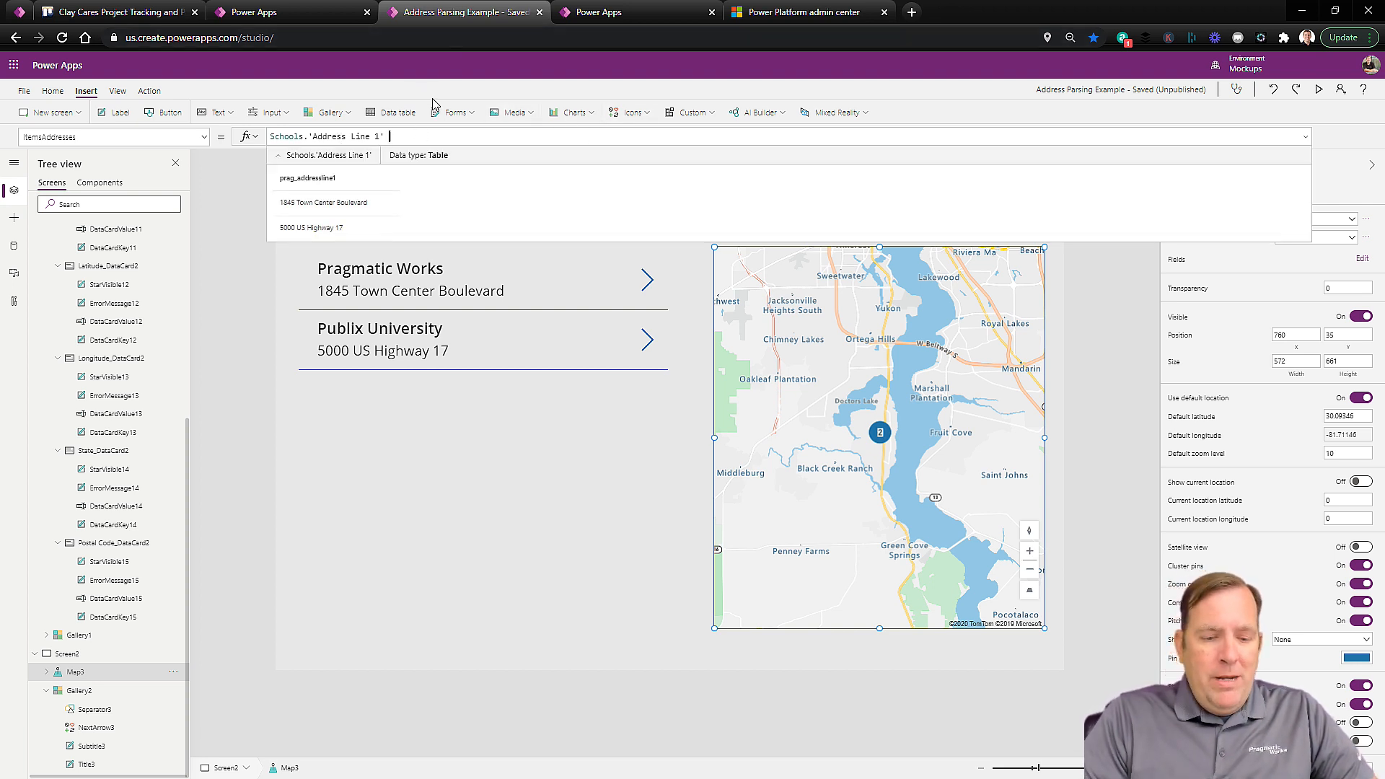
- Extend the addresses formula with & " " & Schools.City
{"action": "type", "text": "& \""}
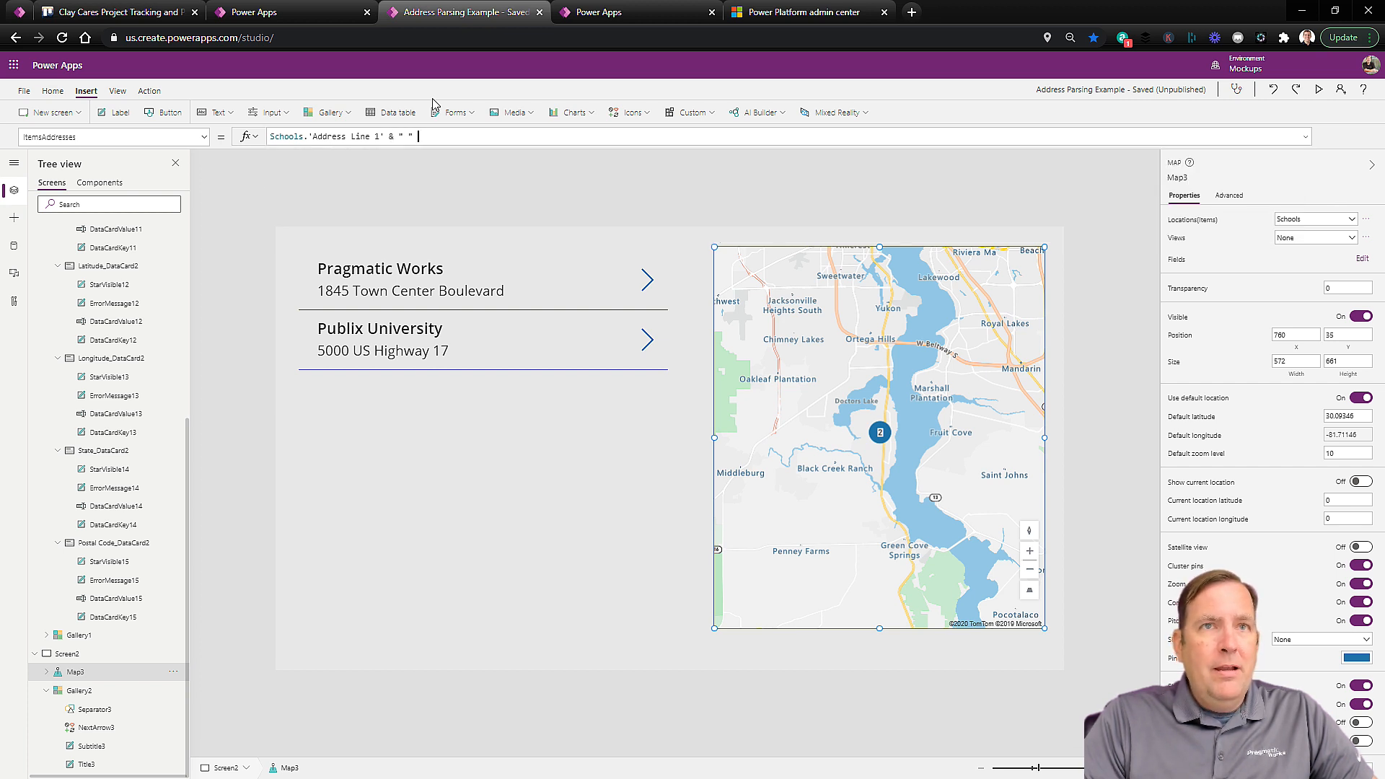
{"action": "type", "text": "S"}
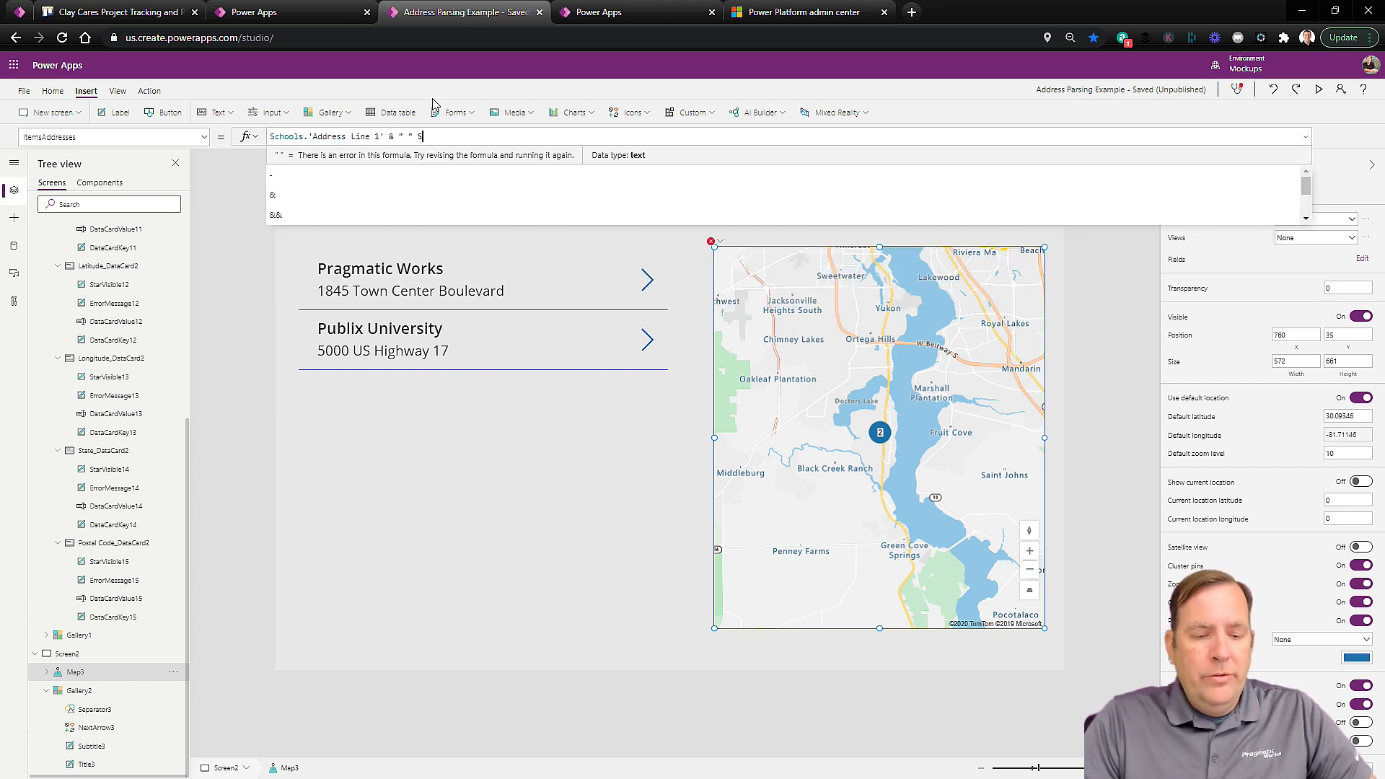
{"action": "type", "text": "chools."}
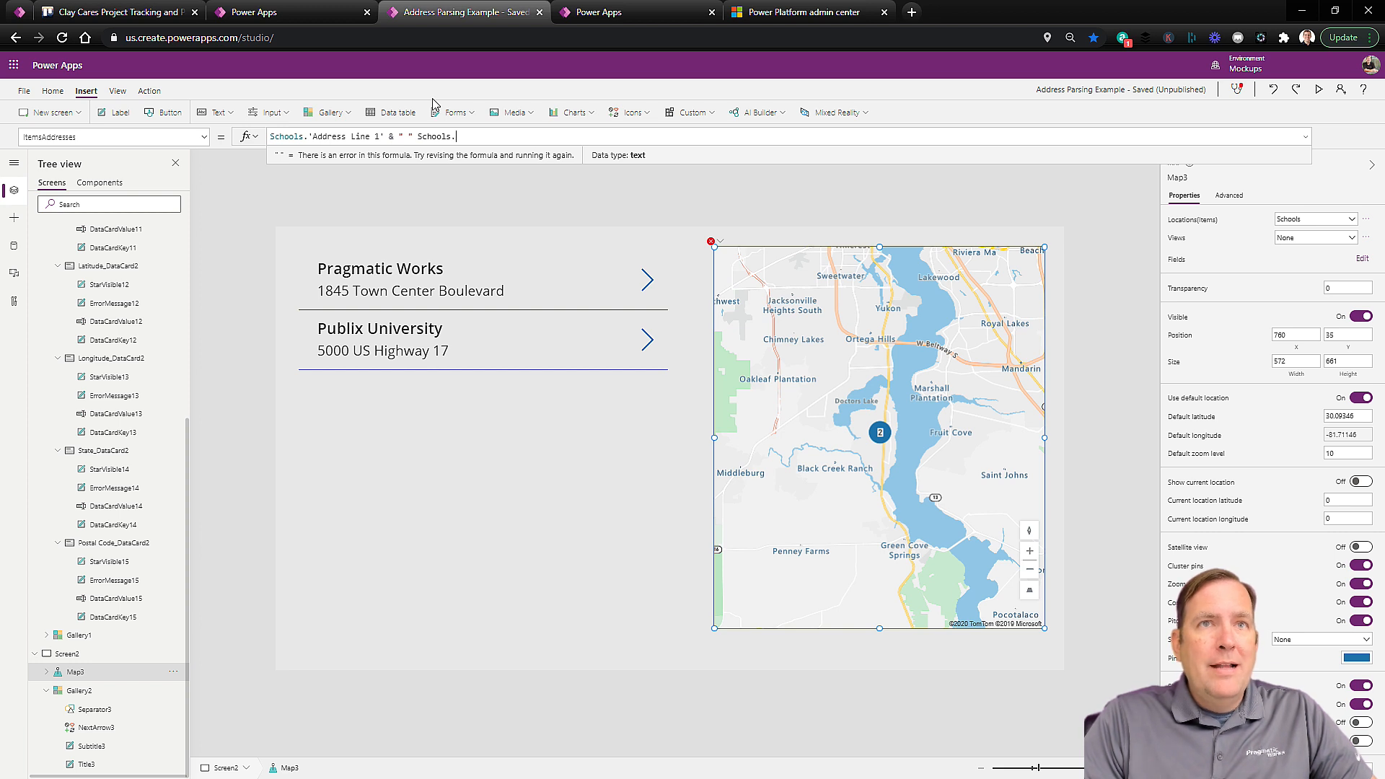
{"action": "type", "text": "City"}
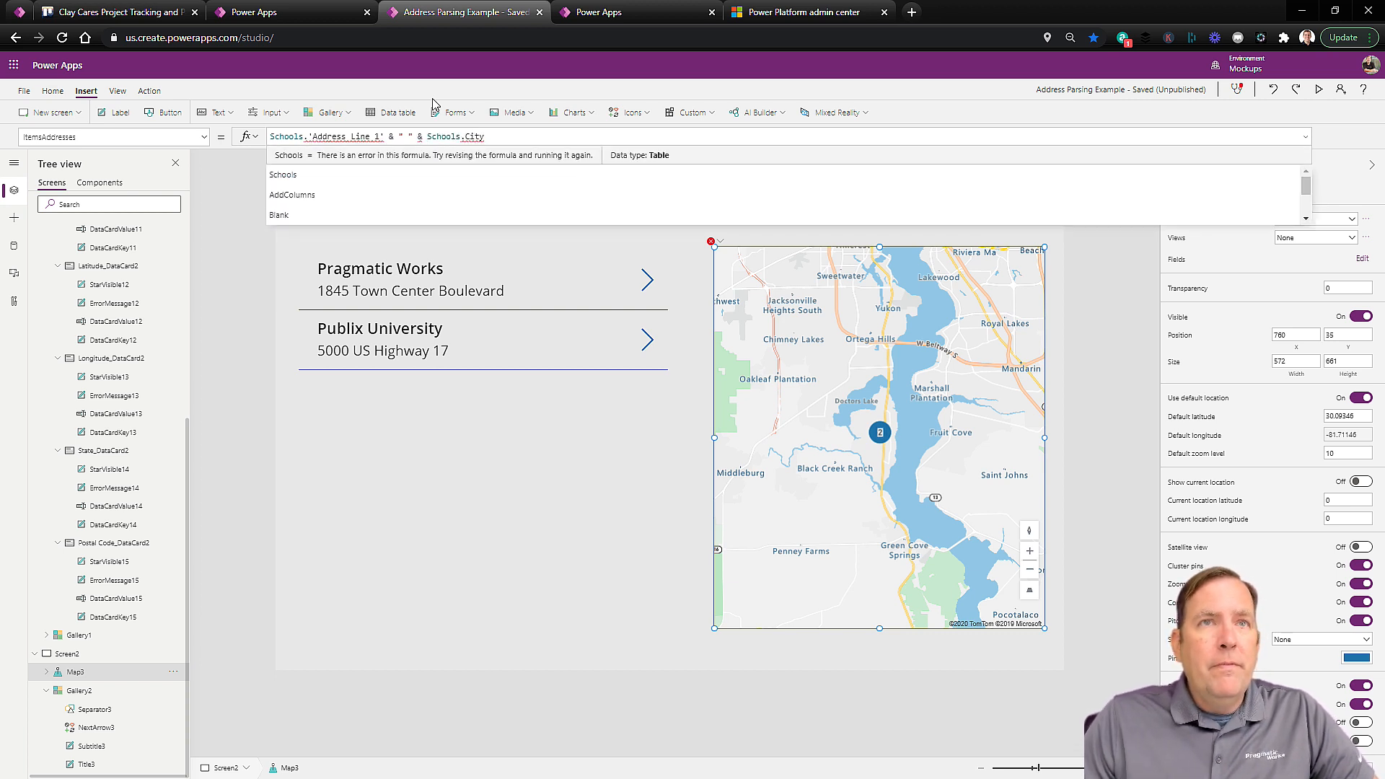
{"action": "mouse_move", "coordinate": [325, 155]}
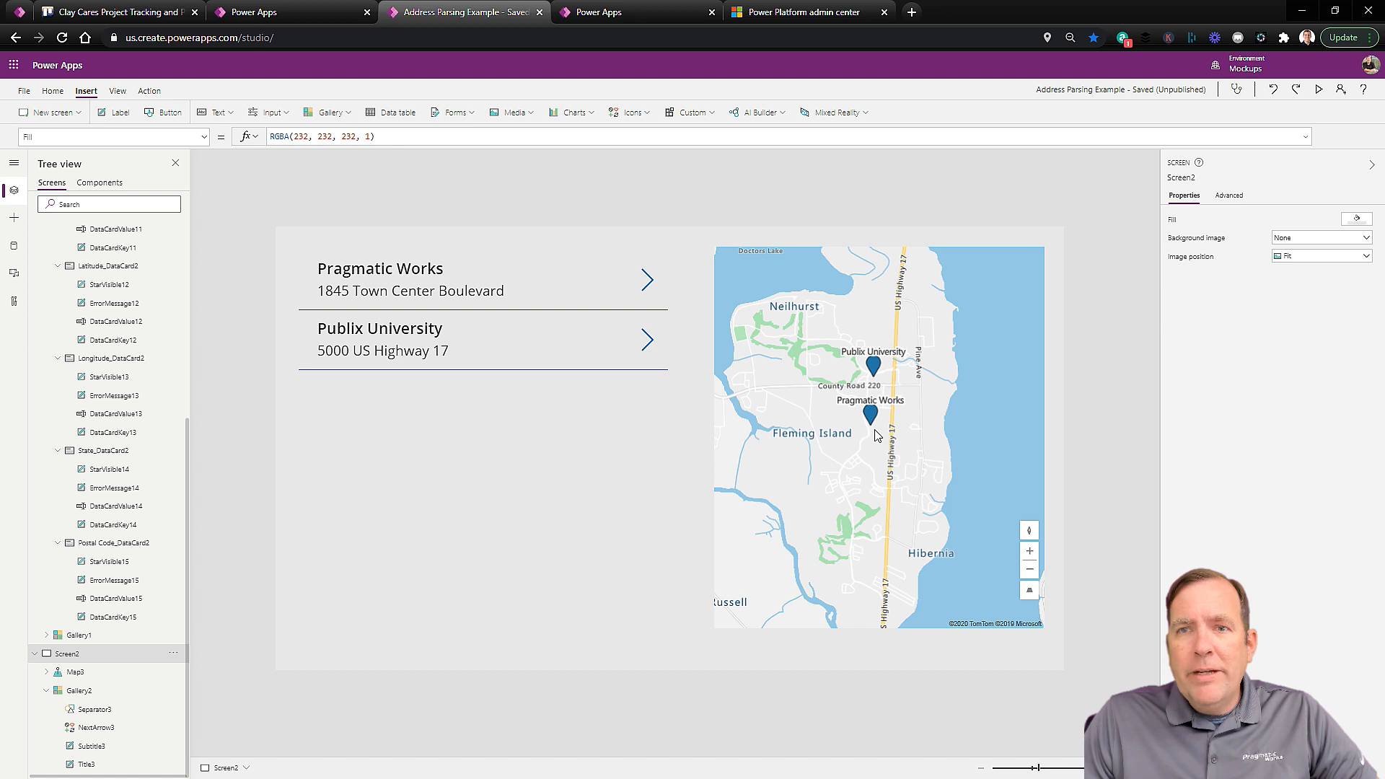
{"action": "mouse_move", "coordinate": [876, 397]}
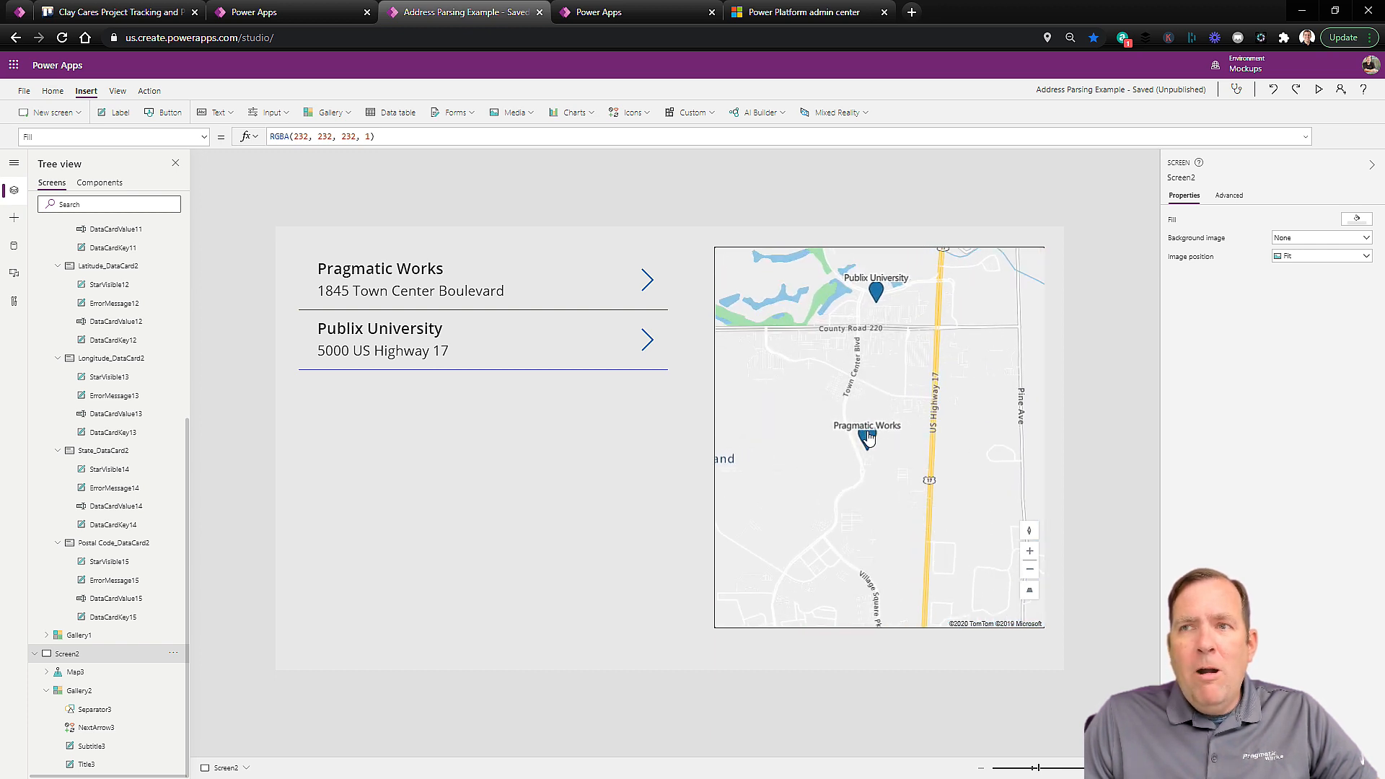
- Select Map3 to review its properties with the Pragmatic Works and Publix University pins shown
{"action": "left_click", "coordinate": [869, 441]}
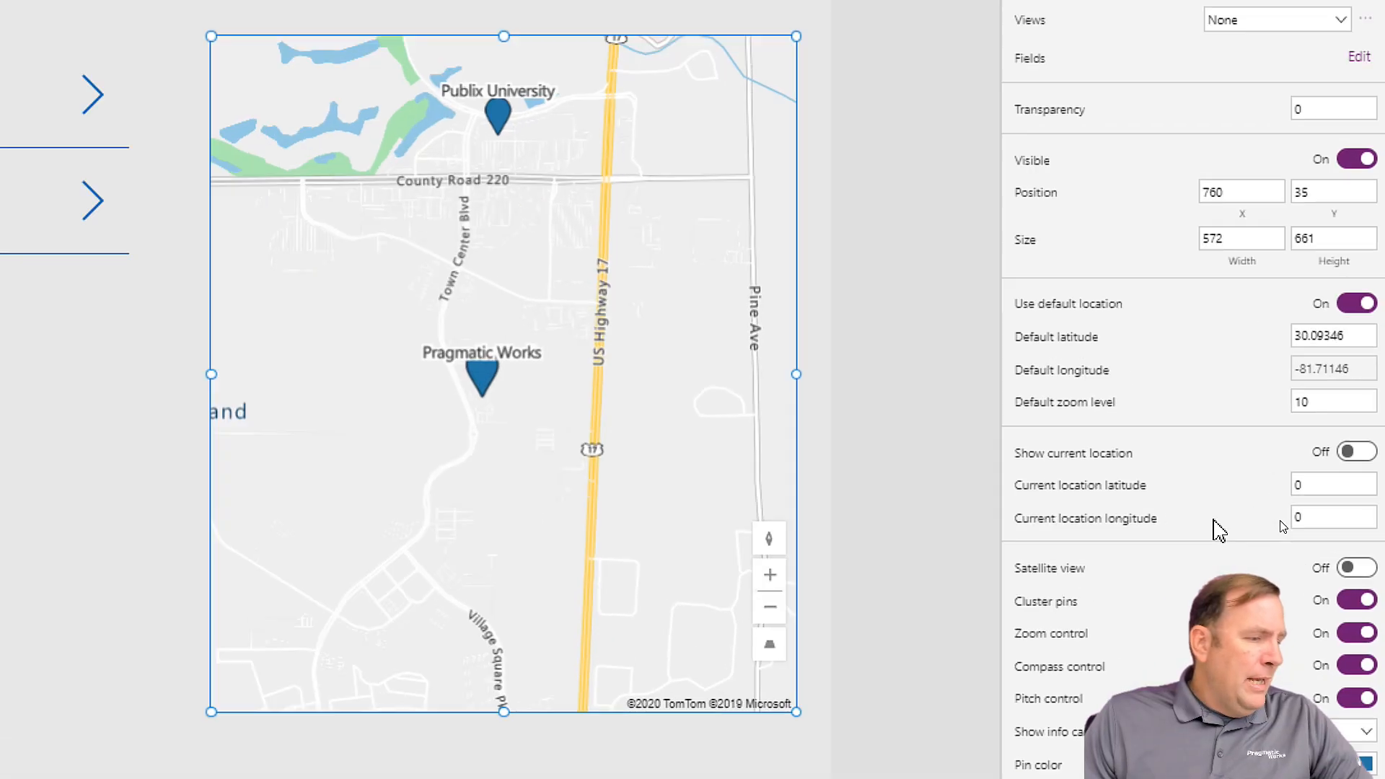
- Enable Satellite view and Show current location for the map
{"action": "scroll", "scroll_direction": "up", "scroll_amount": 3}
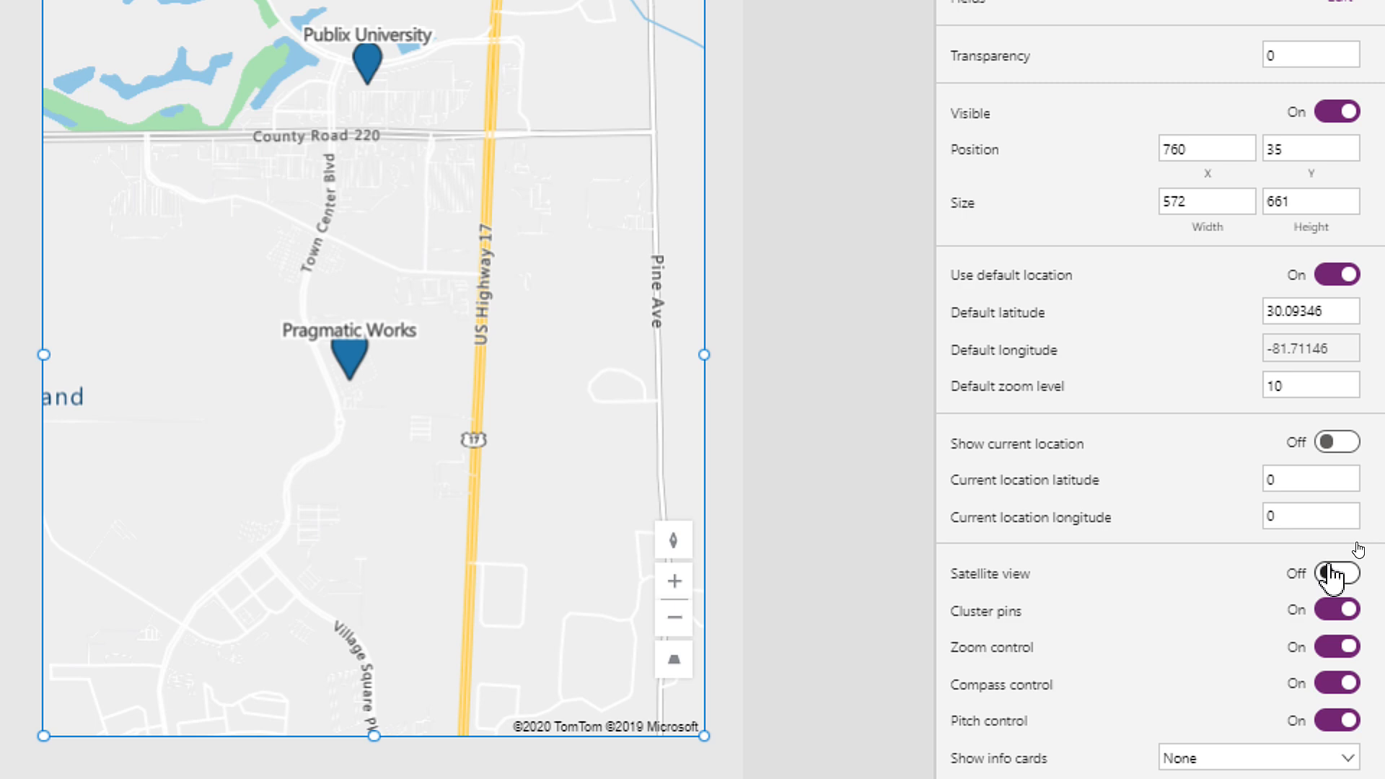
{"action": "left_click", "coordinate": [1336, 573]}
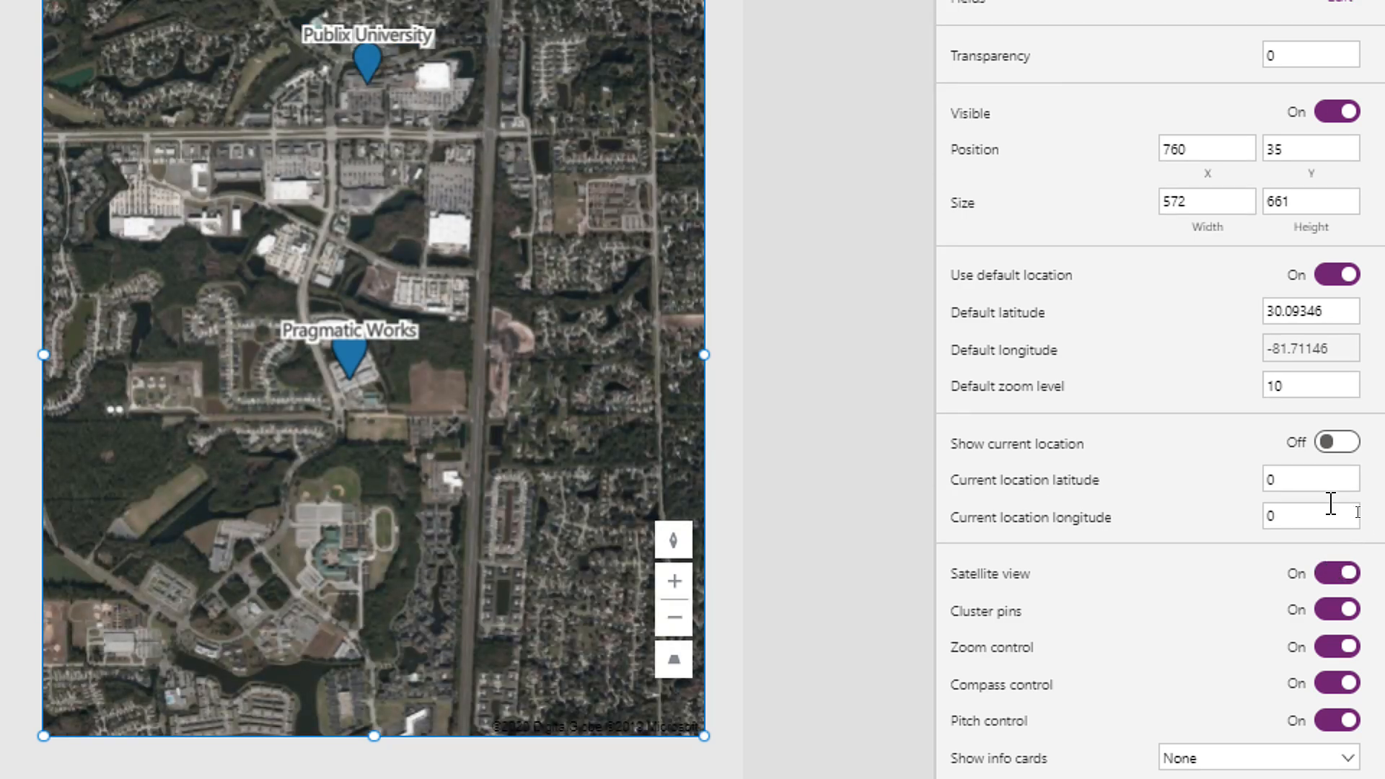
{"action": "mouse_move", "coordinate": [1335, 441]}
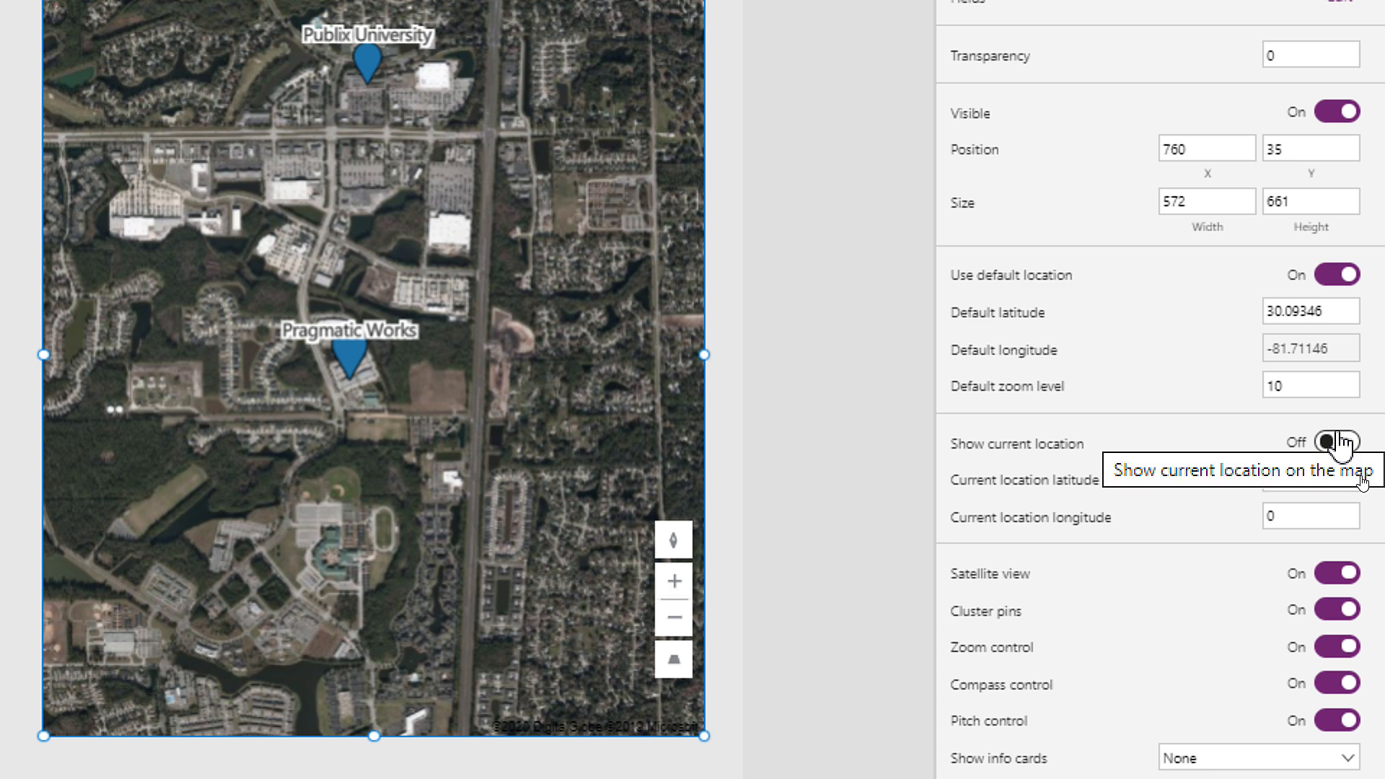
{"action": "mouse_move", "coordinate": [1347, 453]}
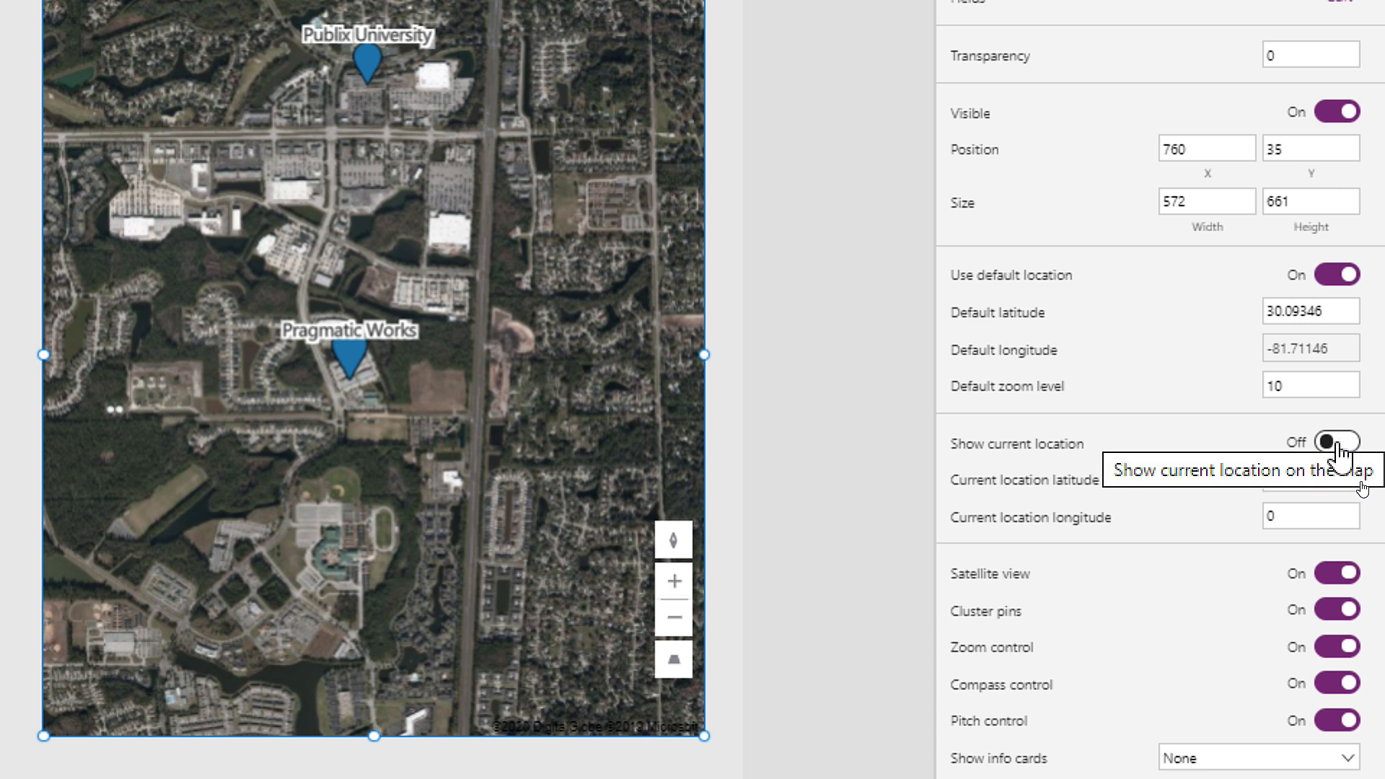
{"action": "left_click", "coordinate": [1336, 441]}
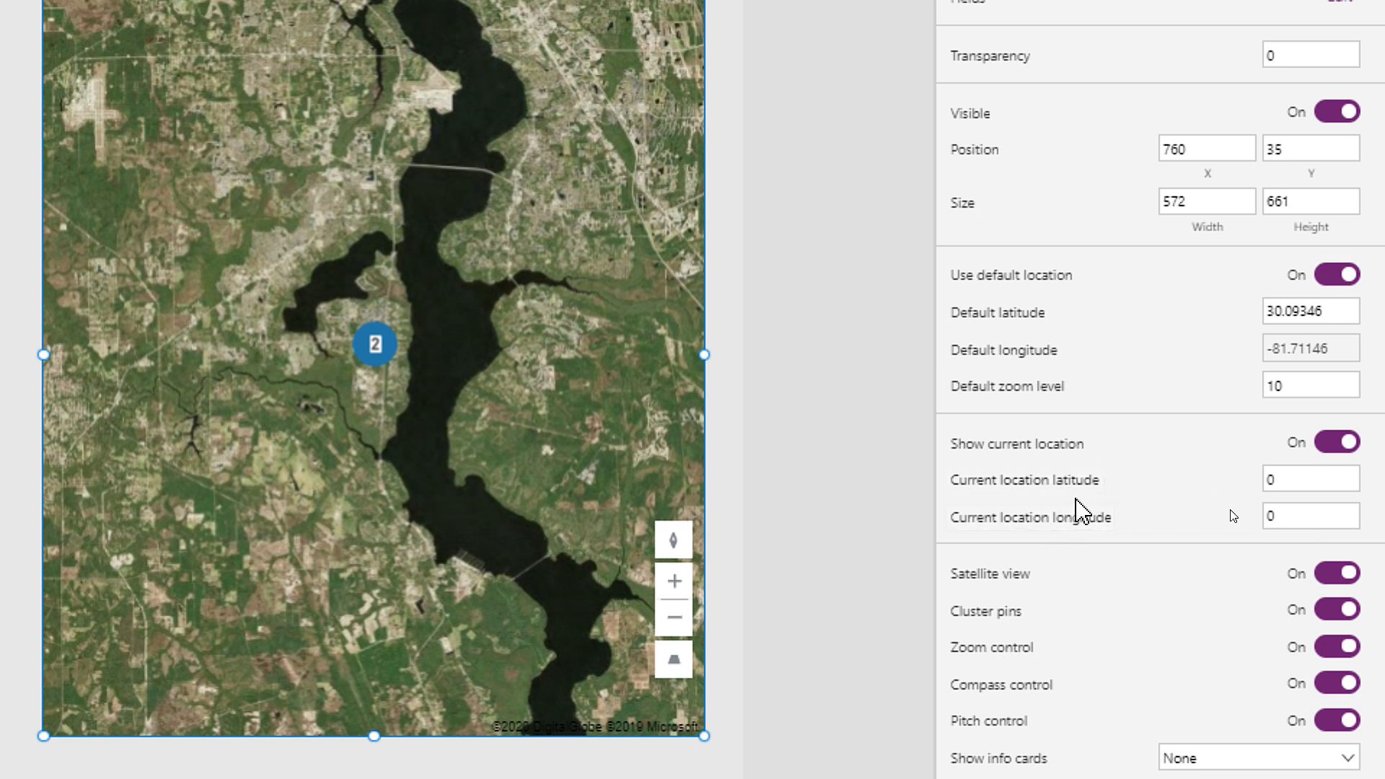
{"action": "scroll", "scroll_direction": "down", "scroll_amount": 3}
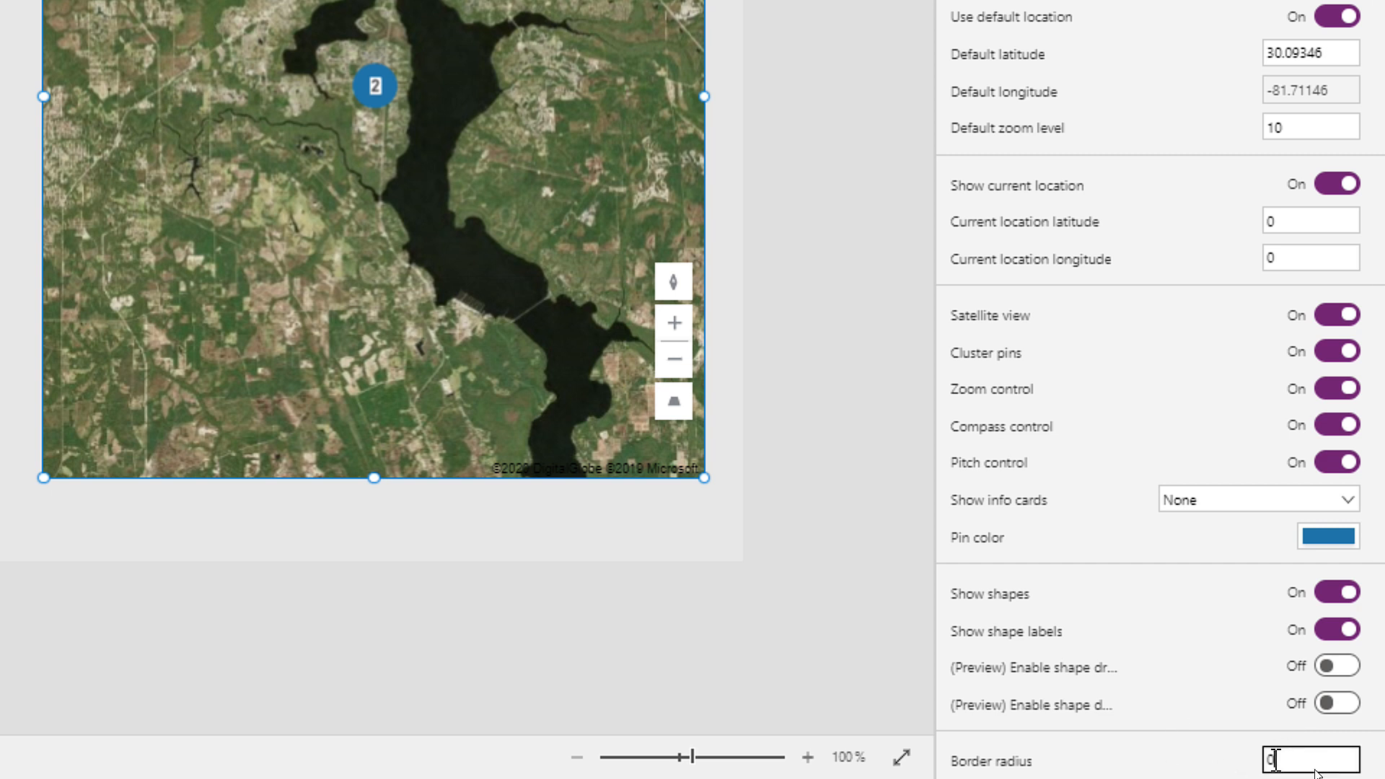
- Set Border radius 60, enable both preview shape toggles, and set Show info cards to On hover
{"action": "scroll", "scroll_direction": "down", "scroll_amount": 3}
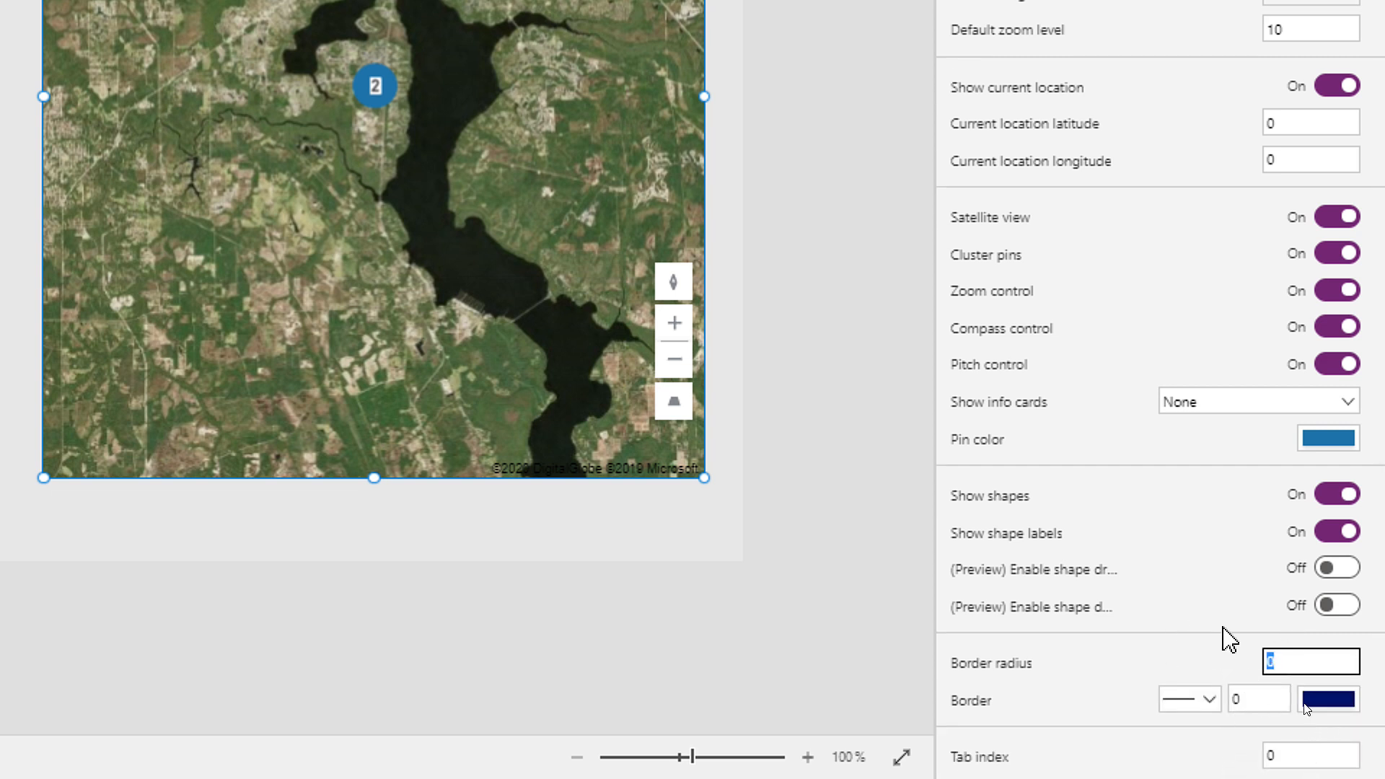
{"action": "type", "text": "60"}
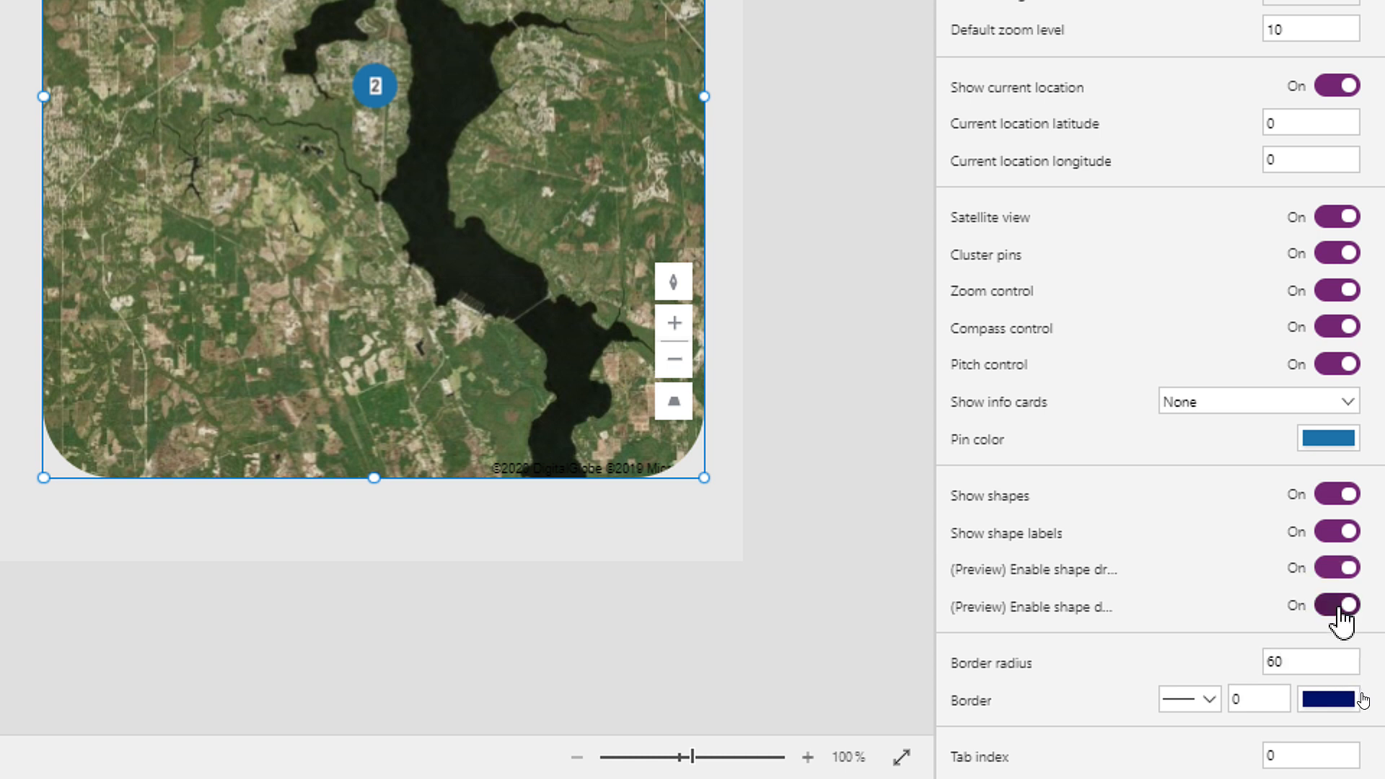
{"action": "left_click", "coordinate": [1339, 604]}
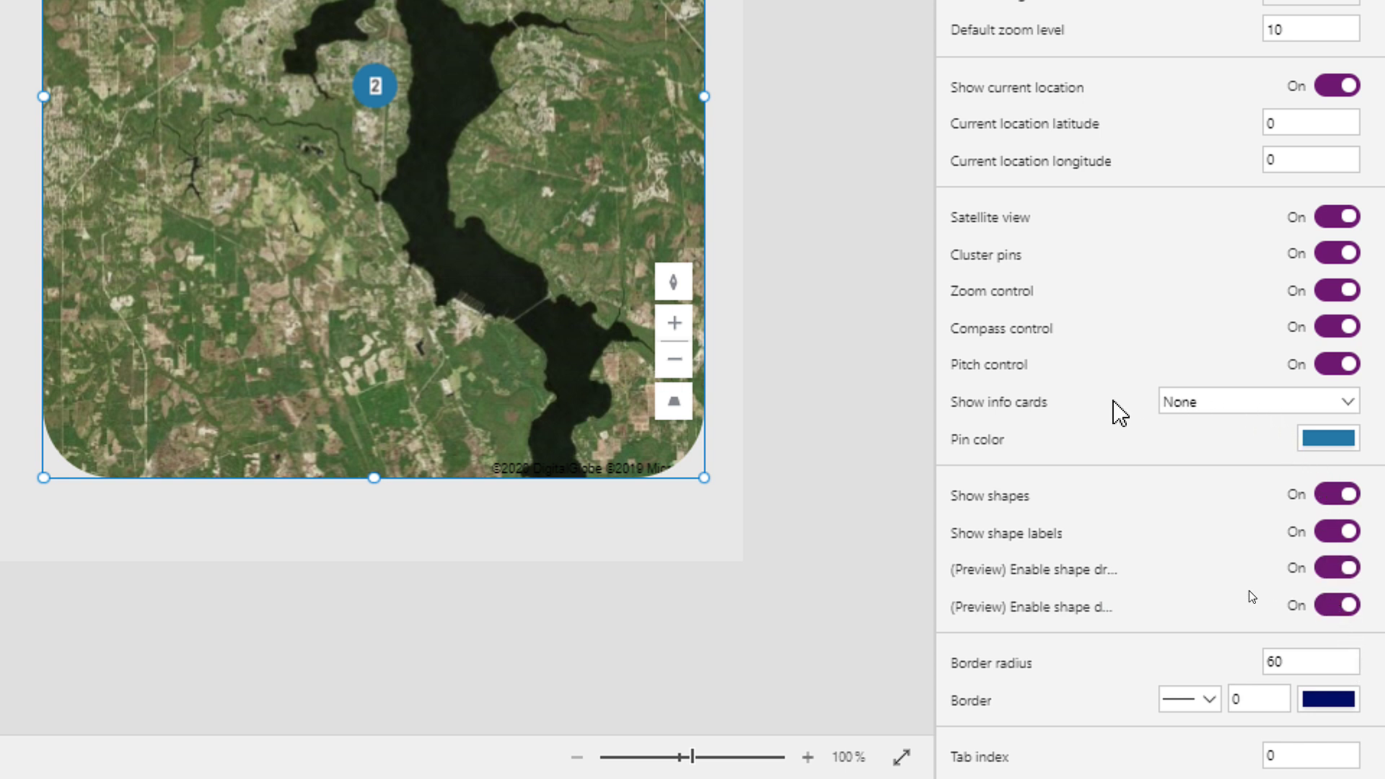
{"action": "left_click", "coordinate": [1255, 401]}
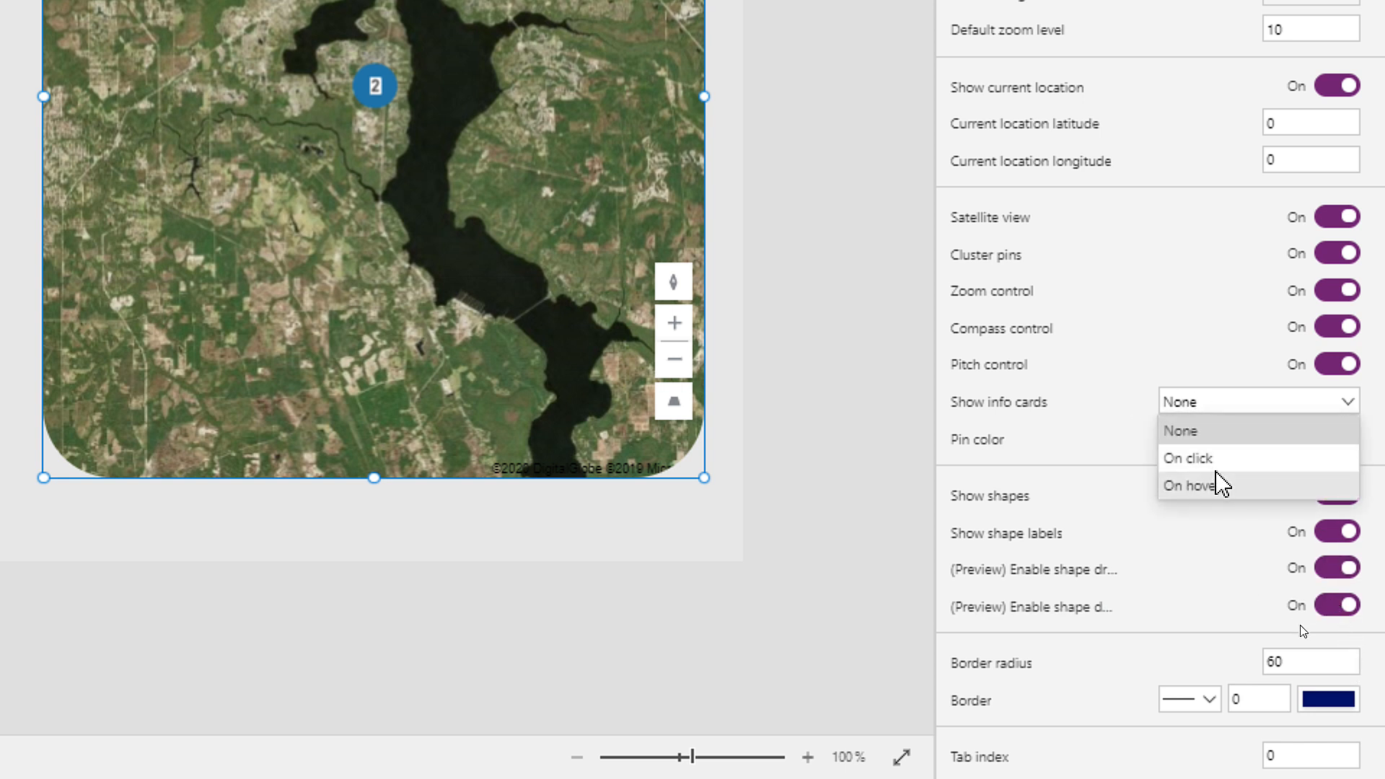
{"action": "left_click", "coordinate": [1193, 485]}
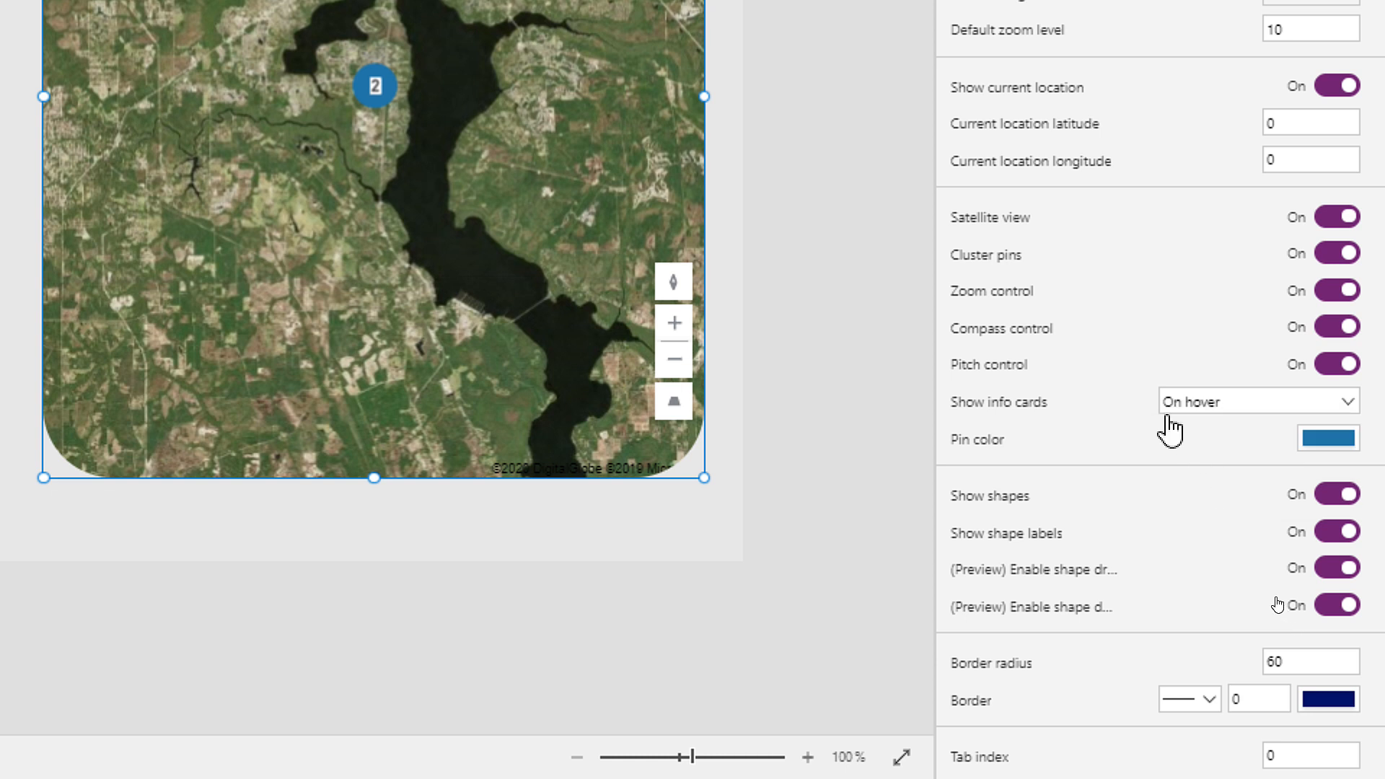
{"action": "mouse_move", "coordinate": [1222, 306]}
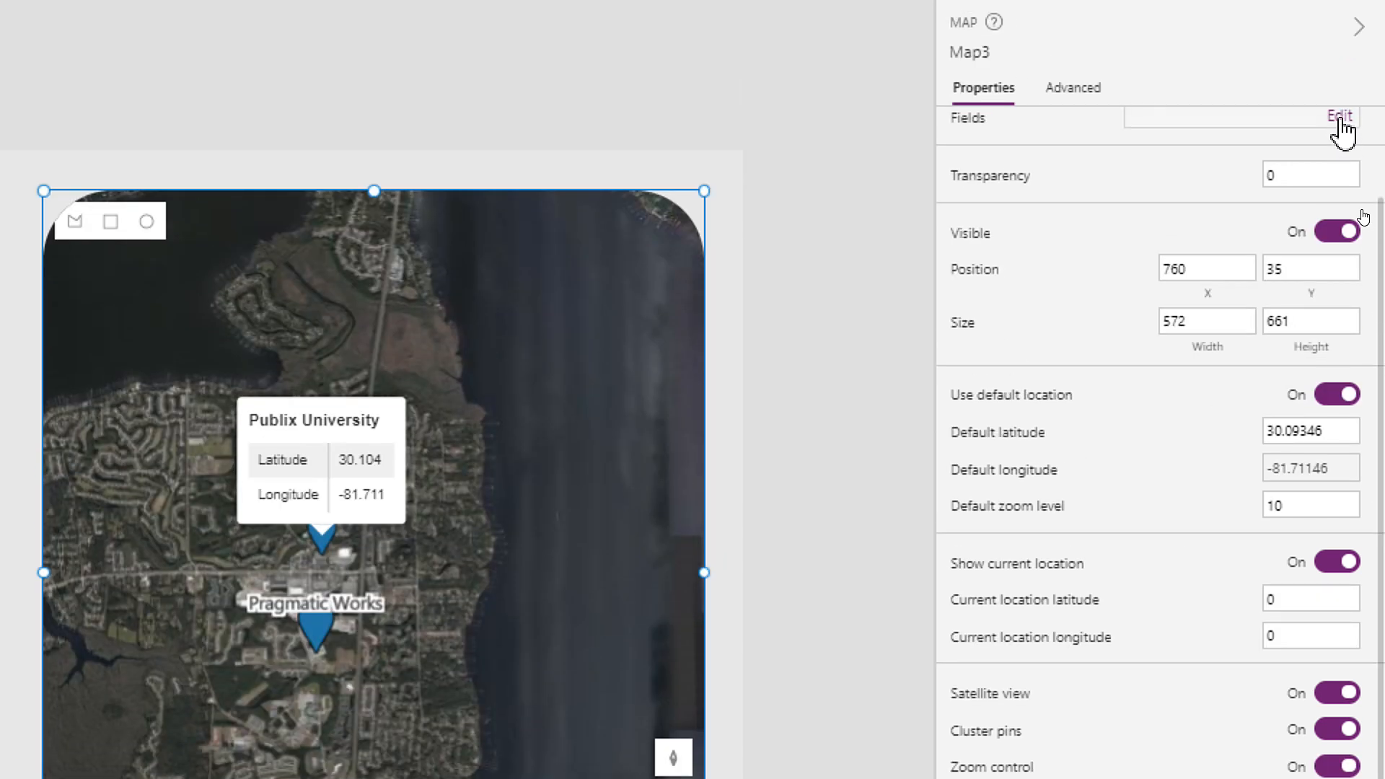
- Start adding a field from the map's Fields list, checking Address Line 1
{"action": "left_click", "coordinate": [1338, 115]}
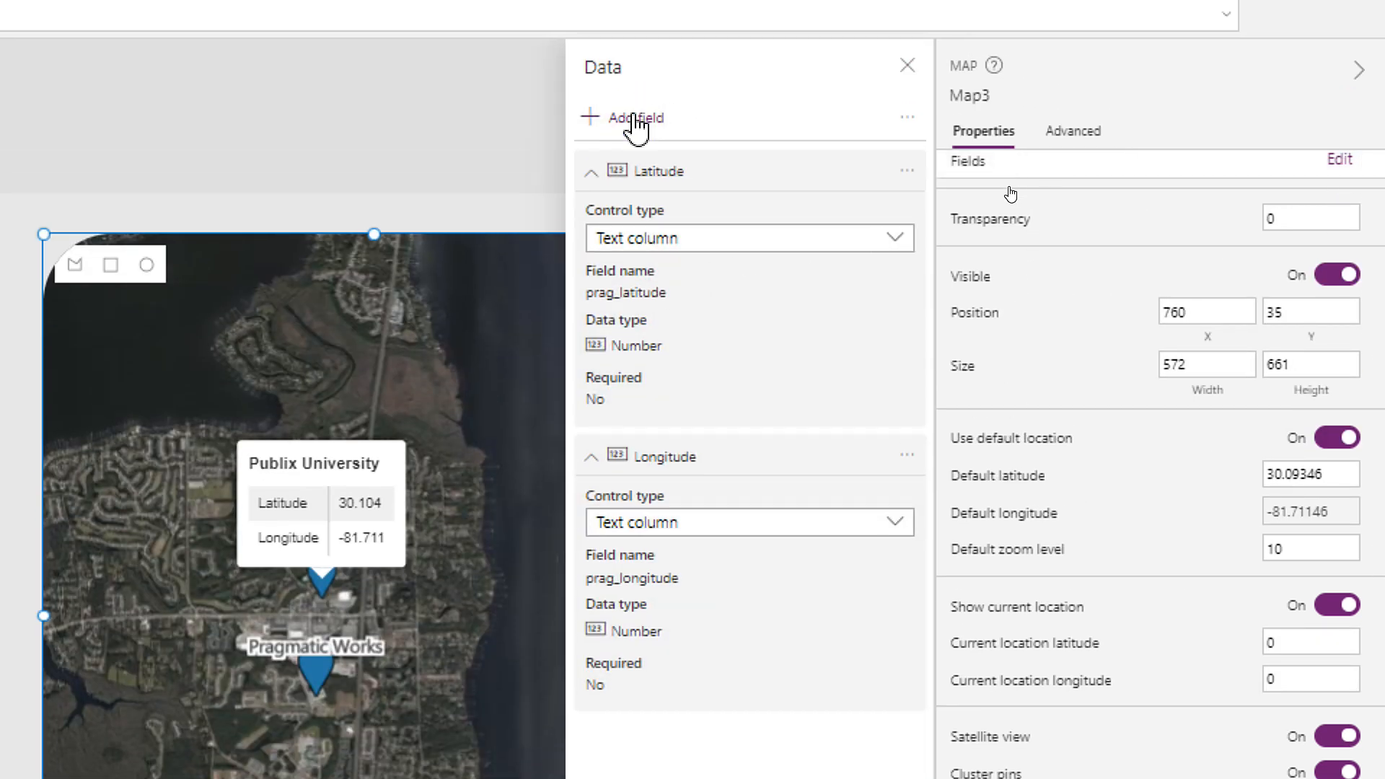
{"action": "left_click", "coordinate": [635, 117]}
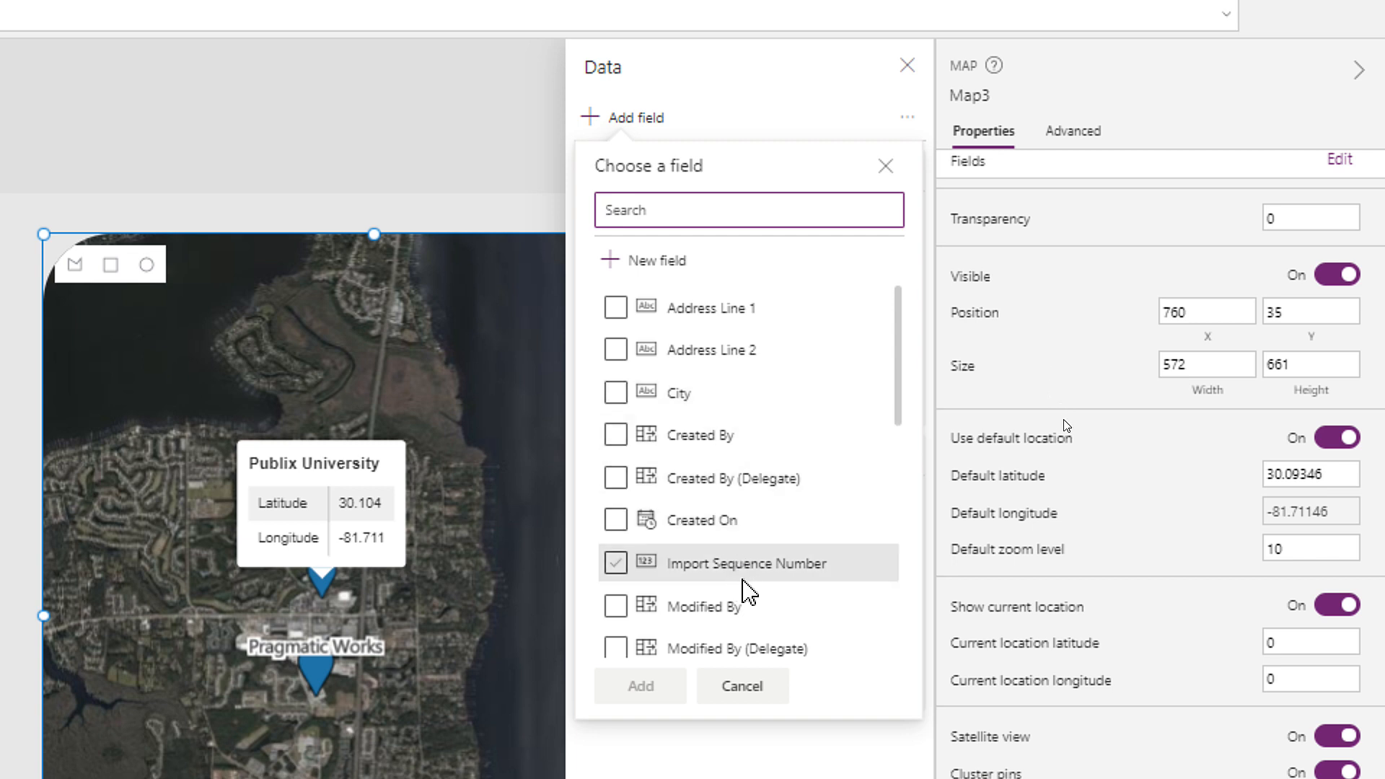
{"action": "scroll", "scroll_direction": "down", "scroll_amount": 3}
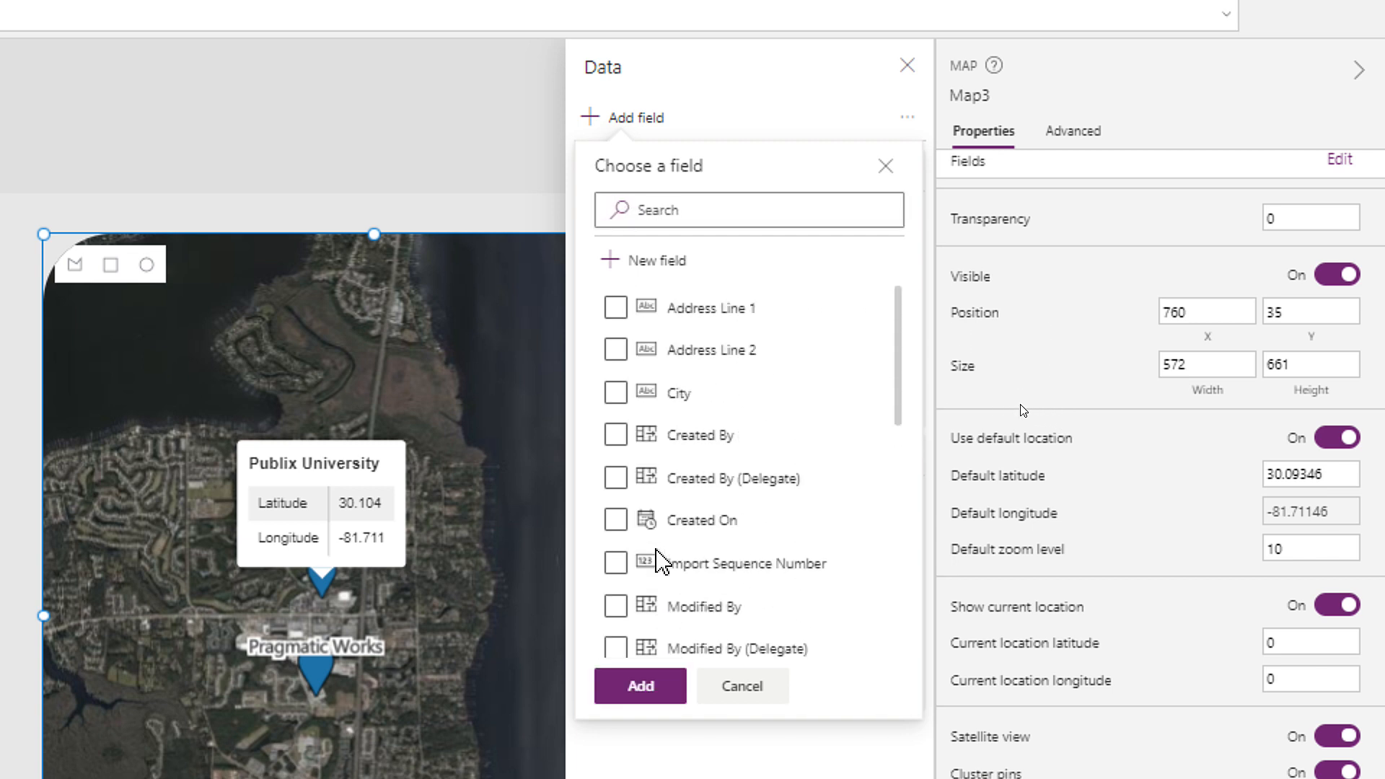
{"action": "left_click", "coordinate": [616, 306]}
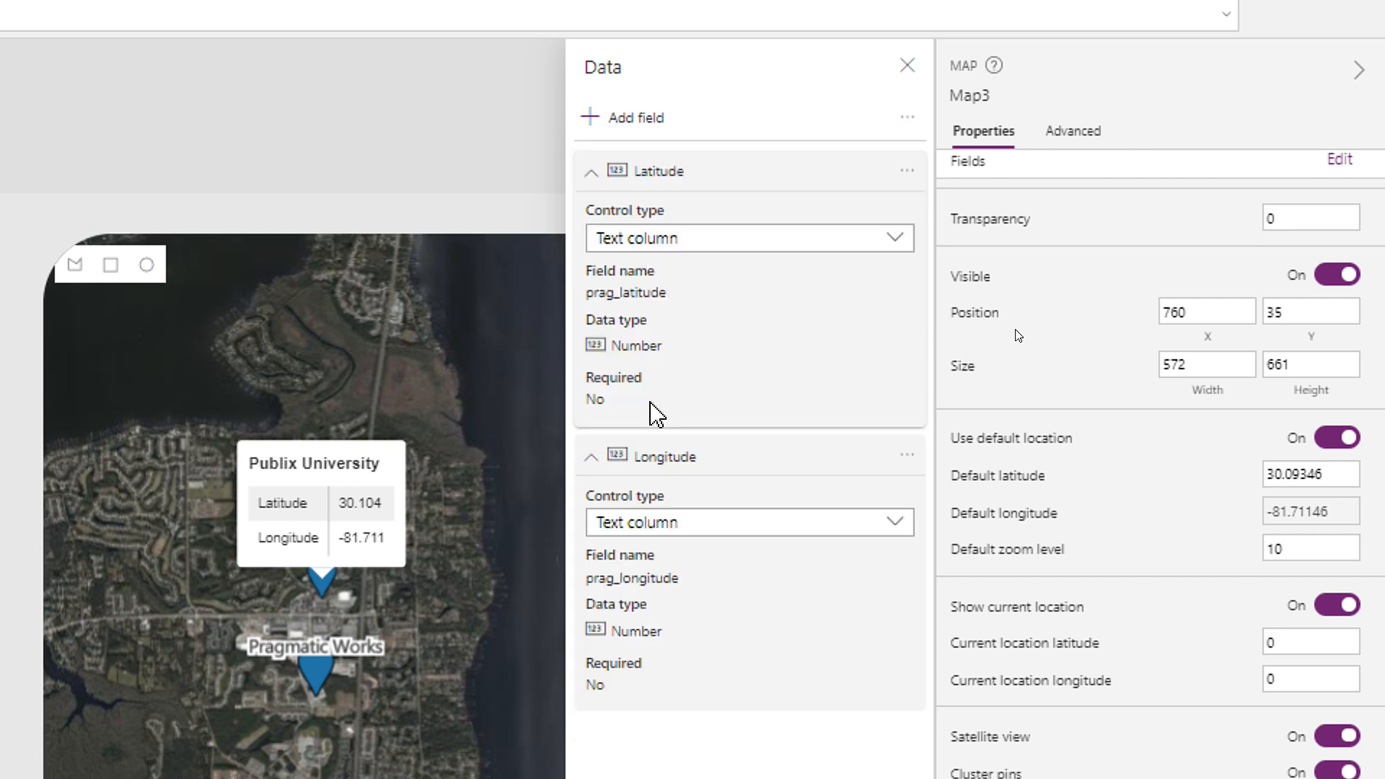
{"action": "left_click", "coordinate": [906, 65]}
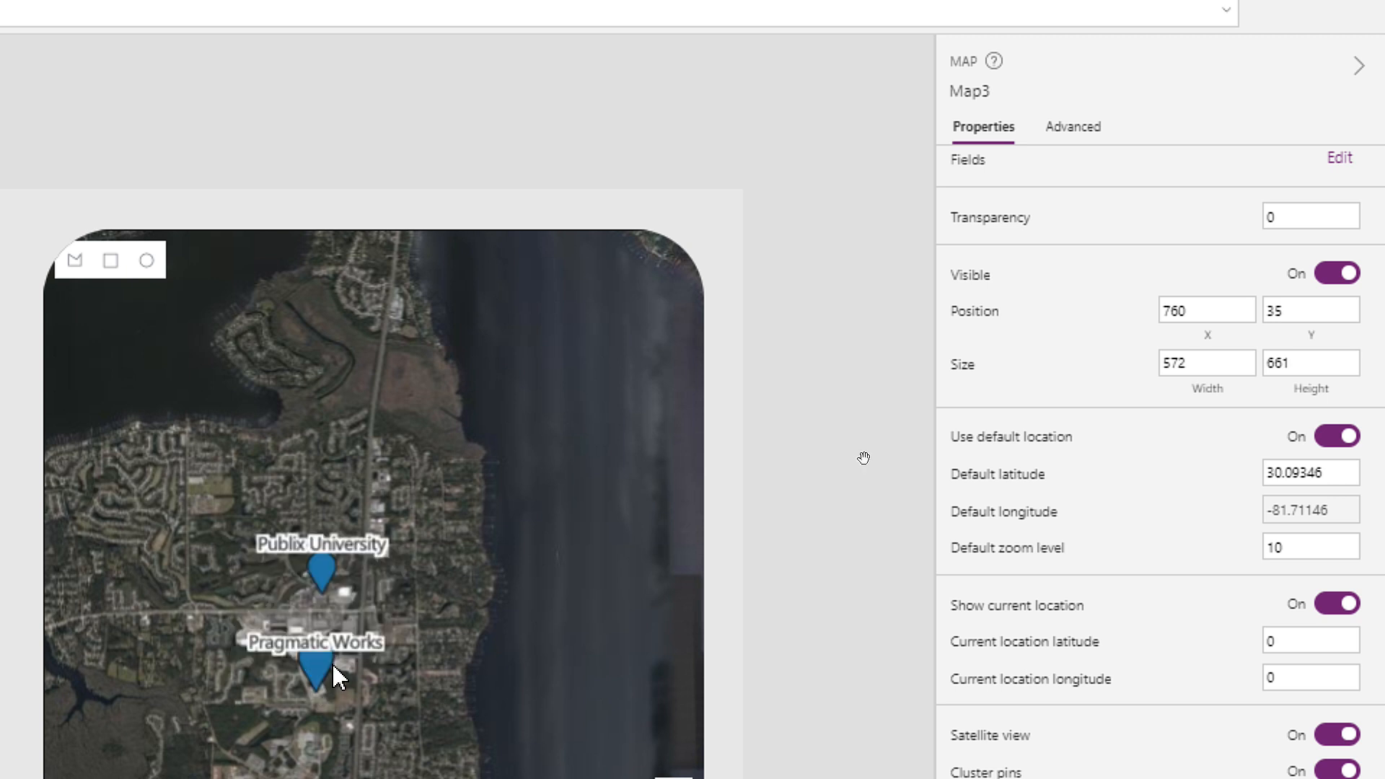
{"action": "mouse_move", "coordinate": [969, 558]}
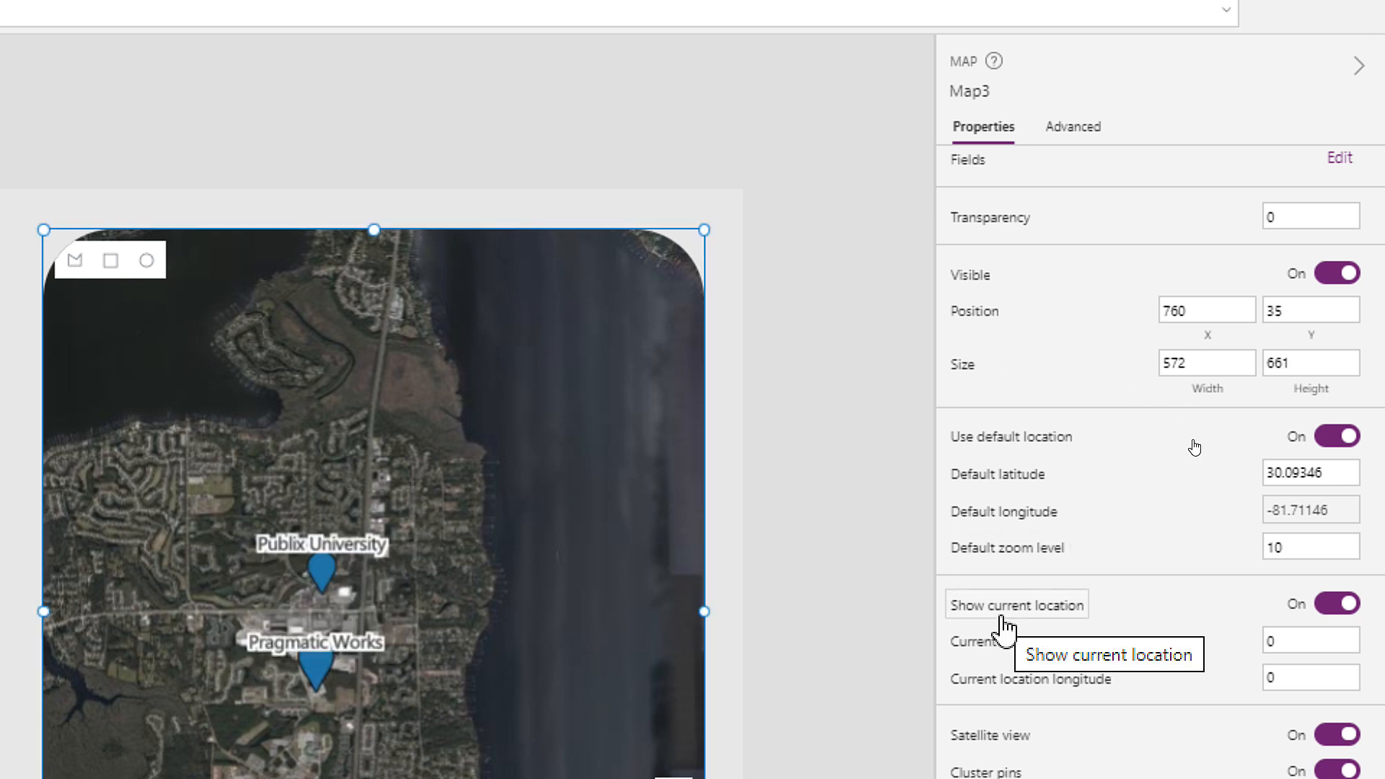
- Add the Address Line 1 and City fields alongside Latitude and Longitude
{"action": "left_click", "coordinate": [1338, 157]}
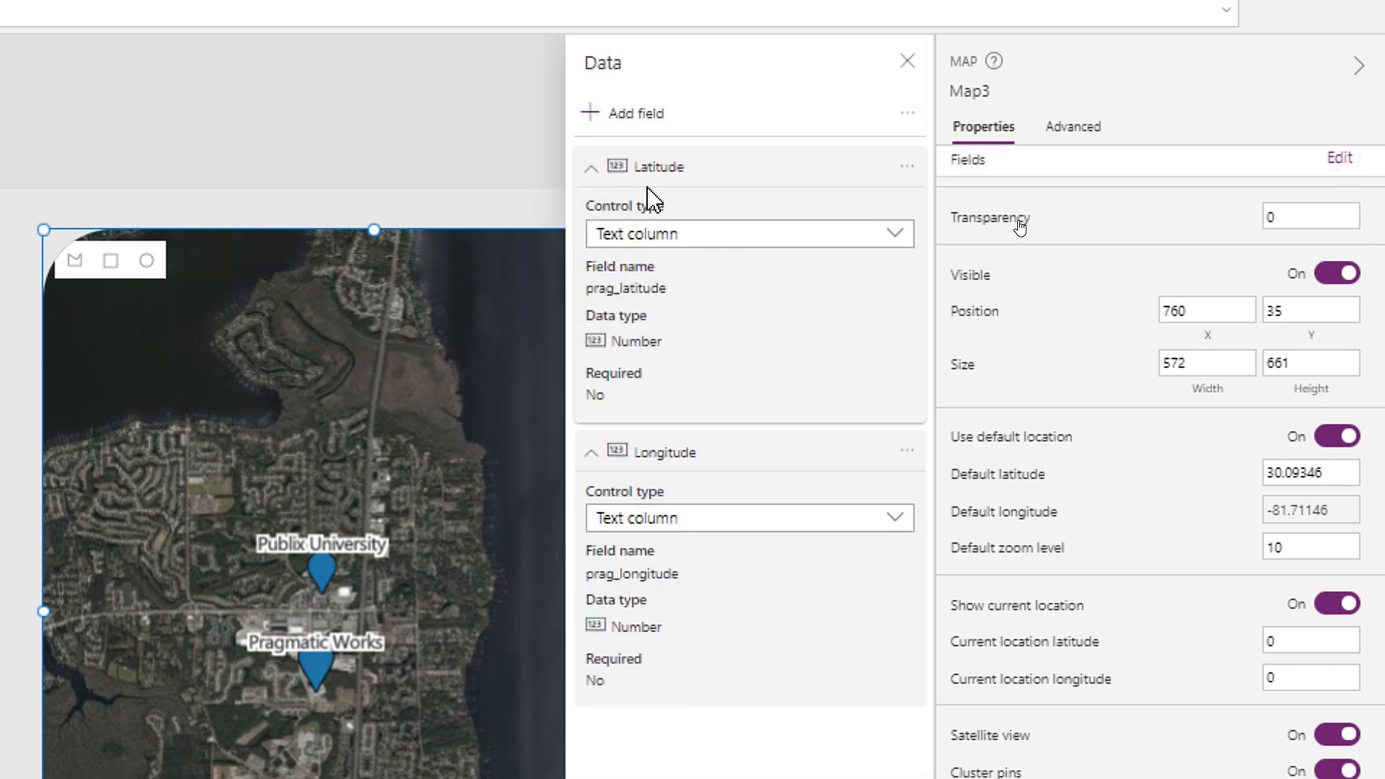
{"action": "left_click", "coordinate": [592, 168]}
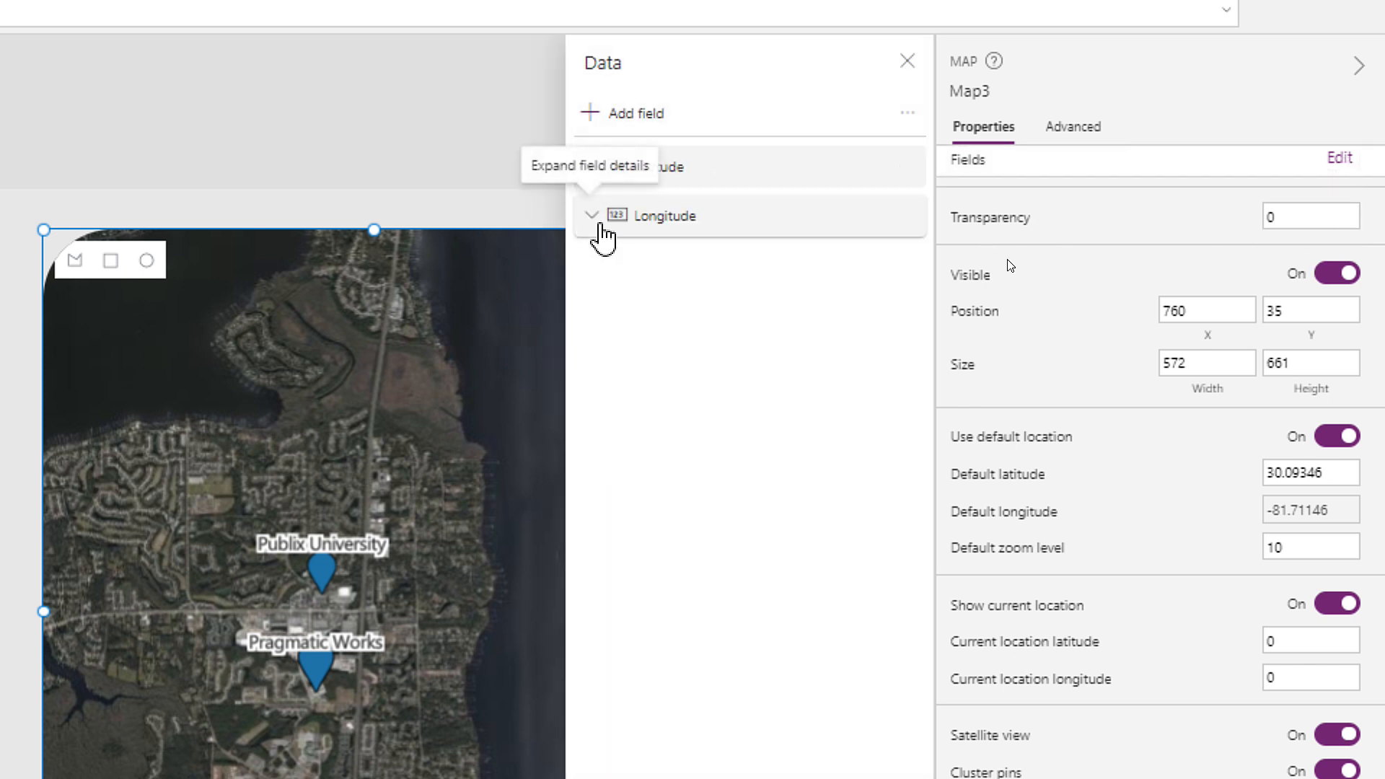
{"action": "mouse_move", "coordinate": [714, 411]}
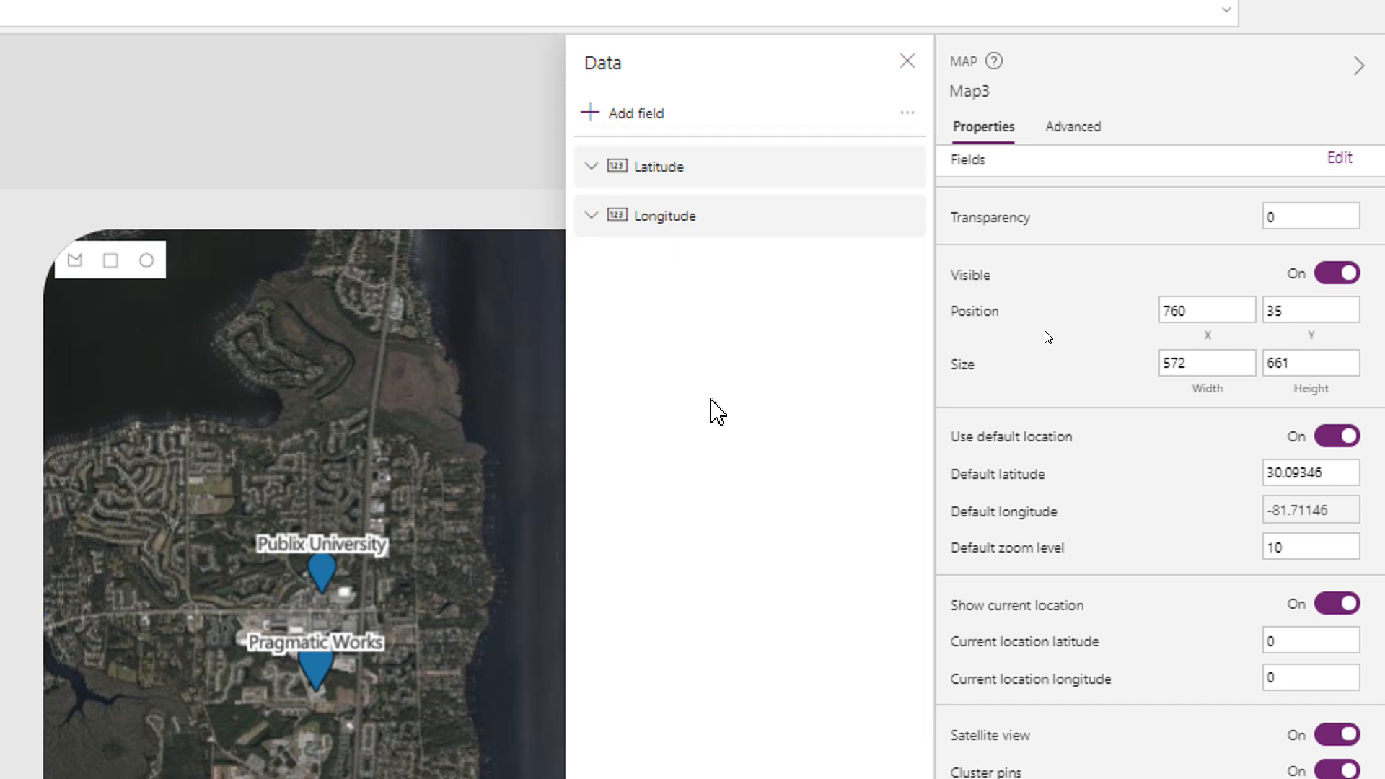
{"action": "left_click", "coordinate": [634, 112]}
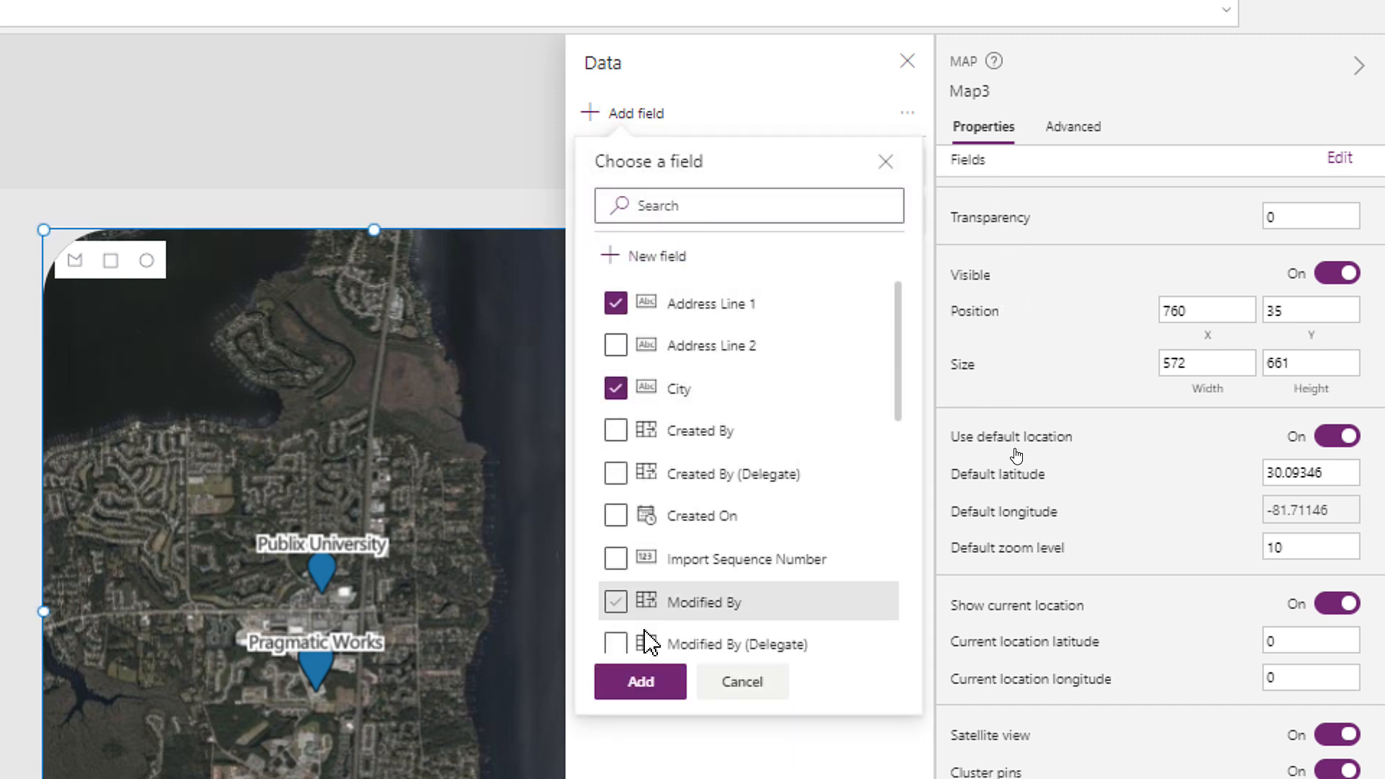
{"action": "left_click", "coordinate": [639, 681]}
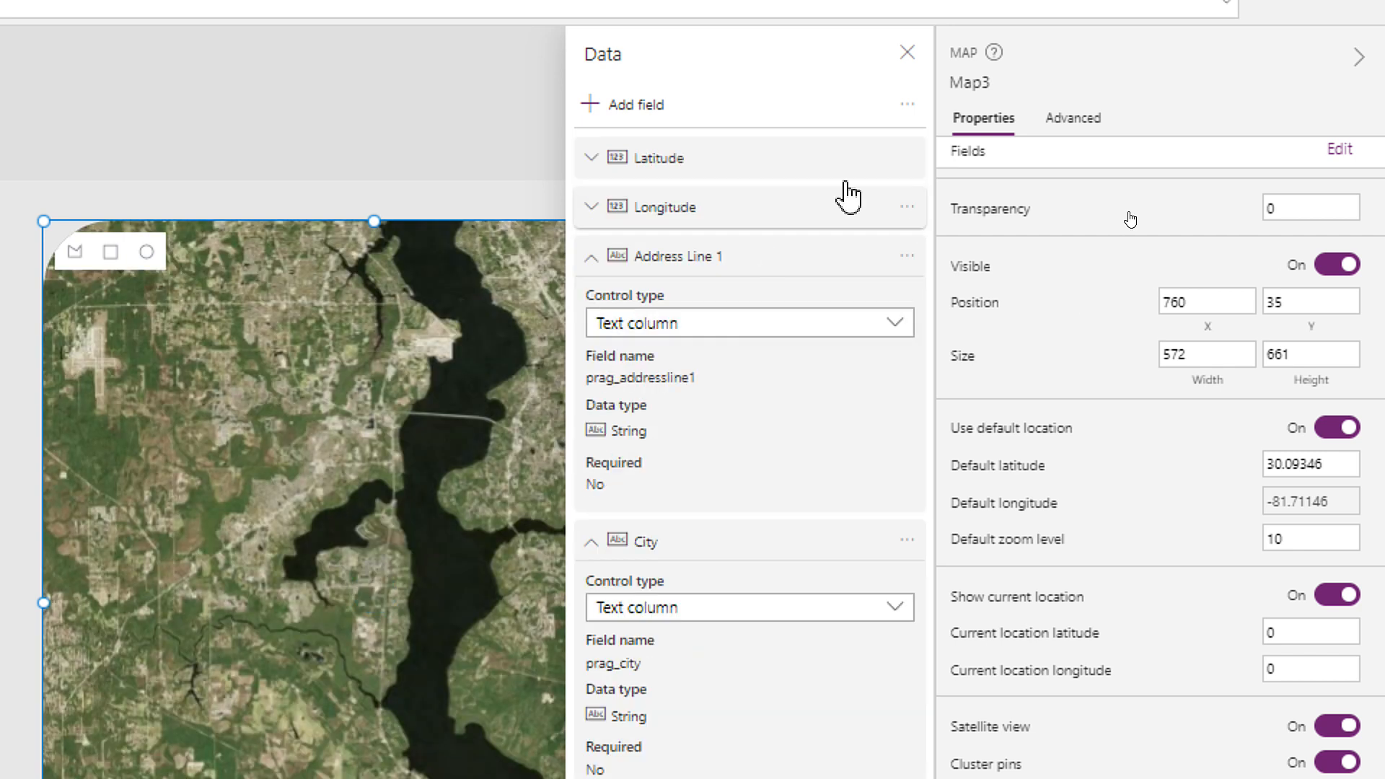
{"action": "left_click", "coordinate": [906, 51]}
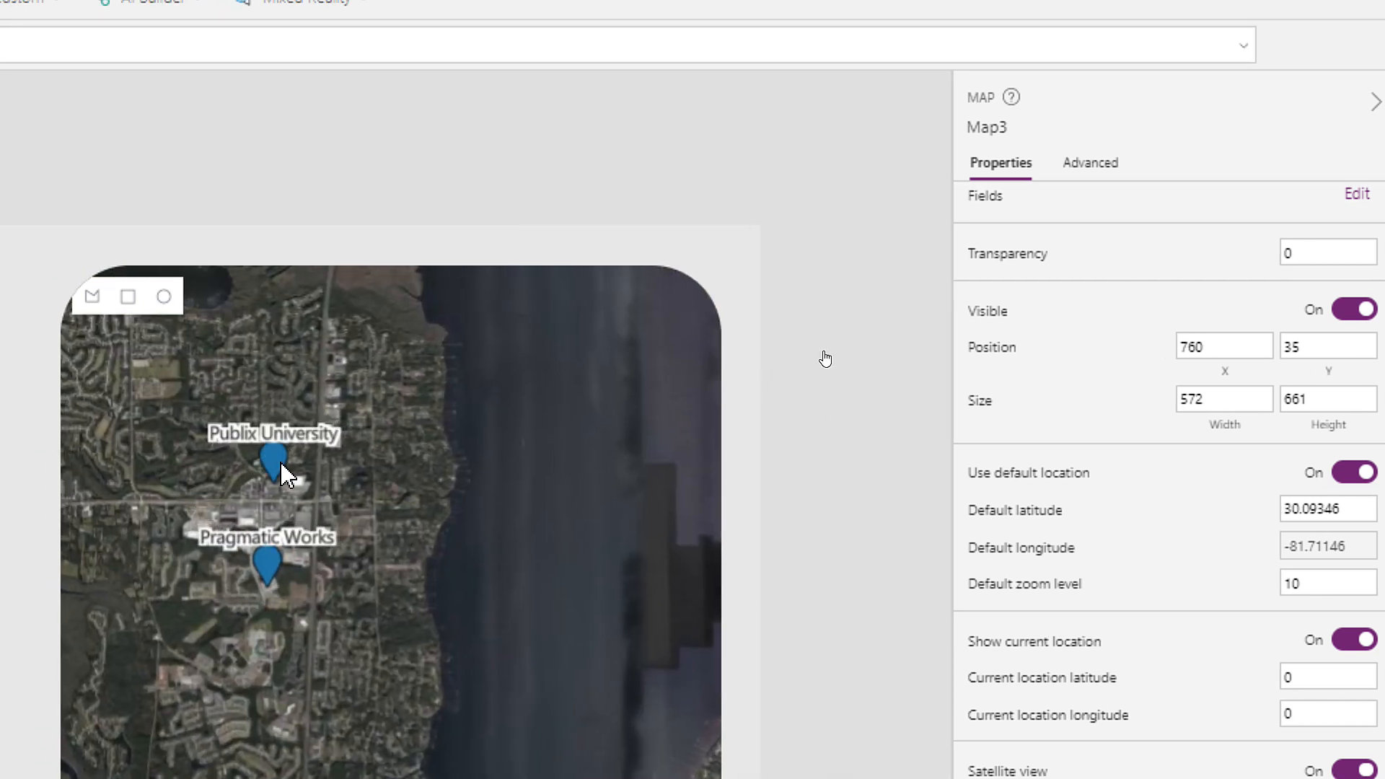
- Hover the Publix University pin to confirm its info card shows address and city
{"action": "left_click", "coordinate": [274, 463]}
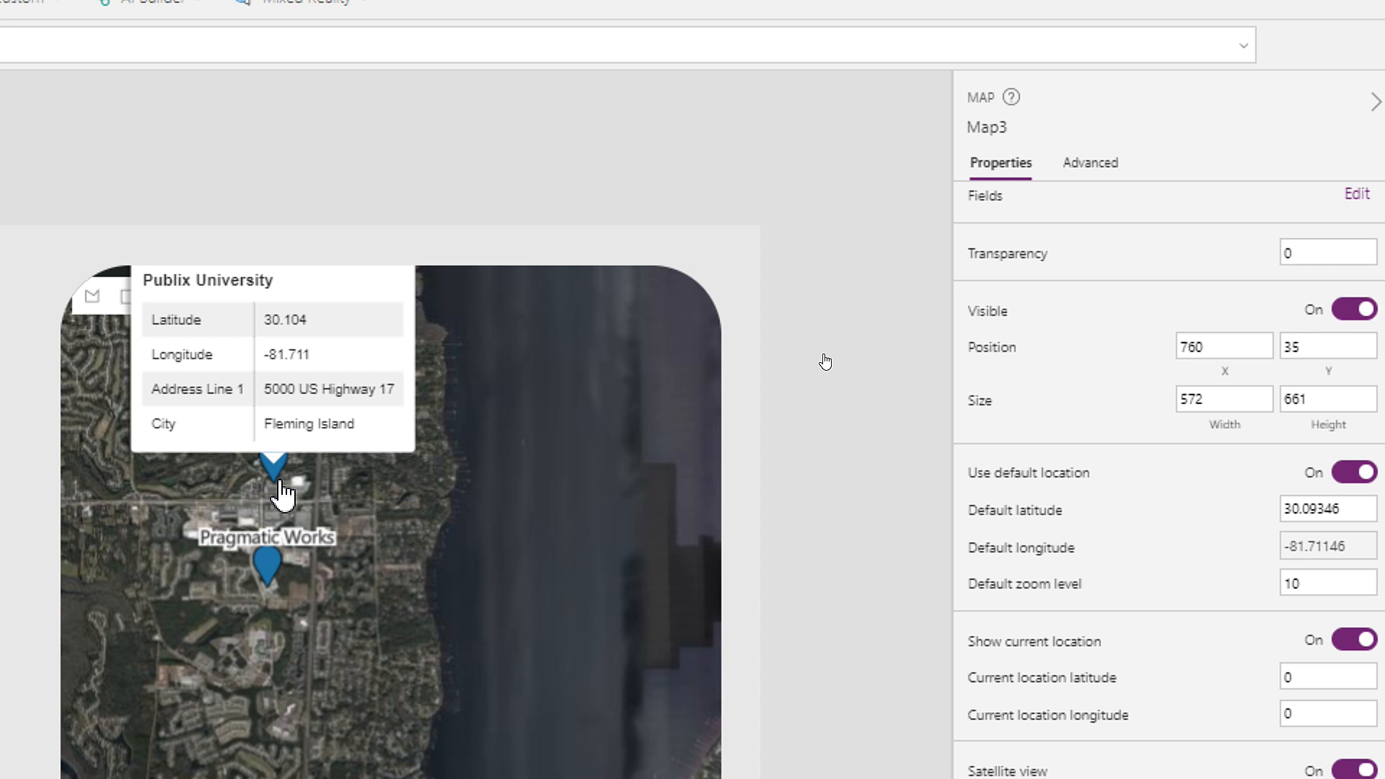
{"action": "mouse_move", "coordinate": [853, 347]}
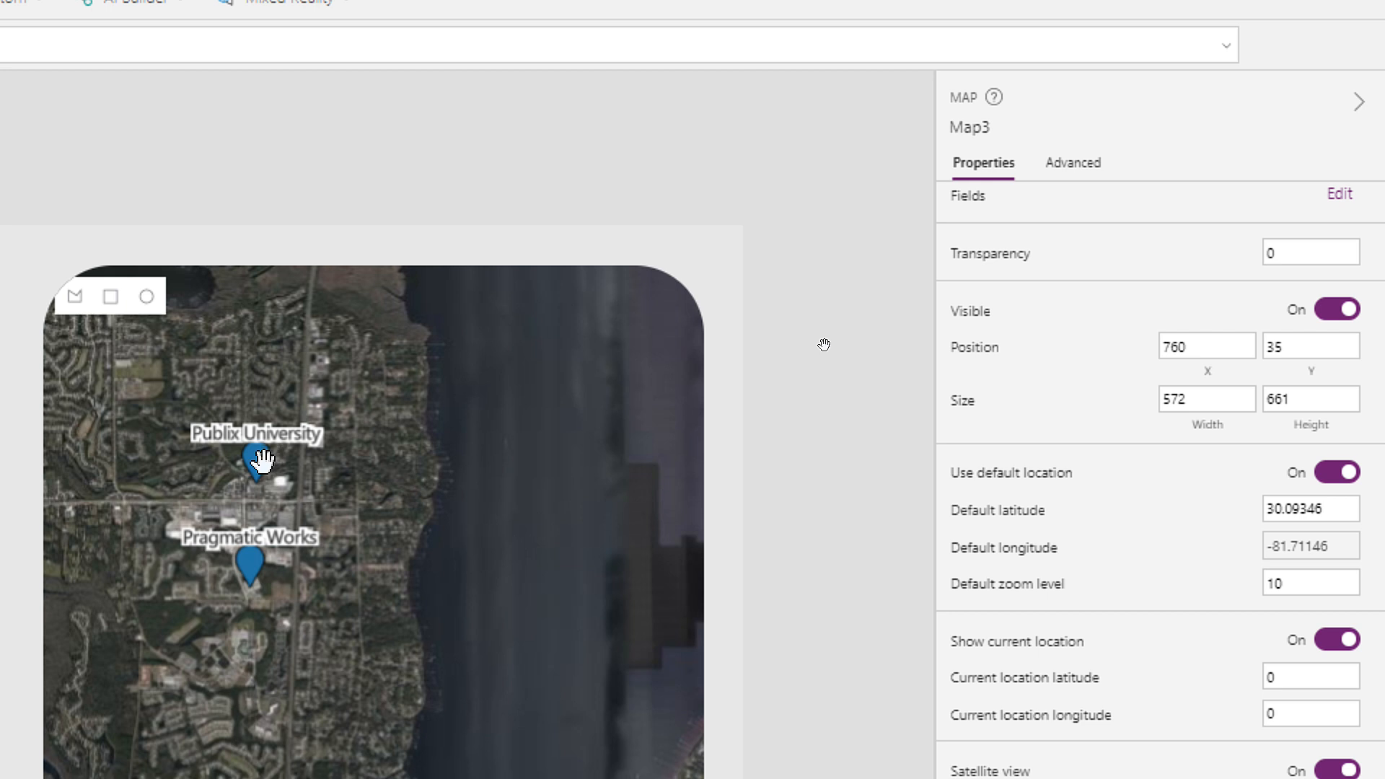
{"action": "left_click", "coordinate": [255, 458]}
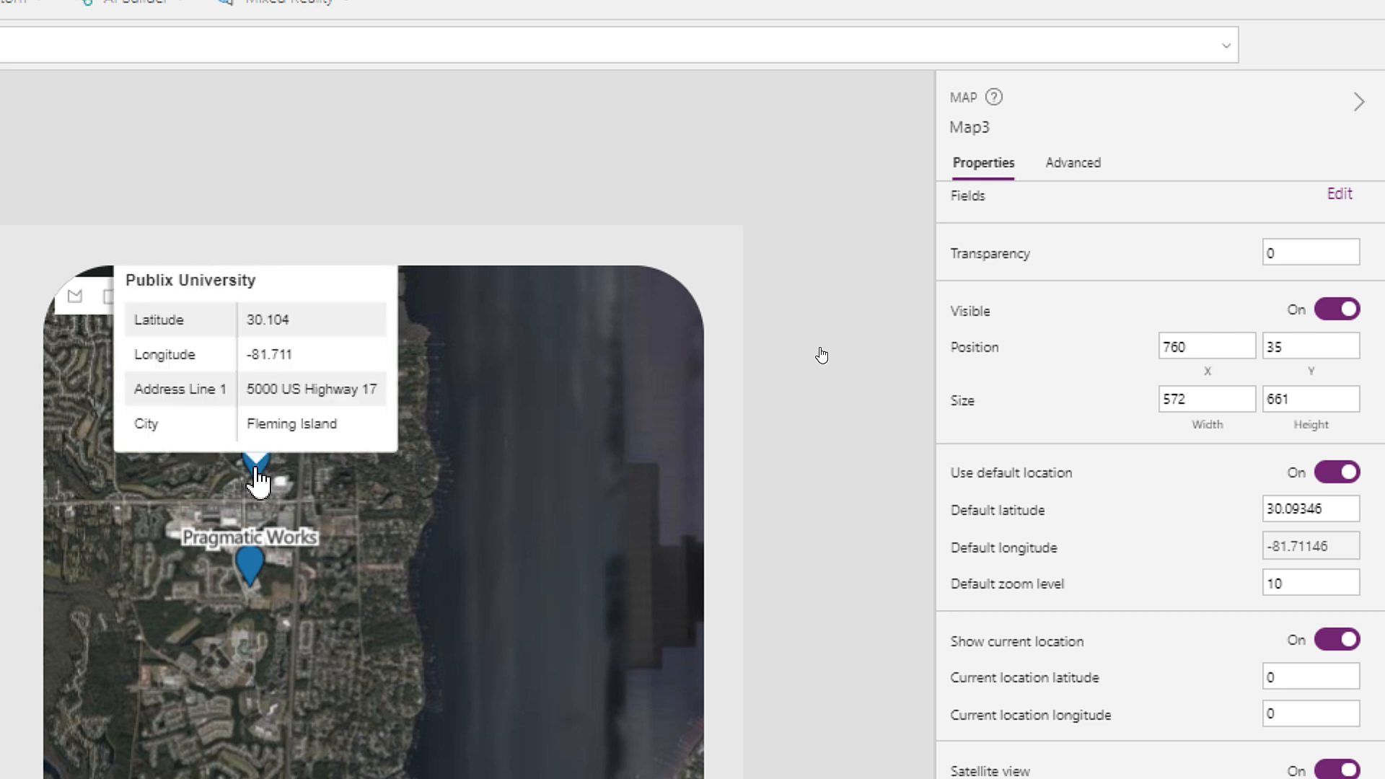
{"action": "mouse_move", "coordinate": [851, 365]}
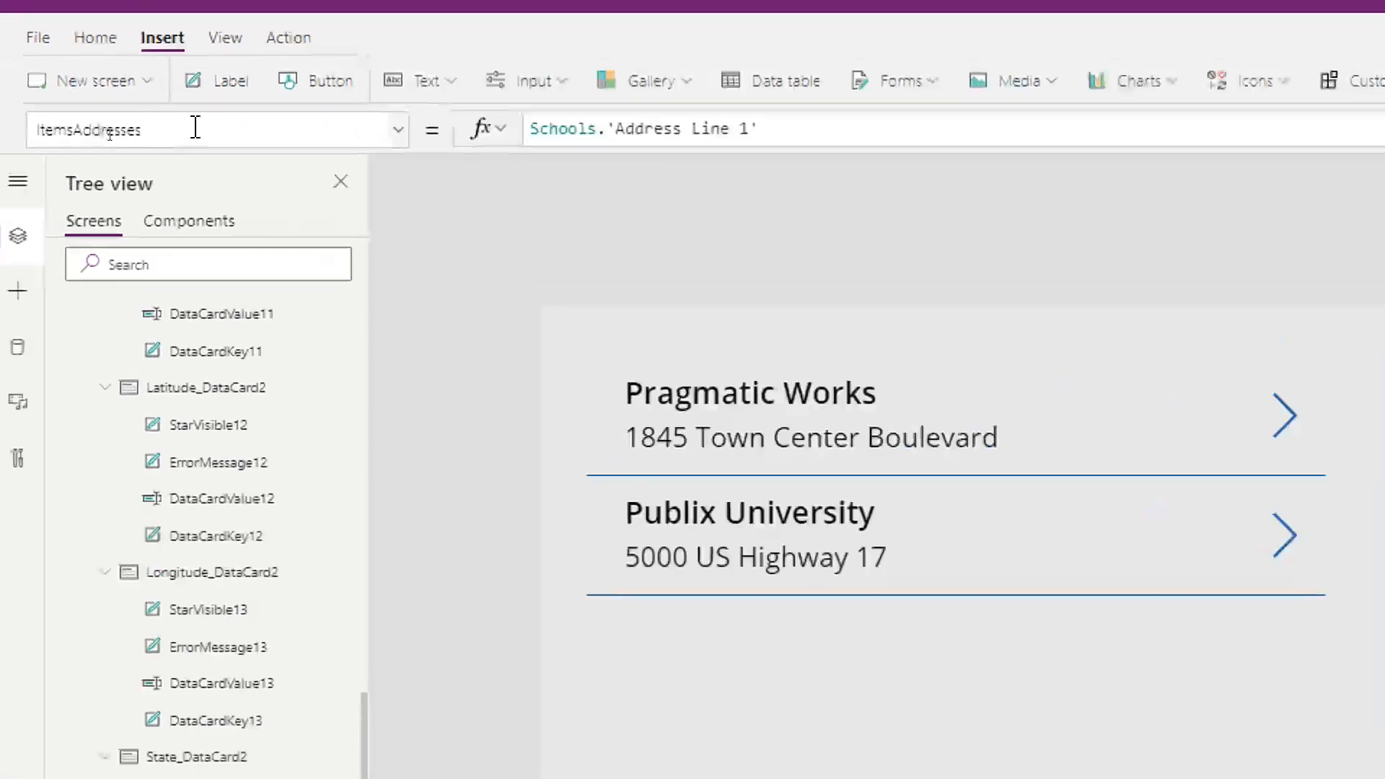
- Set CurrentLocationLatitude to Location.Latitude in the formula bar
{"action": "left_click", "coordinate": [398, 128]}
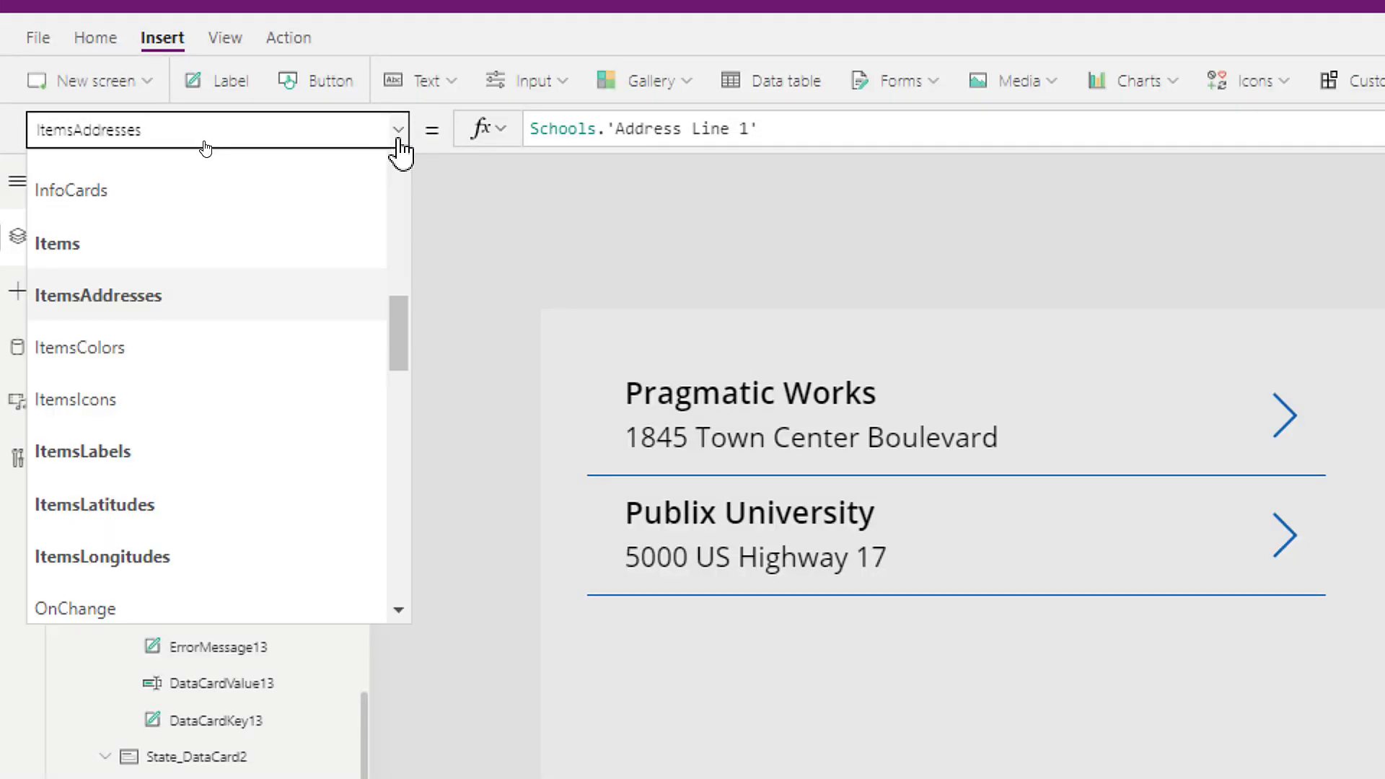
{"action": "scroll", "scroll_direction": "down", "scroll_amount": 3}
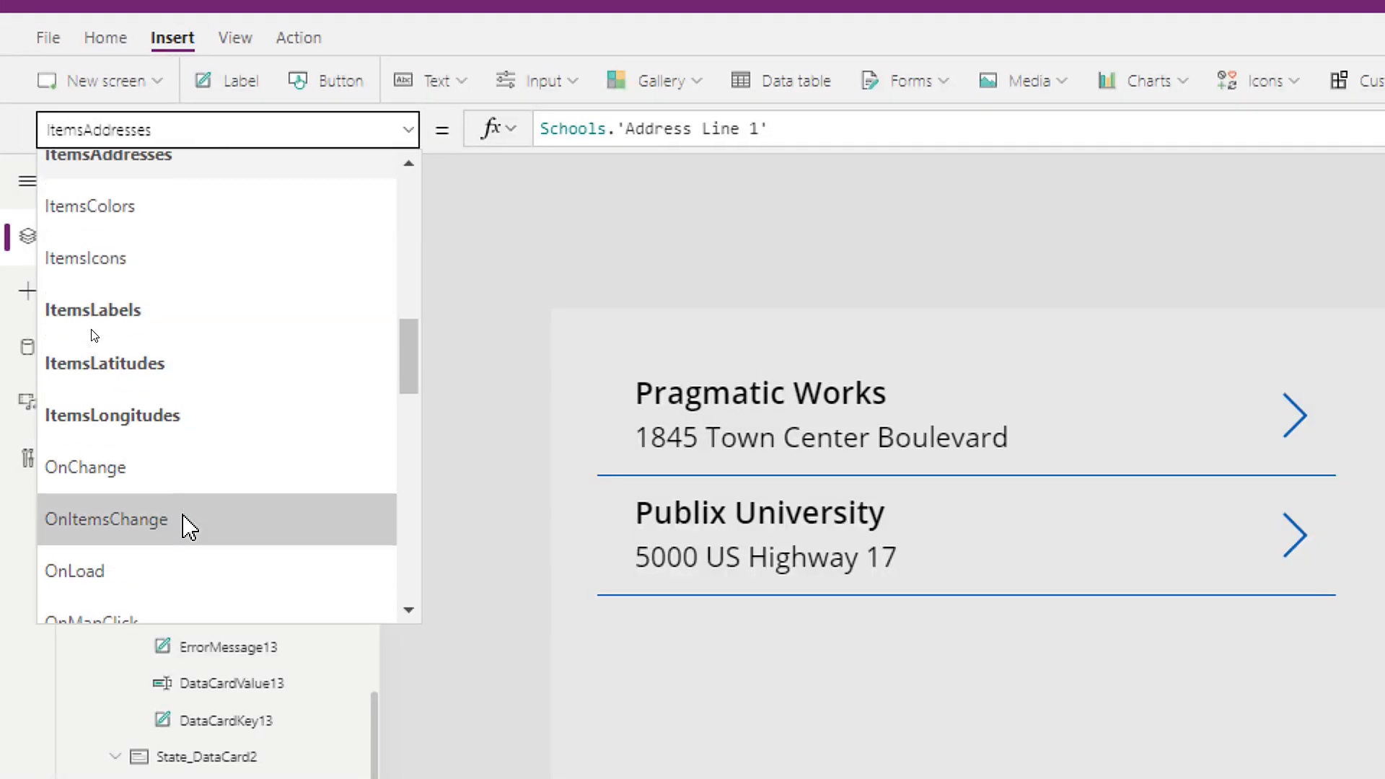
{"action": "scroll", "scroll_direction": "up", "scroll_amount": 3}
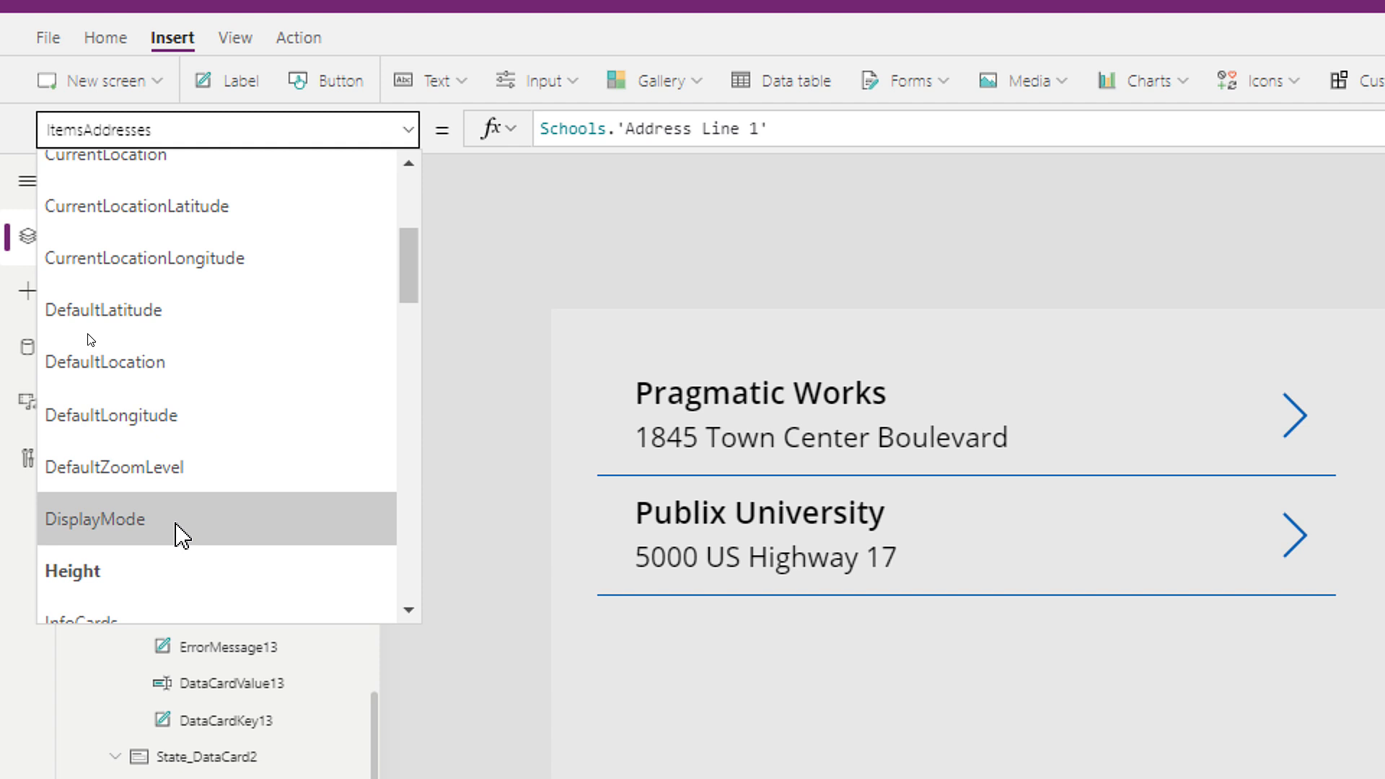
{"action": "scroll", "scroll_direction": "up", "scroll_amount": 3}
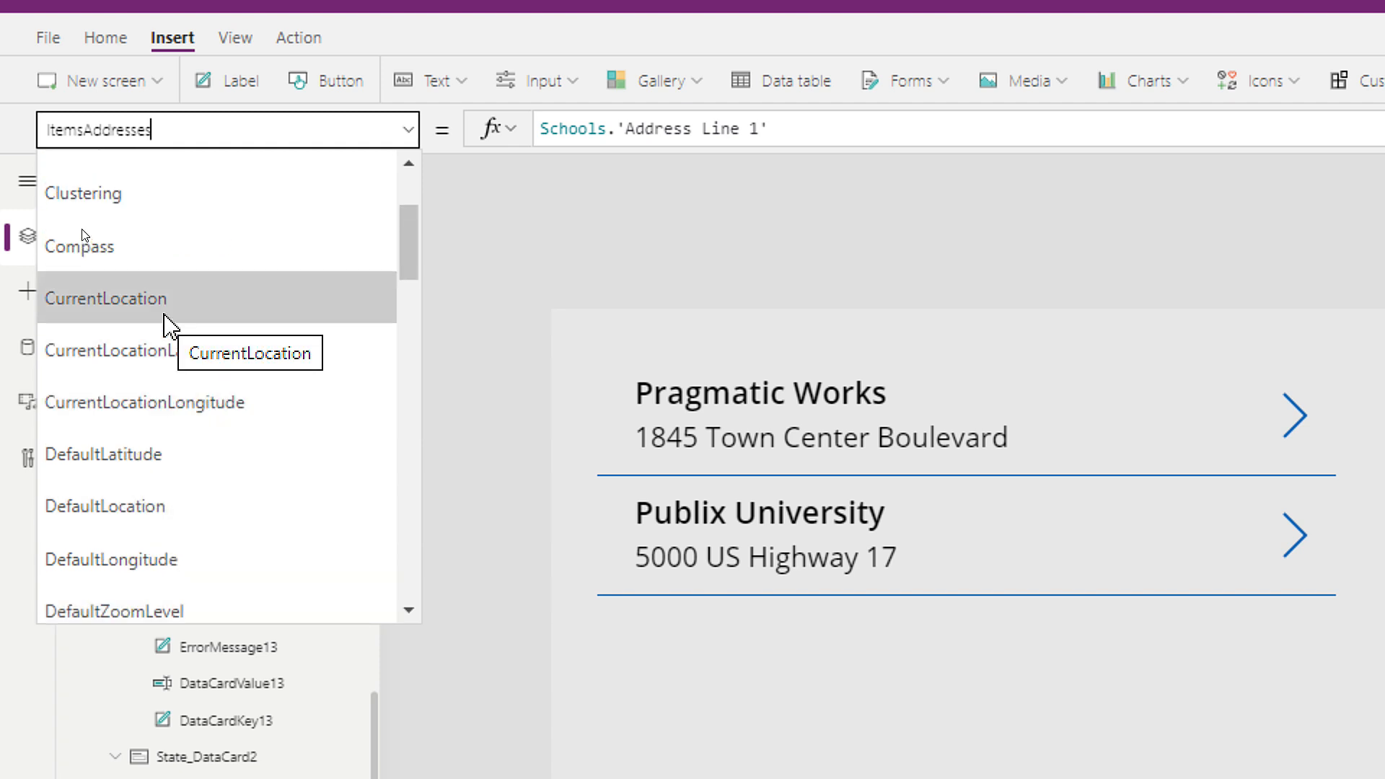
{"action": "left_click", "coordinate": [111, 351]}
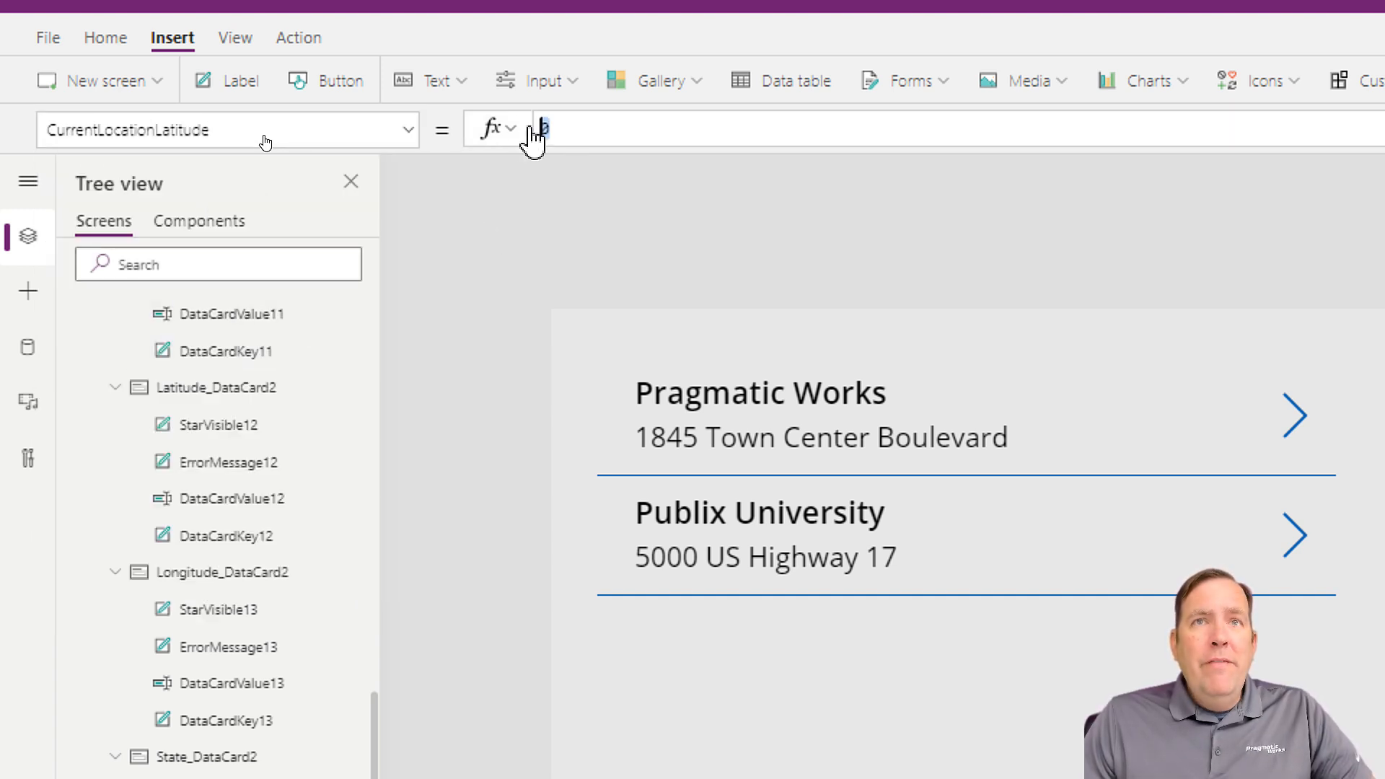
{"action": "type", "text": "Local"}
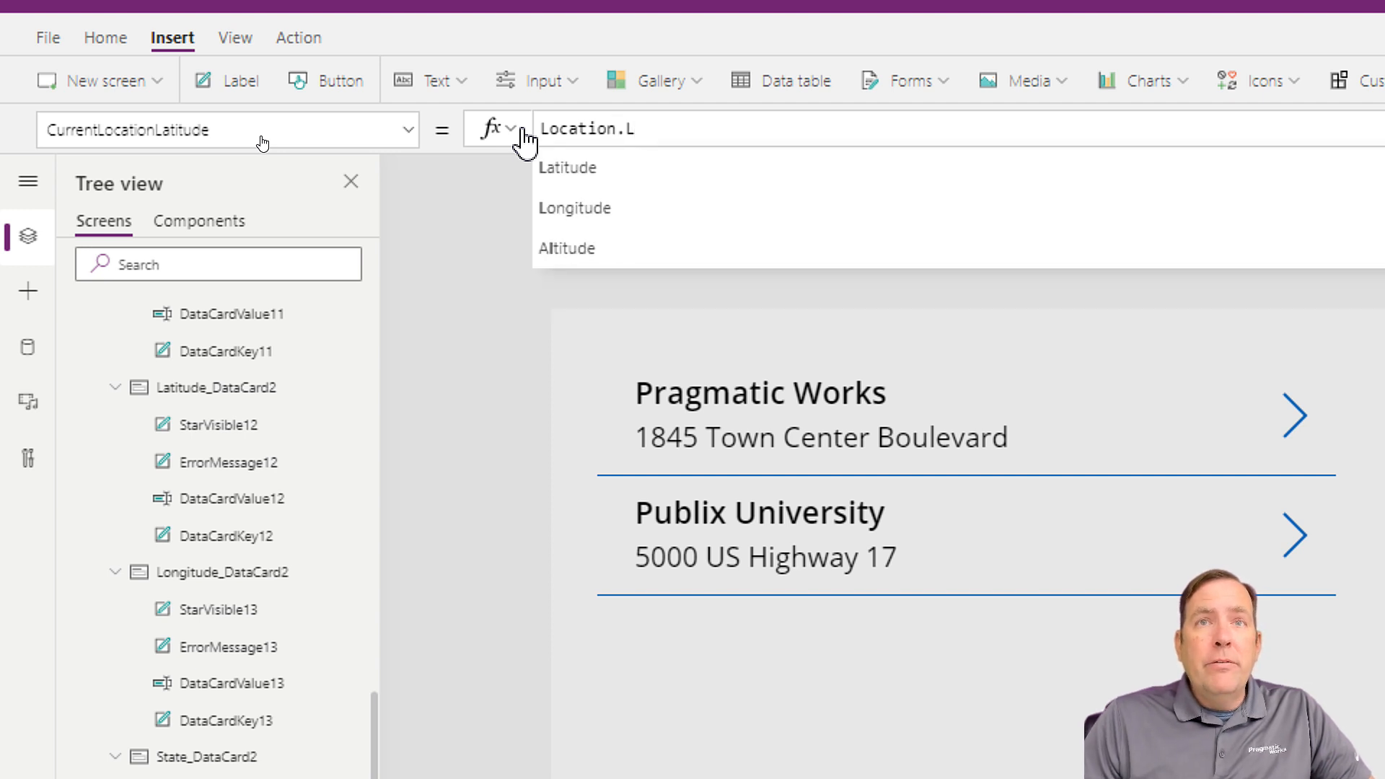
{"action": "left_click", "coordinate": [565, 167]}
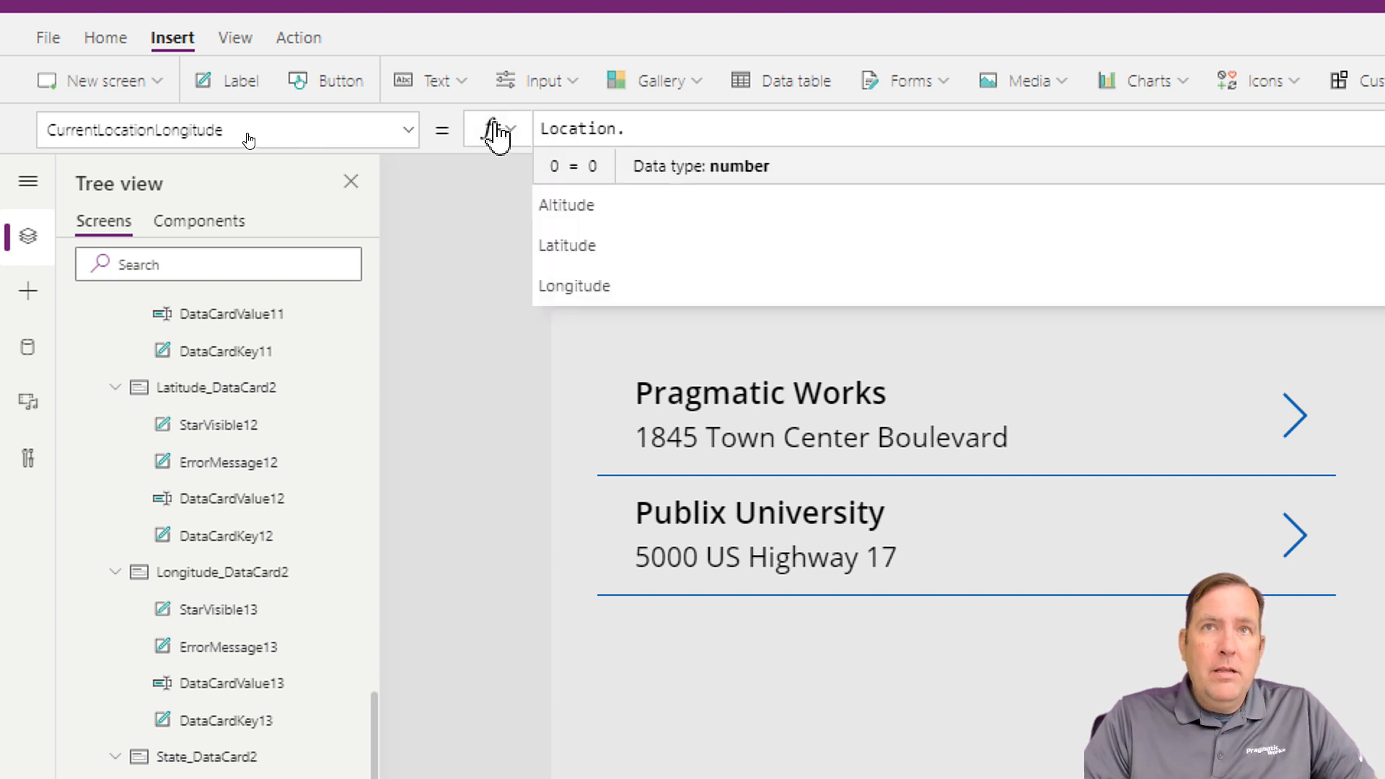
- Set CurrentLocationLongitude to Location.Longitude in the formula bar
{"action": "left_click", "coordinate": [572, 285]}
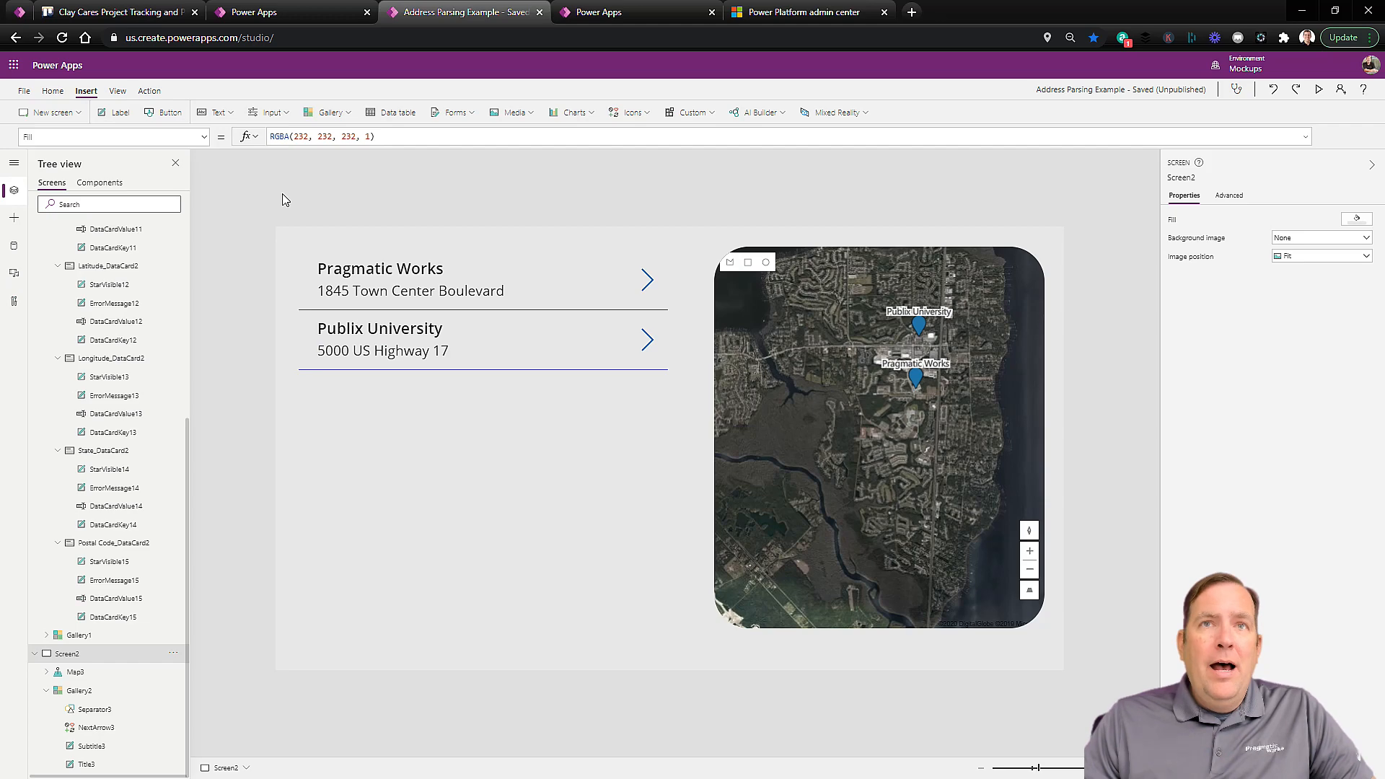
{"action": "mouse_move", "coordinate": [812, 454]}
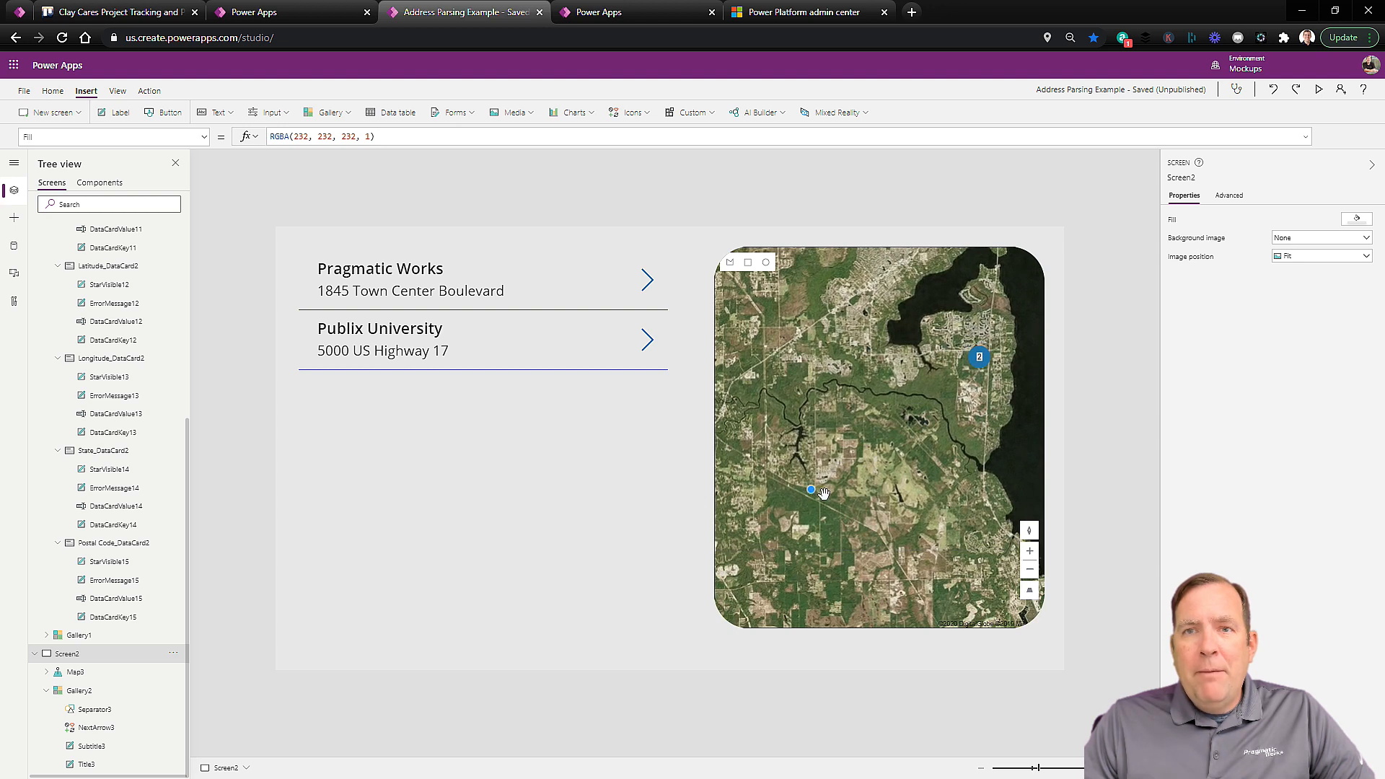
{"action": "mouse_move", "coordinate": [824, 482]}
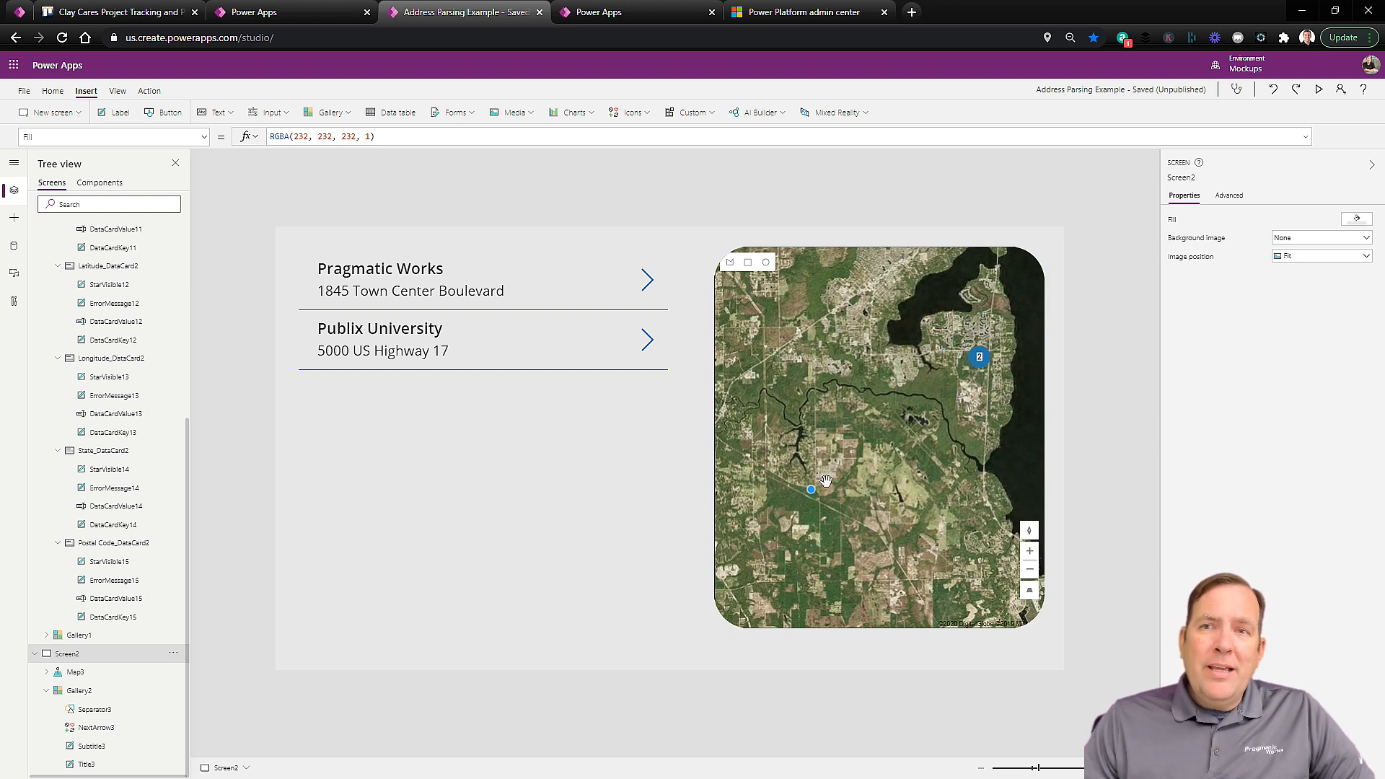
{"action": "mouse_move", "coordinate": [950, 434]}
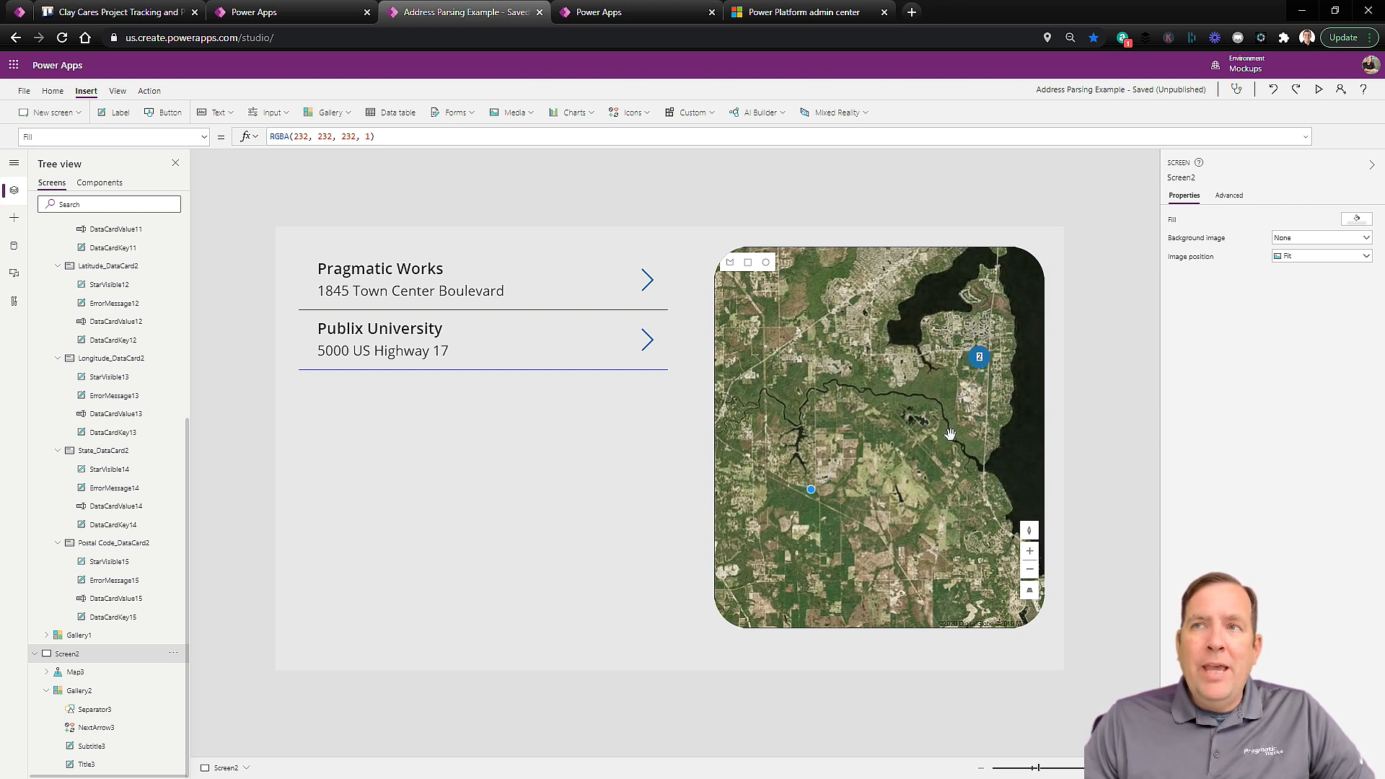
- Select the map showing the current-location dot to bring up its Properties pane
{"action": "left_click", "coordinate": [879, 433]}
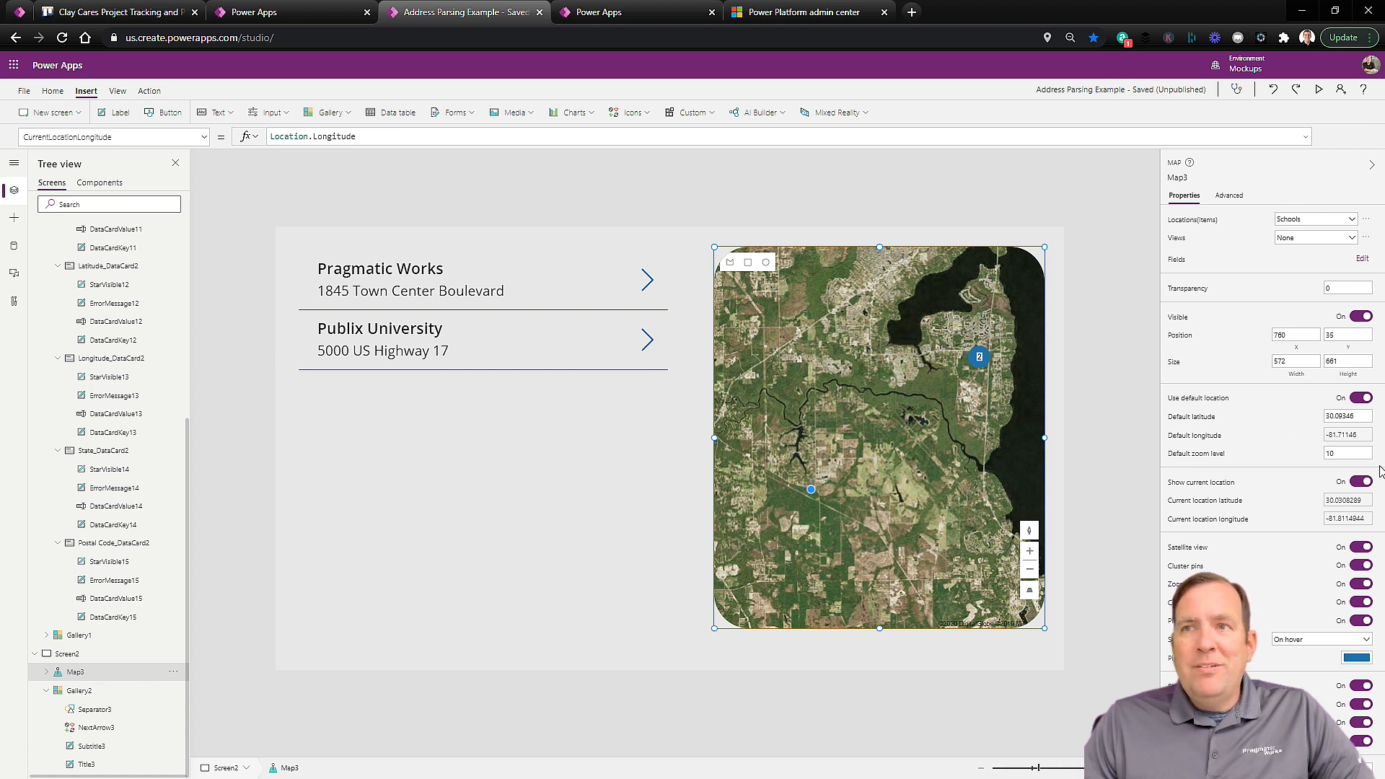
- Set the map's Clustering property to true and draw a rectangle Shape 1 over the pins
{"action": "left_click", "coordinate": [204, 137]}
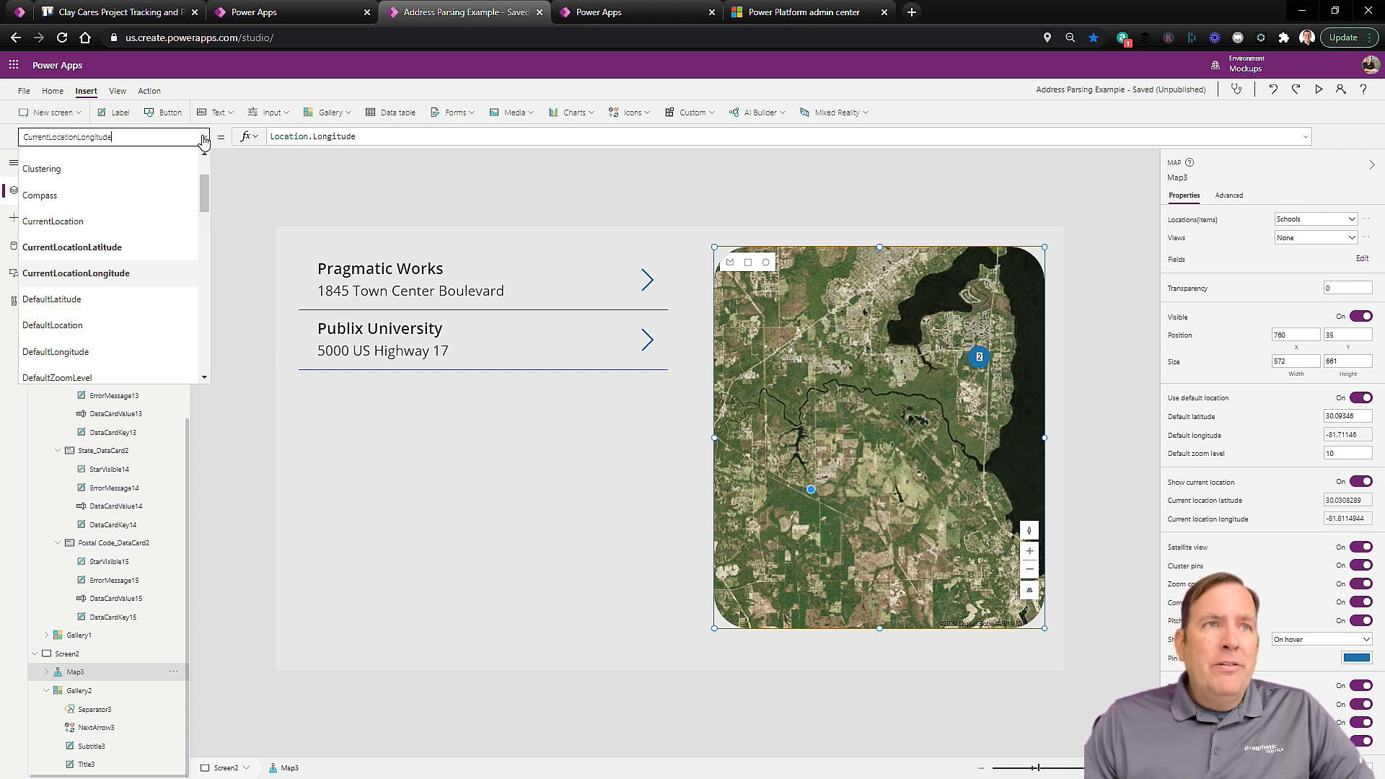
{"action": "mouse_move", "coordinate": [105, 220]}
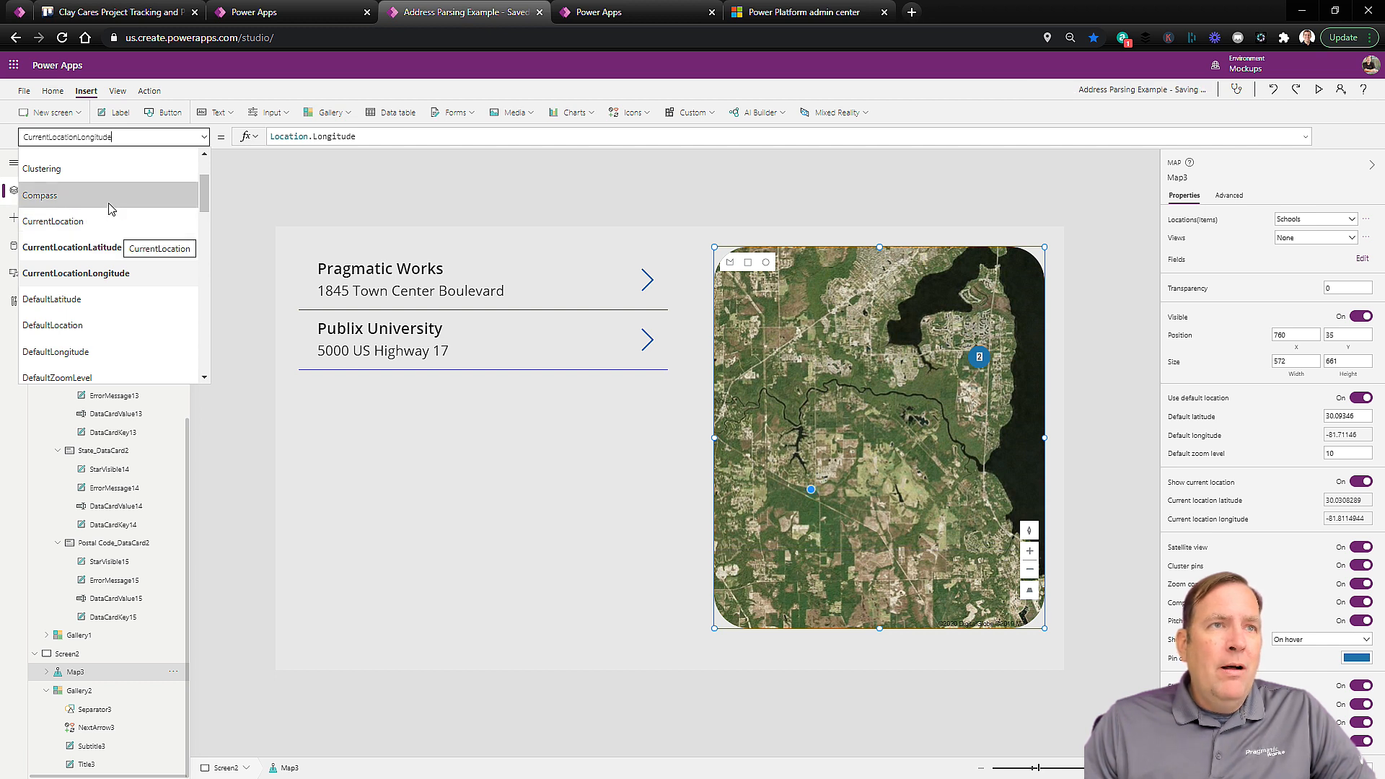
{"action": "left_click", "coordinate": [42, 168]}
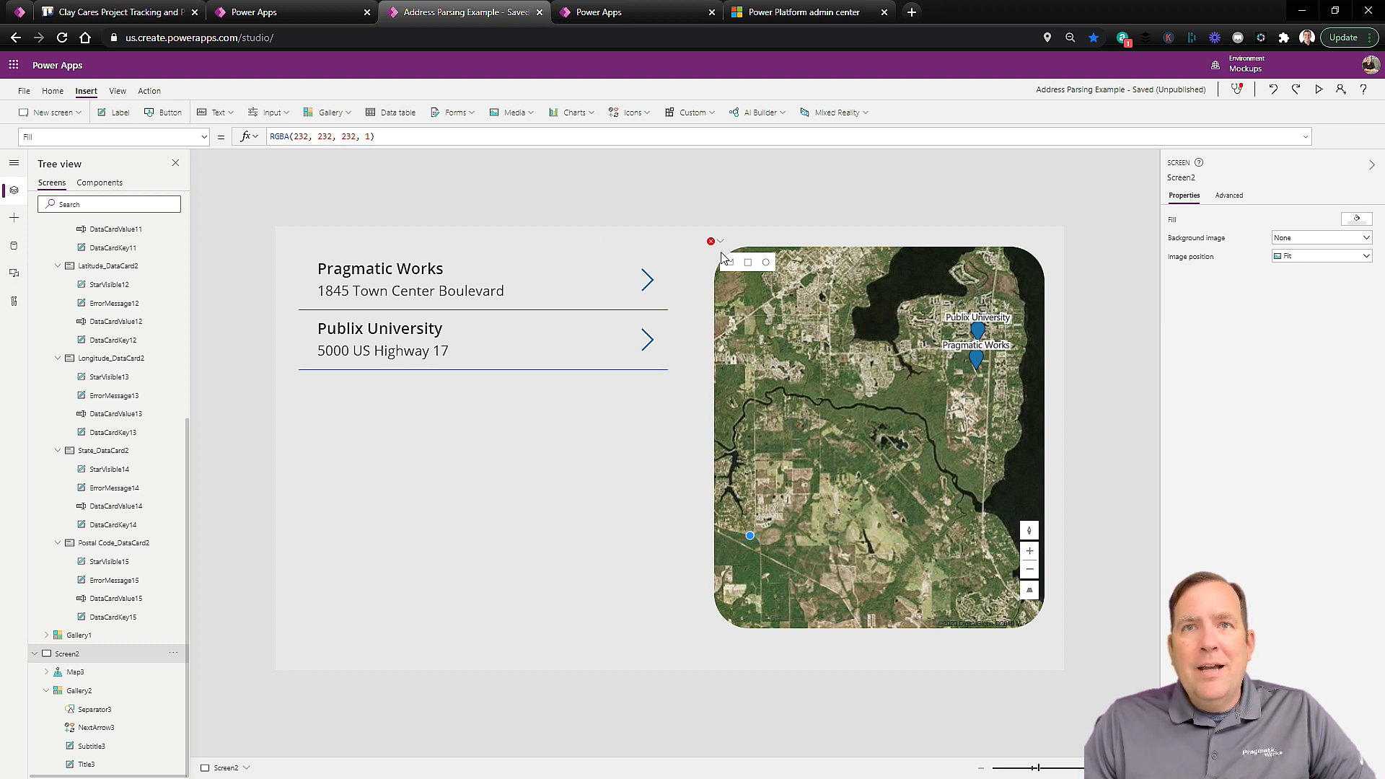
{"action": "left_click", "coordinate": [878, 437]}
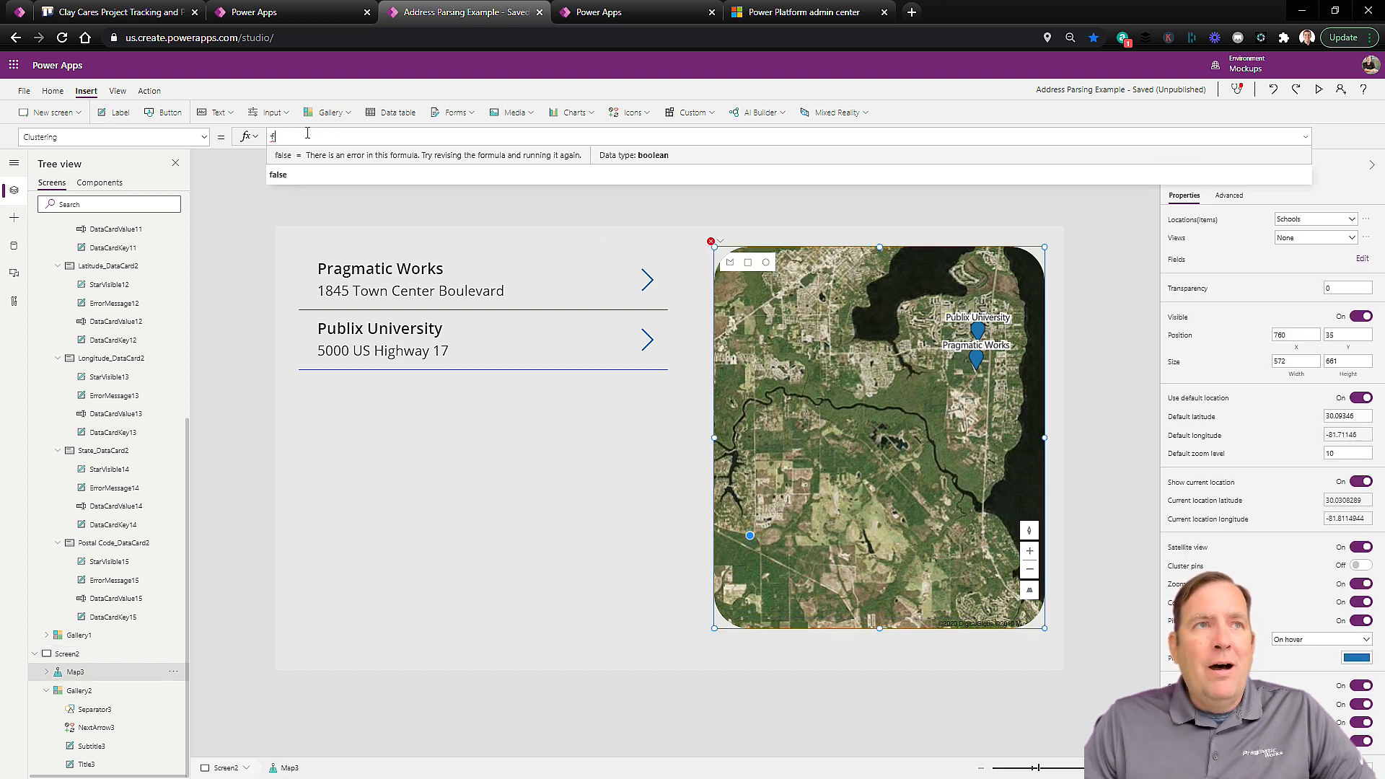
{"action": "type", "text": "false"}
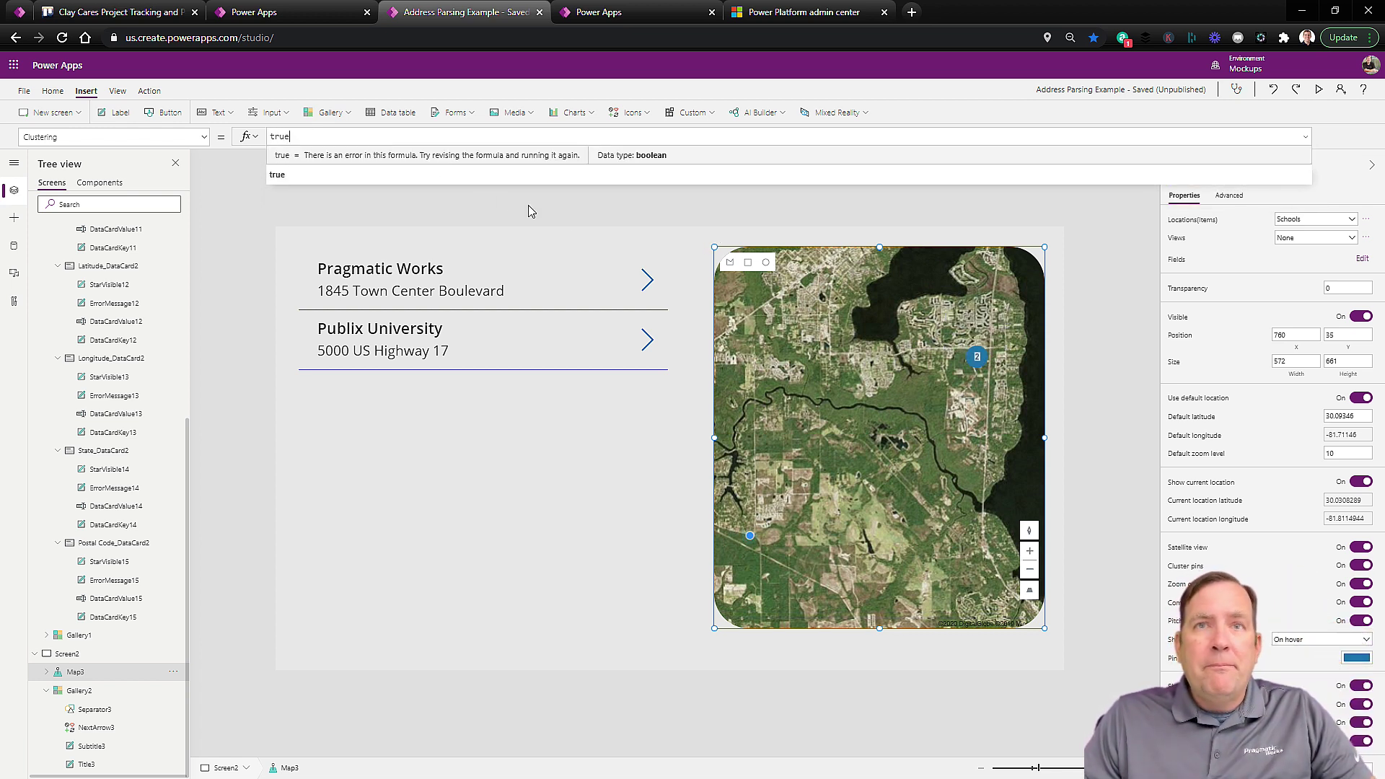
{"action": "left_click", "coordinate": [68, 652]}
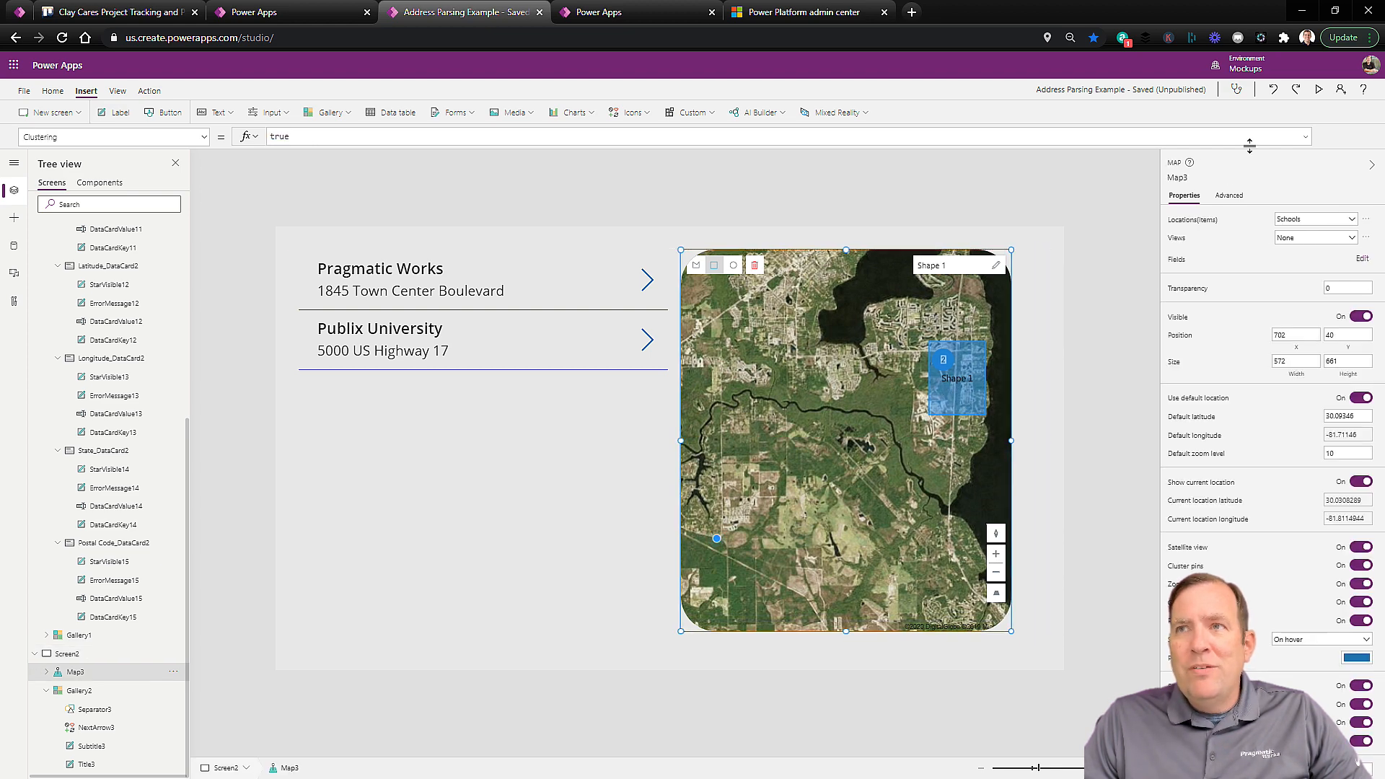
- Preview the app, draw two circle shapes on the map, then return to editing
{"action": "left_click", "coordinate": [1318, 89]}
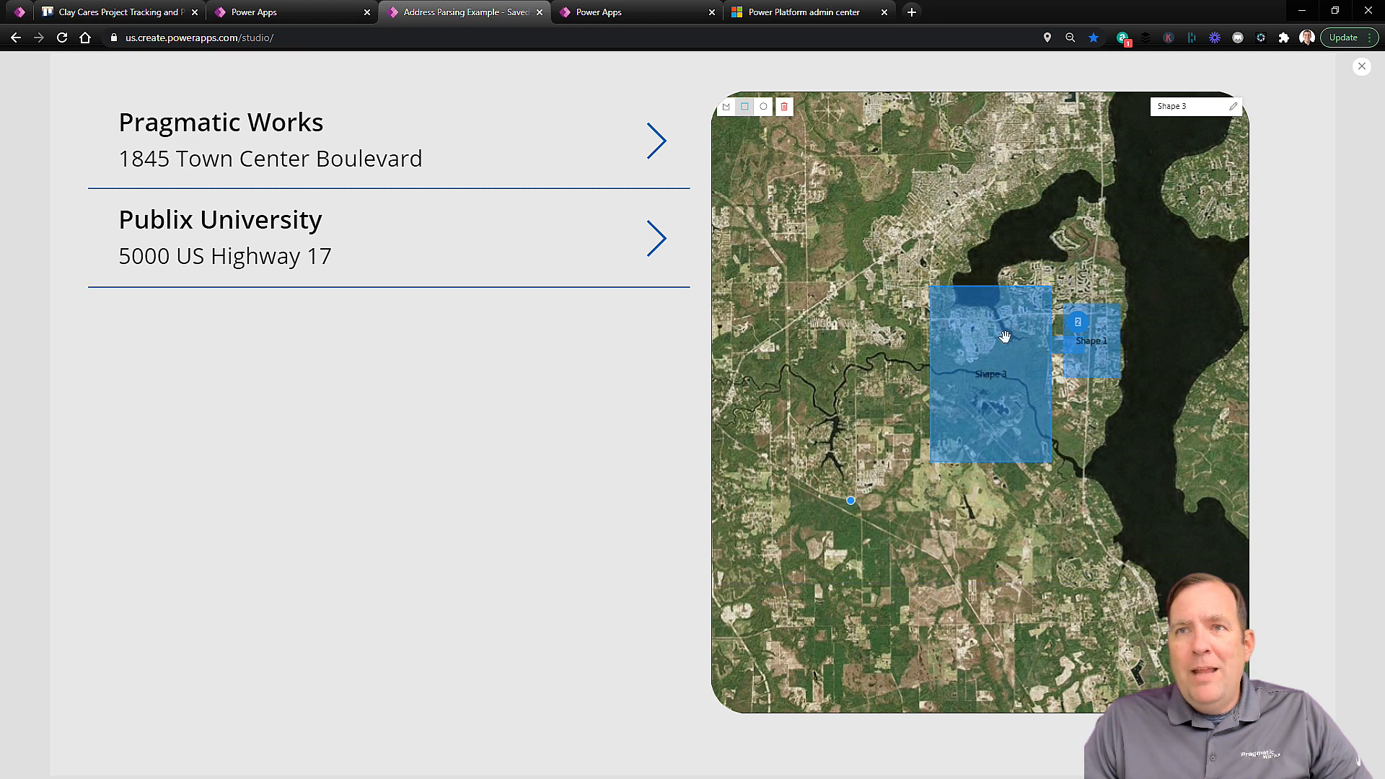
{"action": "left_click", "coordinate": [784, 105]}
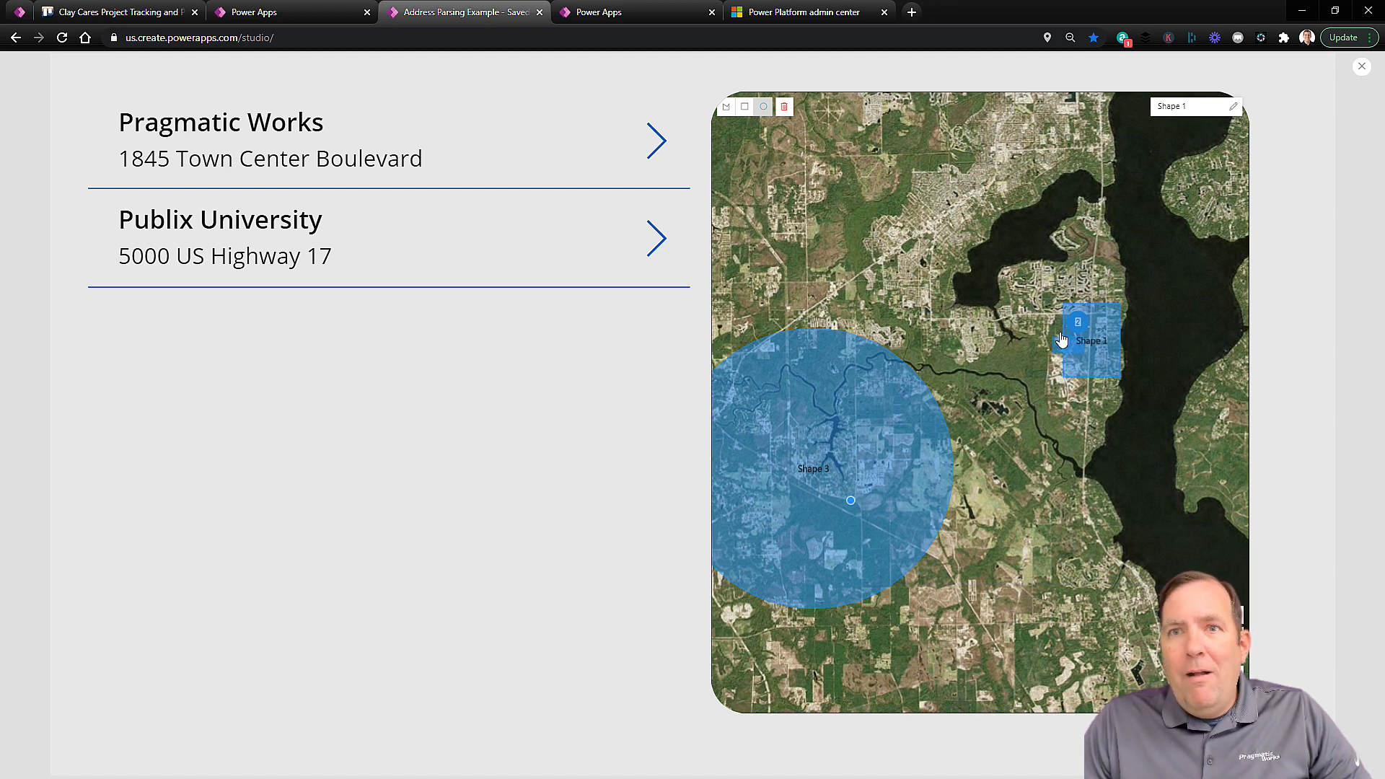
{"action": "mouse_move", "coordinate": [1030, 398]}
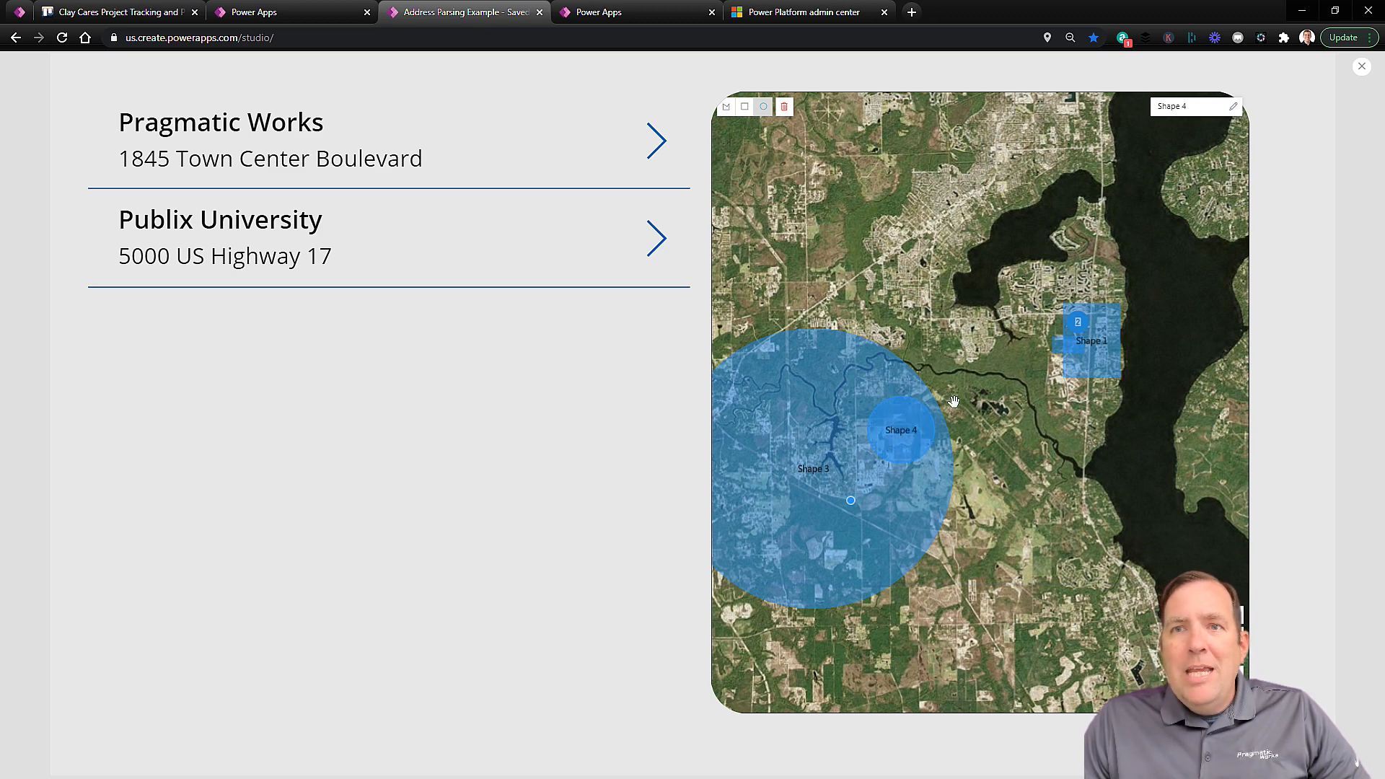
{"action": "mouse_move", "coordinate": [1210, 143]}
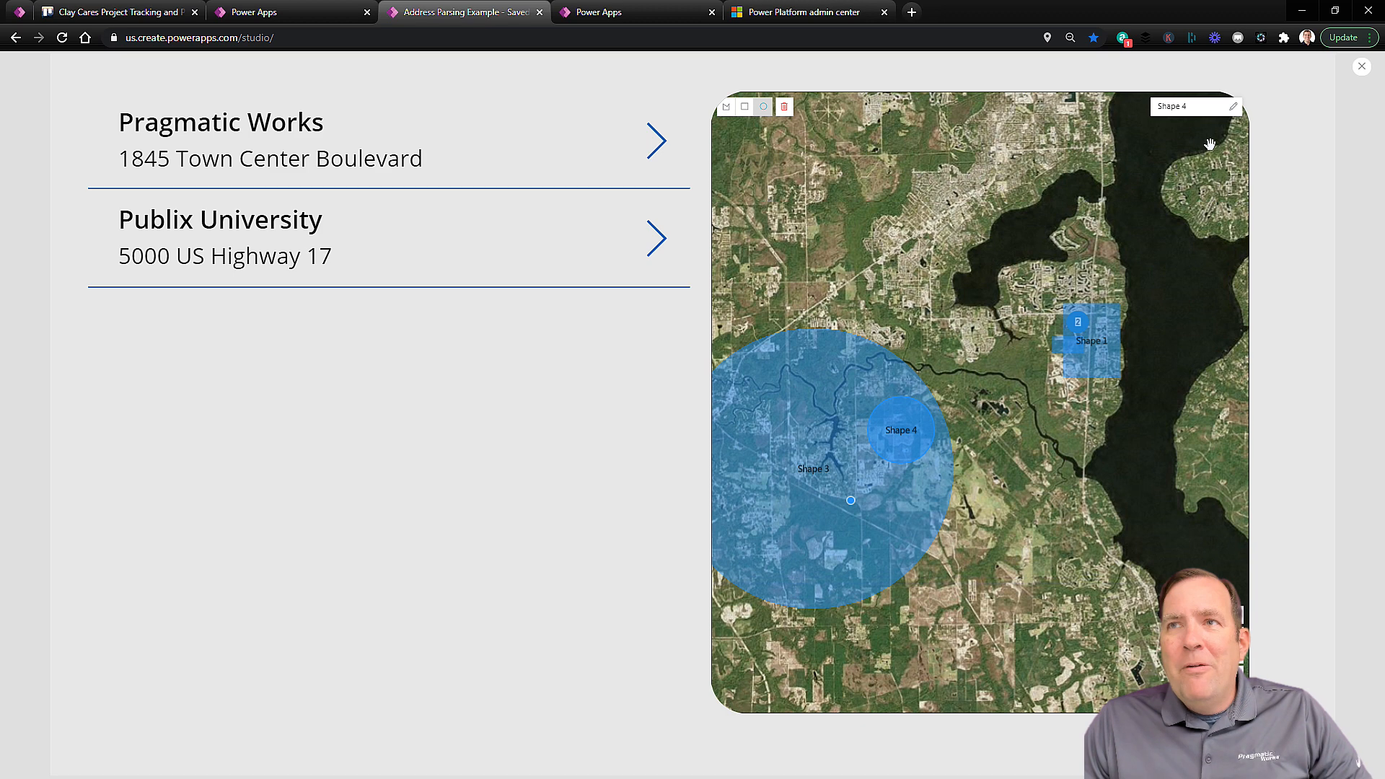
{"action": "type", "text": "sdfsdfd"}
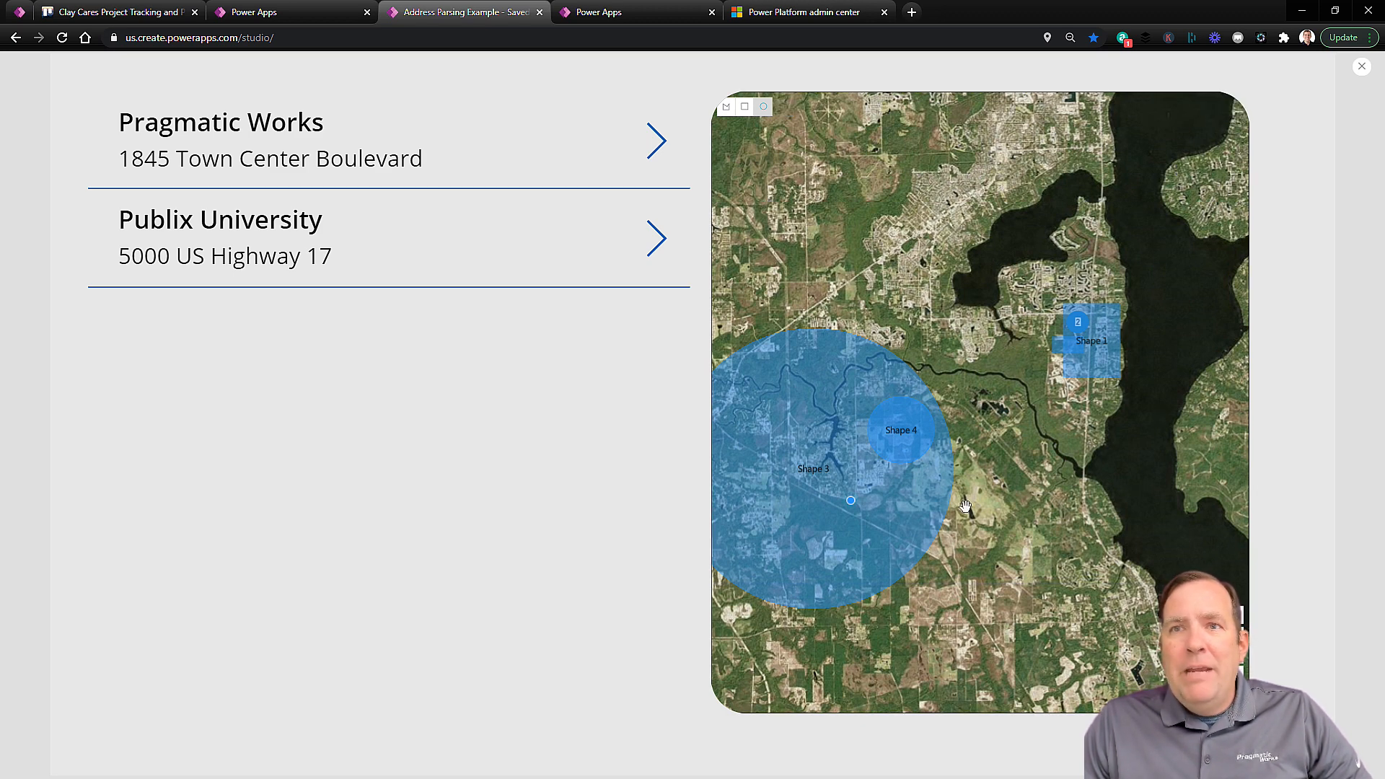
{"action": "mouse_move", "coordinate": [919, 375]}
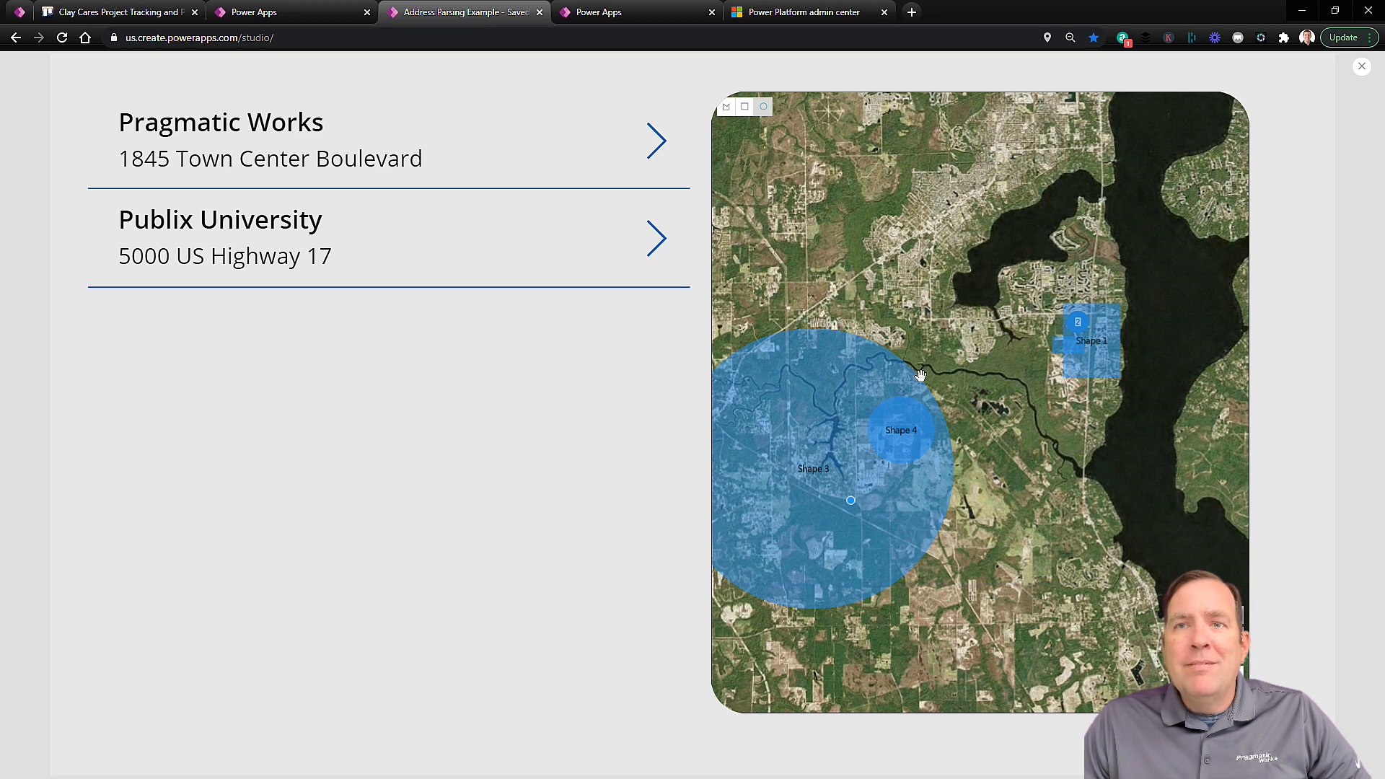
{"action": "mouse_move", "coordinate": [890, 238]}
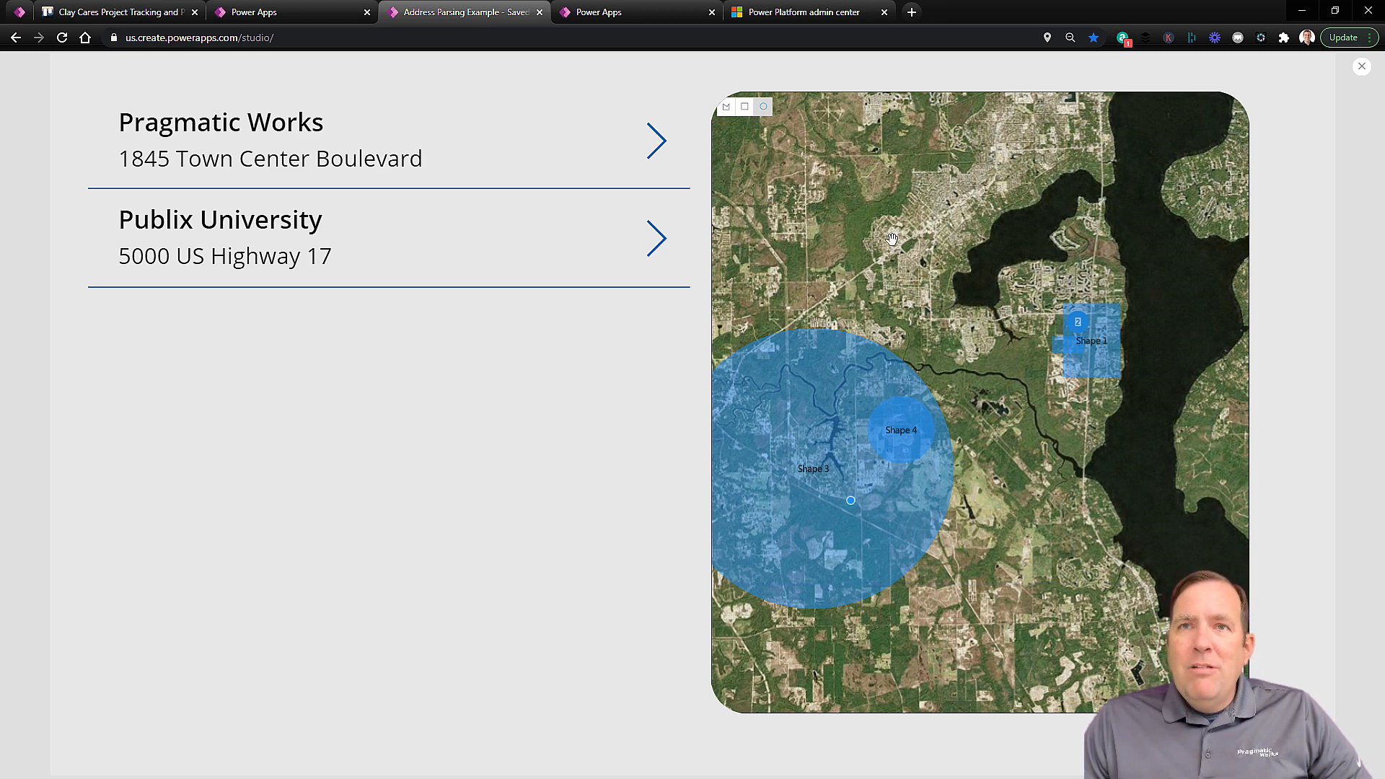
{"action": "left_click", "coordinate": [1360, 65]}
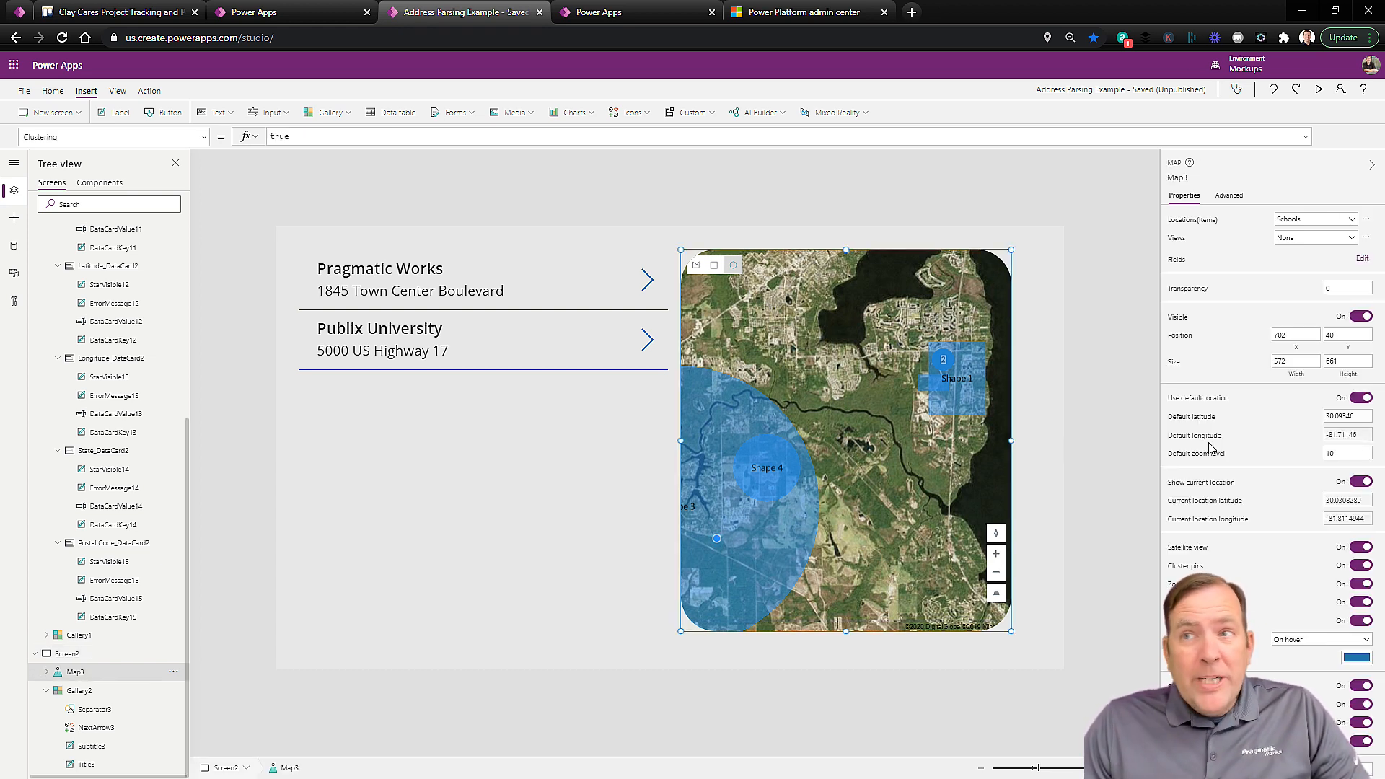
{"action": "mouse_move", "coordinate": [1131, 378]}
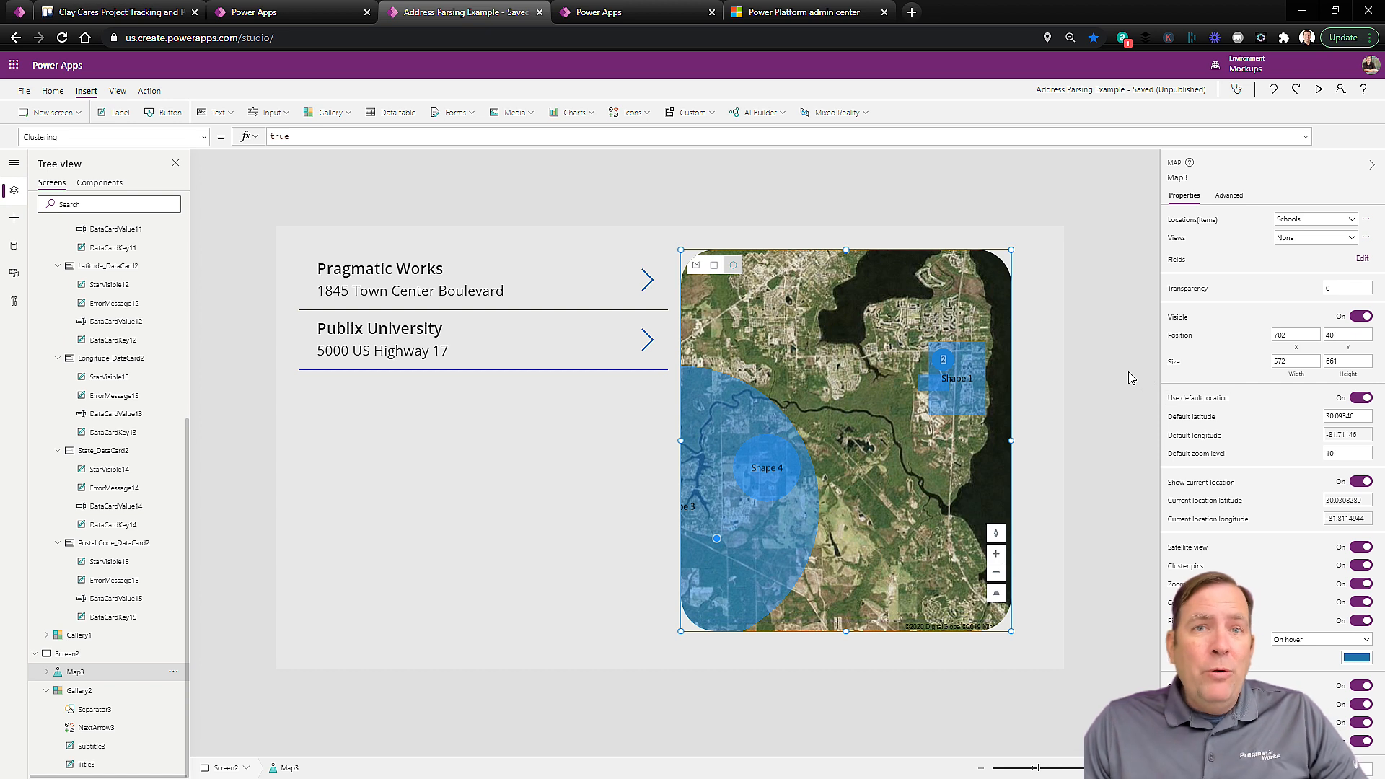
- Switch off shape drawing, shape labels and show shapes so the drawn shapes disappear
{"action": "scroll", "scroll_direction": "down", "scroll_amount": 3}
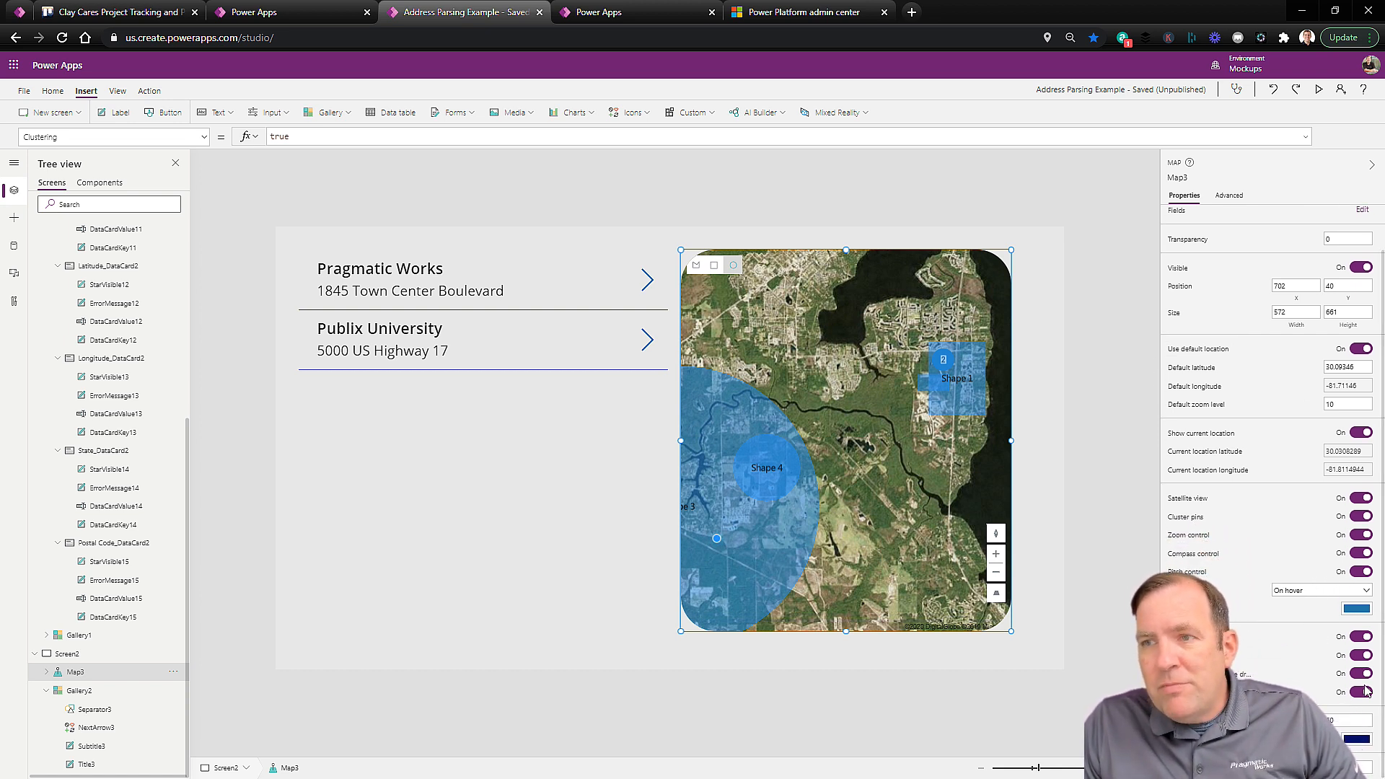
{"action": "left_click", "coordinate": [1359, 673]}
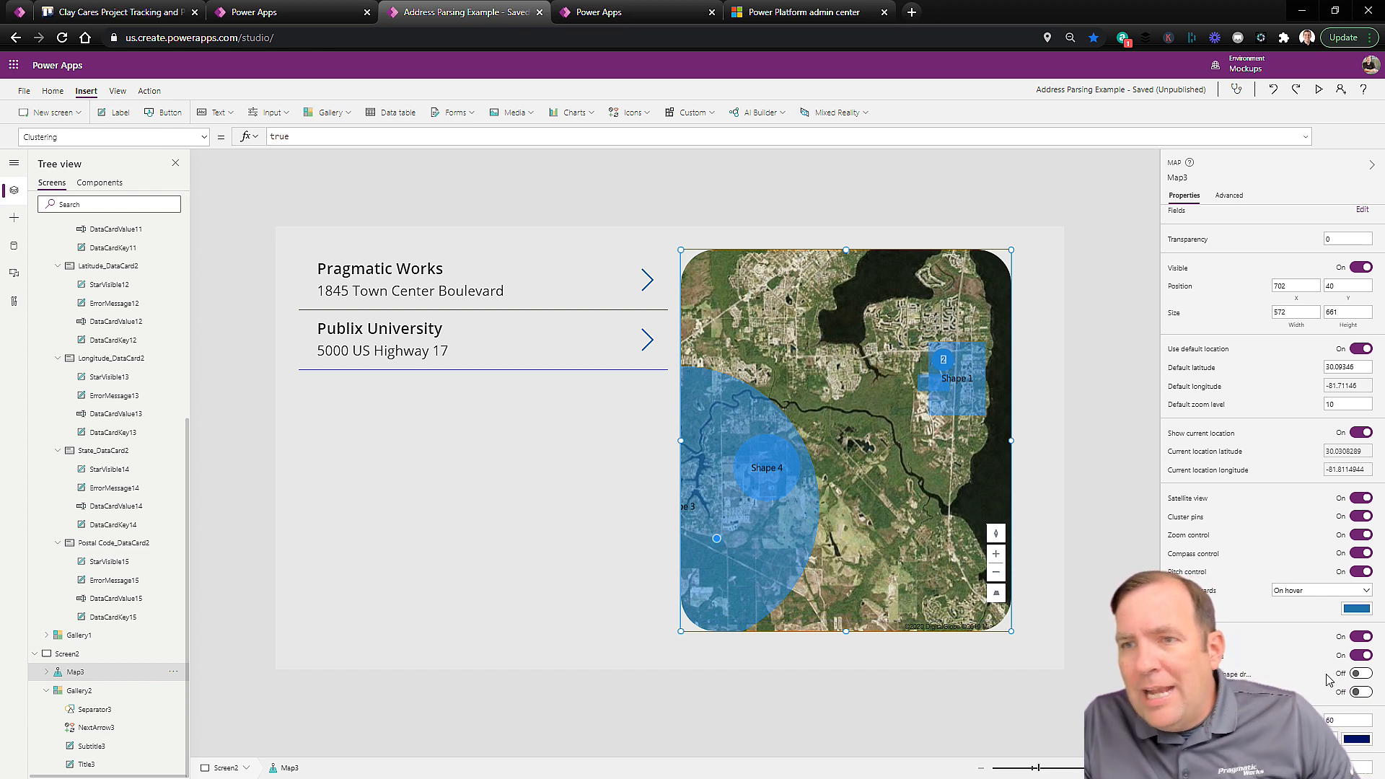
{"action": "left_click", "coordinate": [1360, 636]}
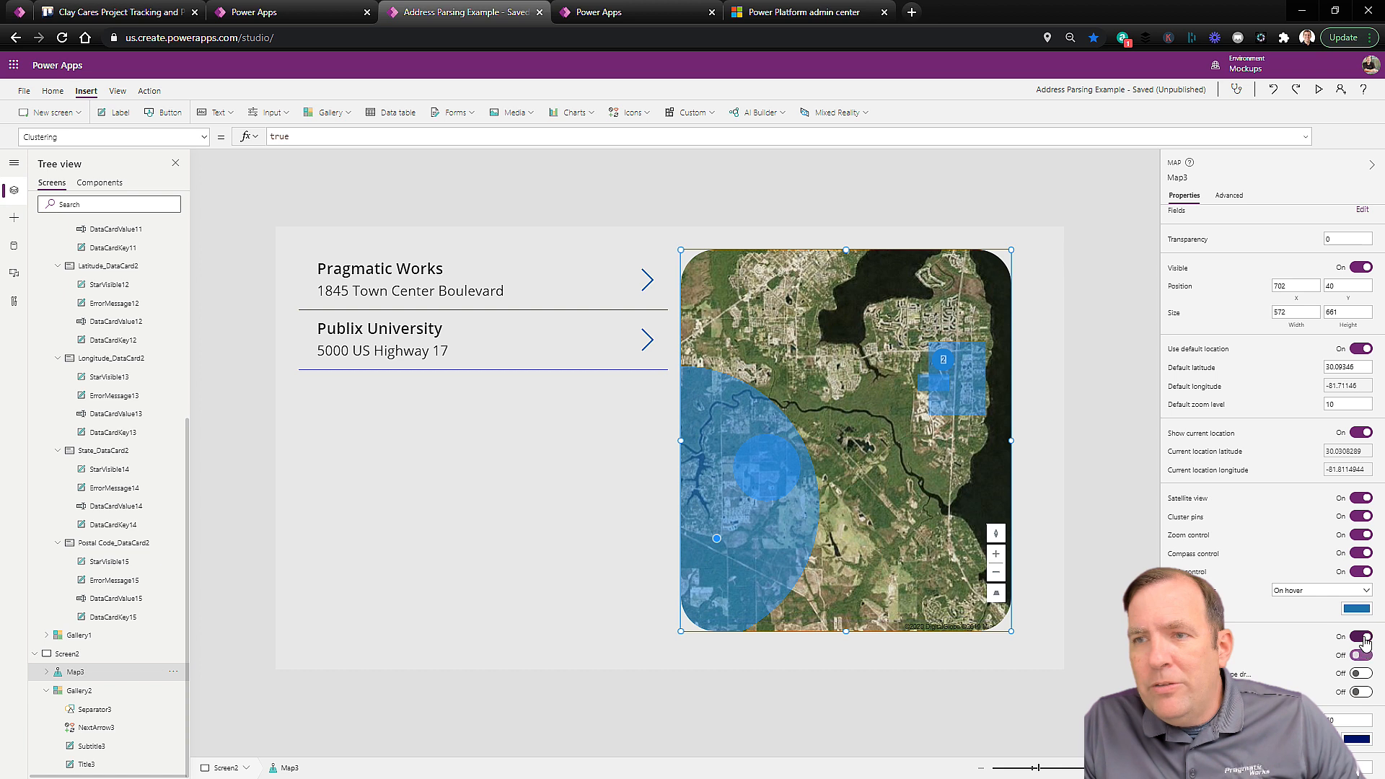
{"action": "left_click", "coordinate": [1361, 641]}
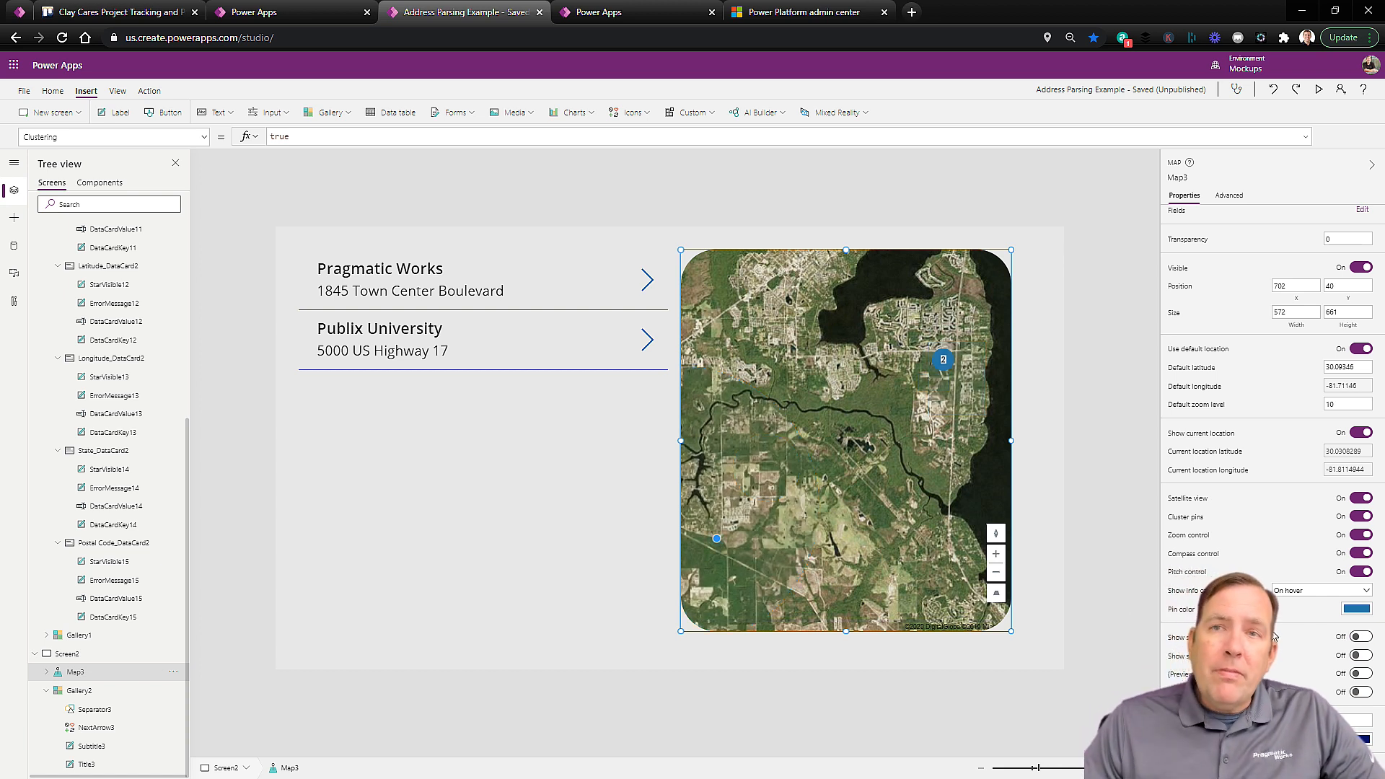